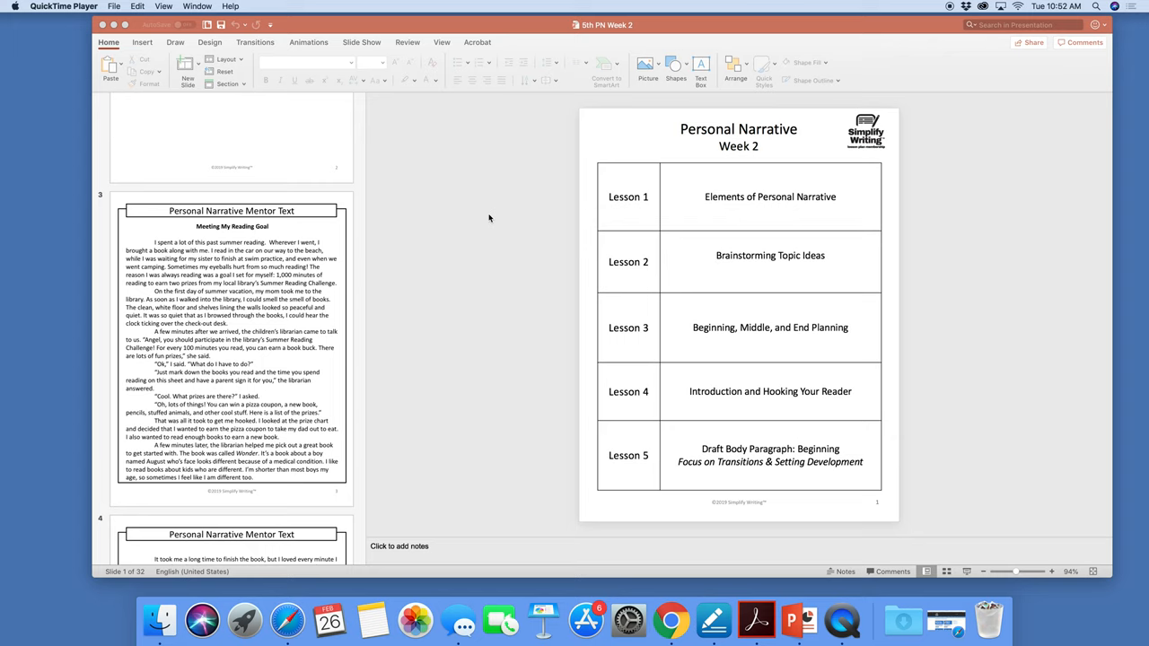
Step: Bring up the File menu for the Personal Narrative Week 2 deck
{"action": "scroll", "scroll_direction": "down", "scroll_amount": 3}
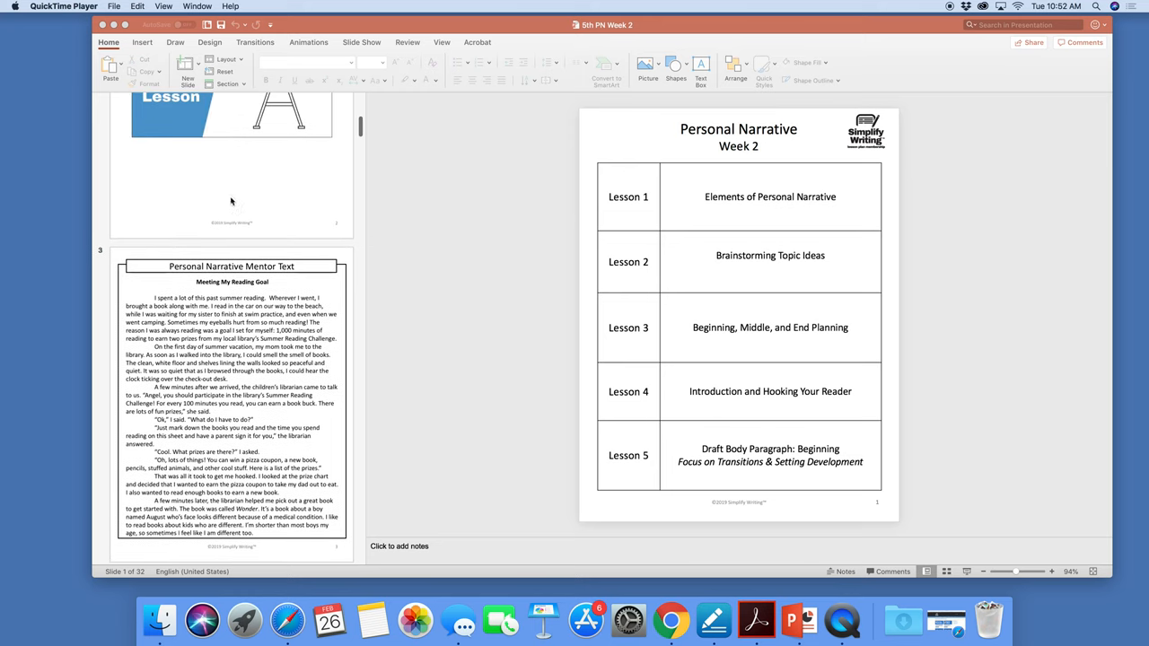
{"action": "left_click", "coordinate": [108, 5]}
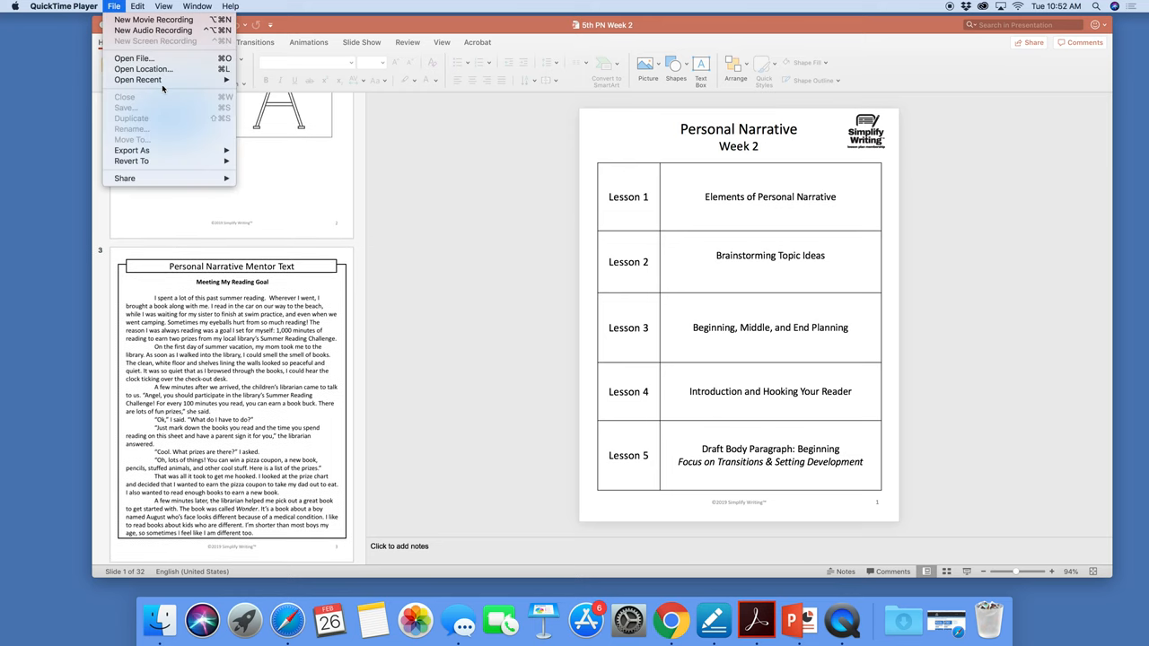
{"action": "mouse_move", "coordinate": [176, 59]}
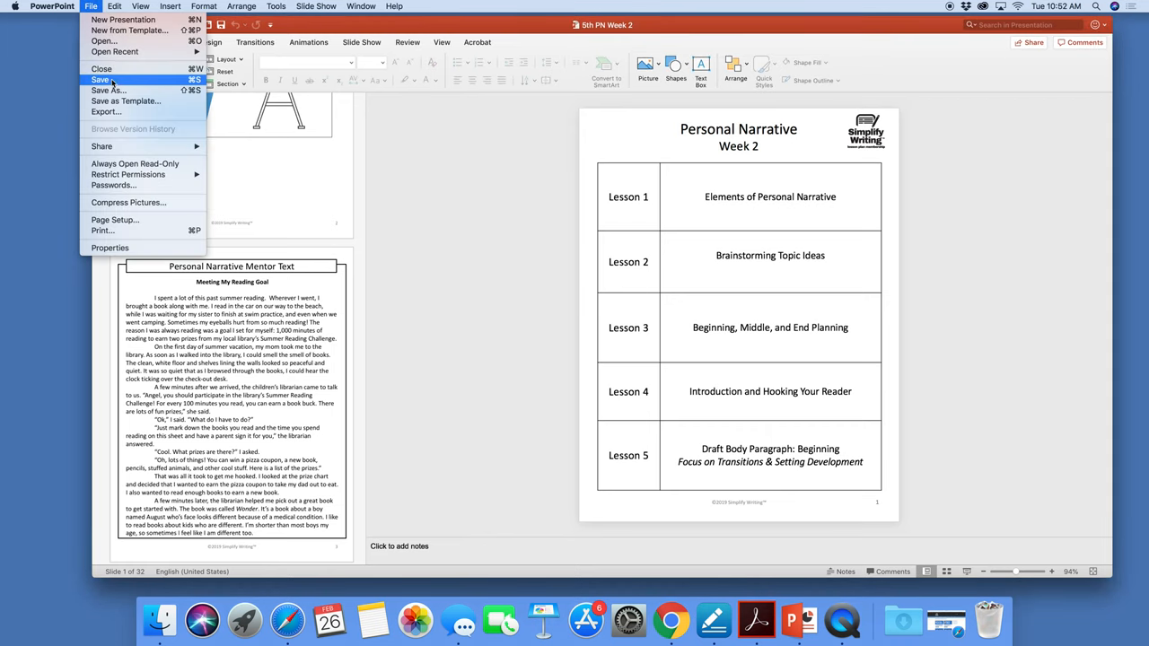
Step: Save a copy named 'ANCHOR CHARTS 5th PK Week 2' via Save As
{"action": "left_click", "coordinate": [104, 90]}
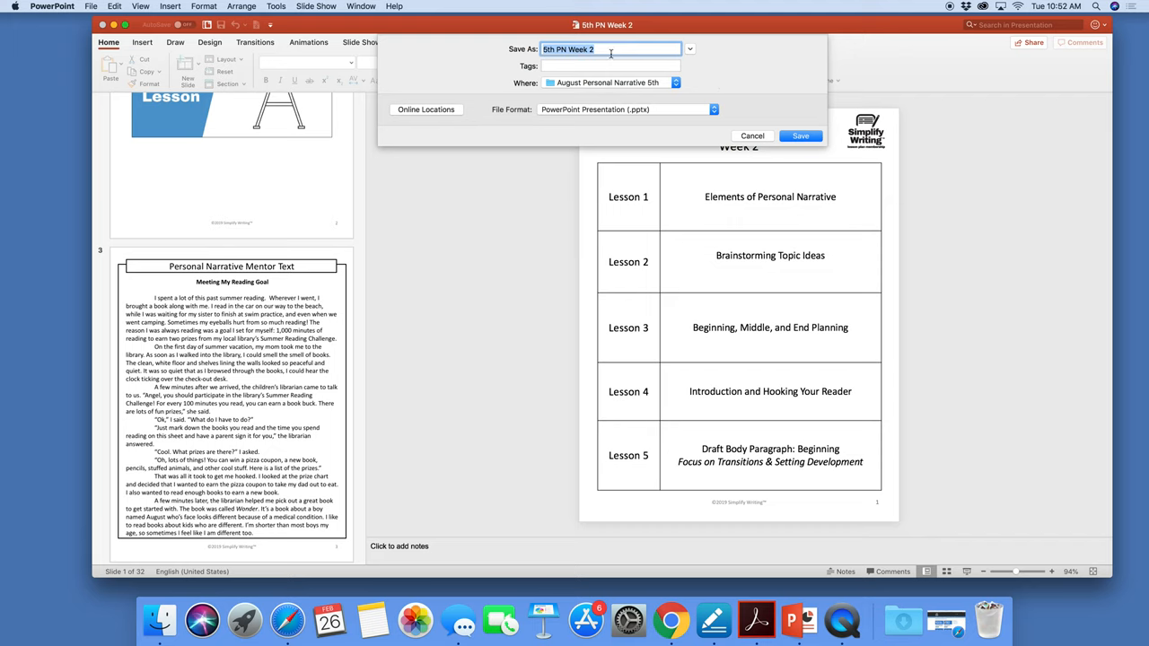
{"action": "type", "text": "ANCHOR CHARTS"}
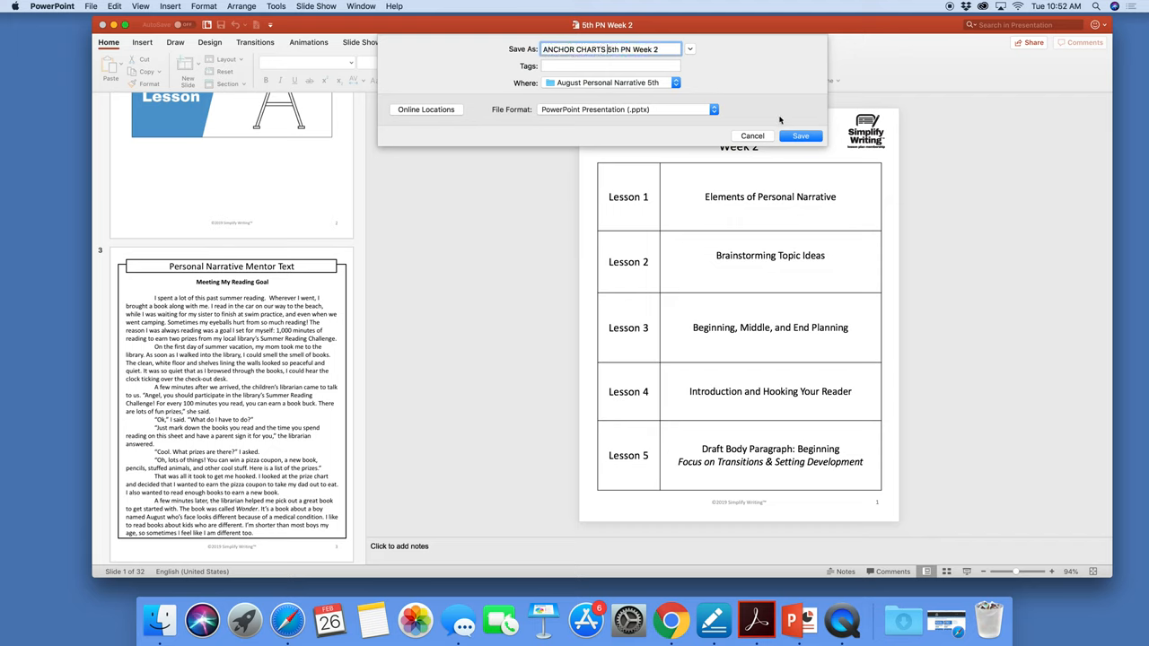
{"action": "left_click", "coordinate": [801, 137]}
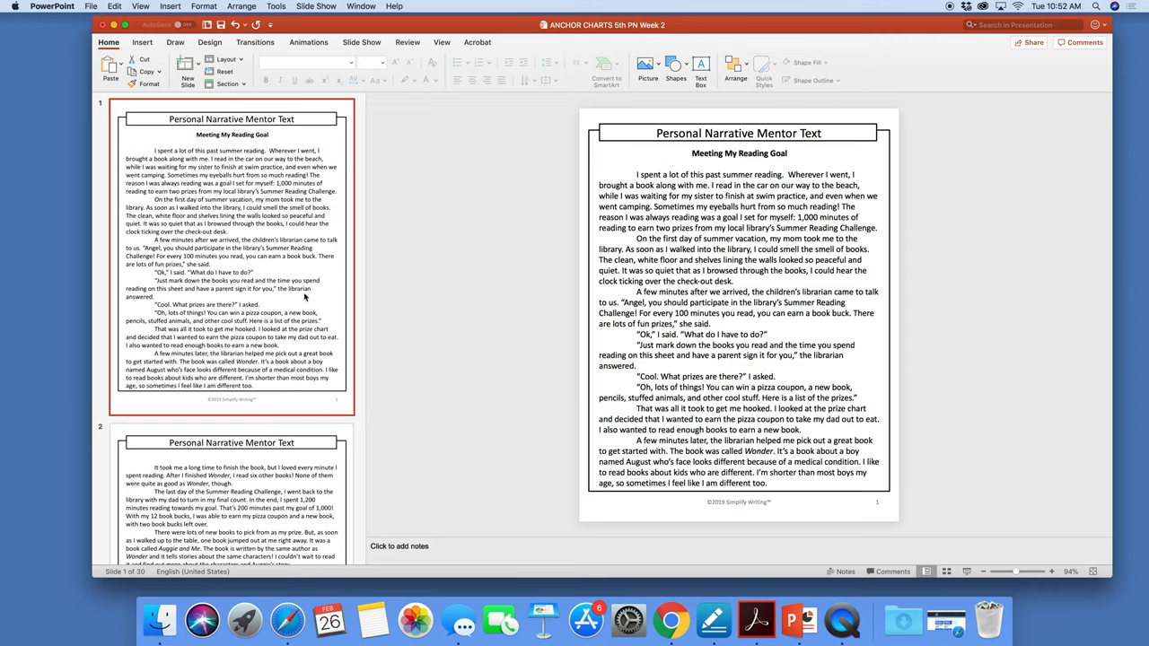
Step: Page through the slide thumbnails down to the Planning: Beginning, Middle, End slide
{"action": "scroll", "scroll_direction": "down", "scroll_amount": 3}
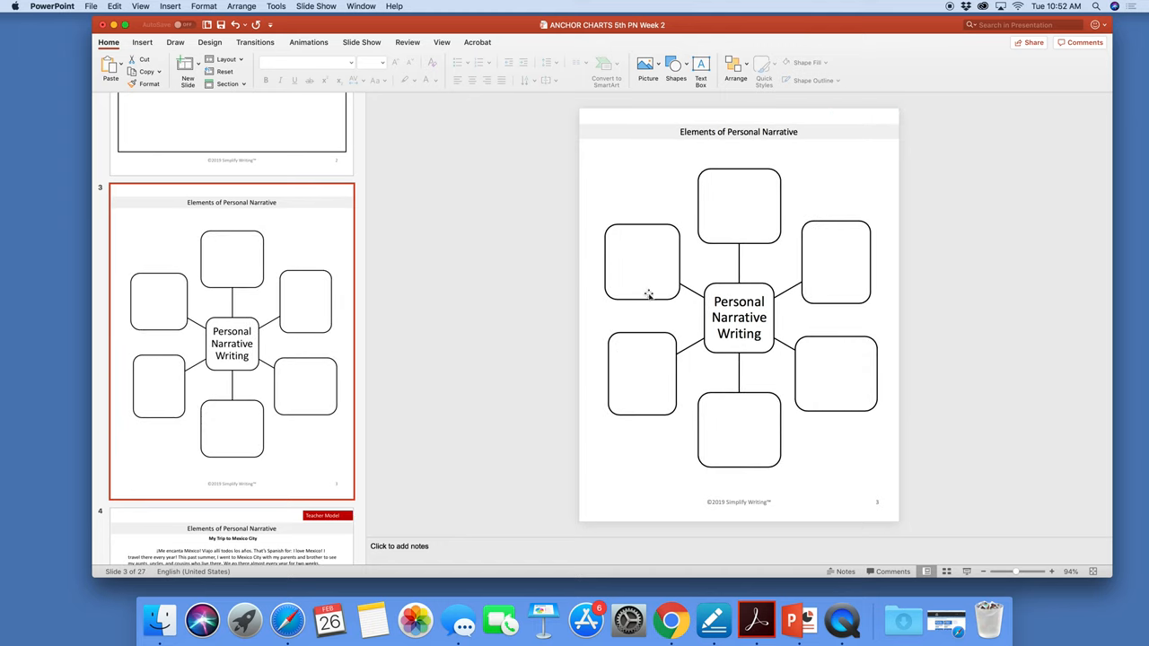
{"action": "mouse_move", "coordinate": [336, 312]}
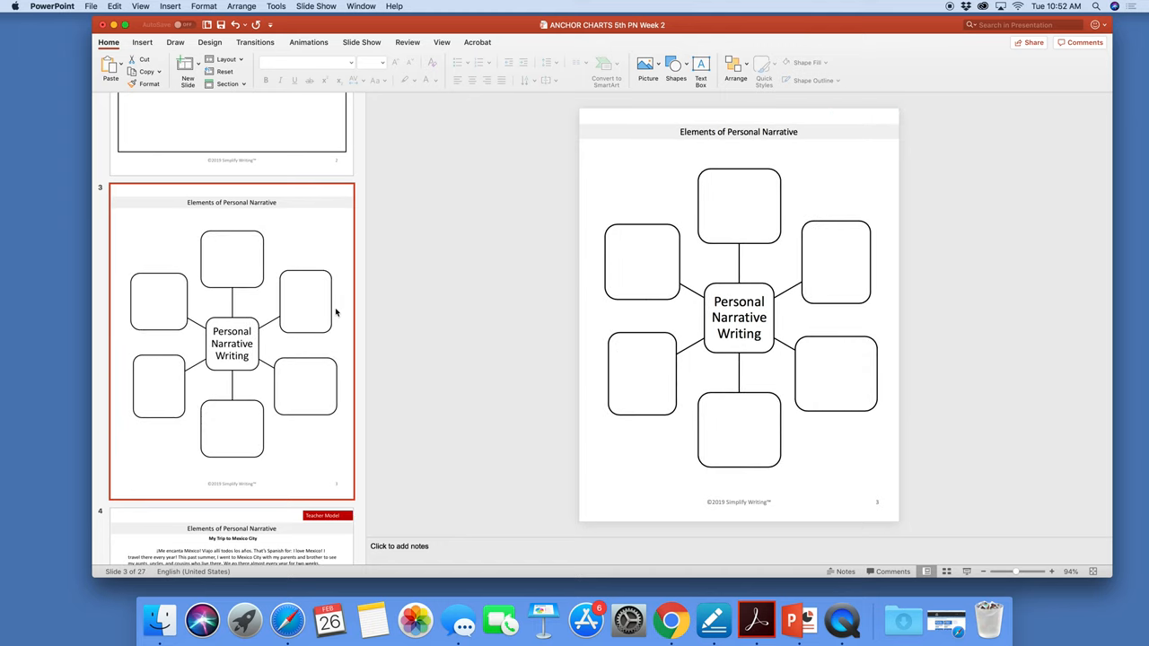
{"action": "mouse_move", "coordinate": [320, 312]}
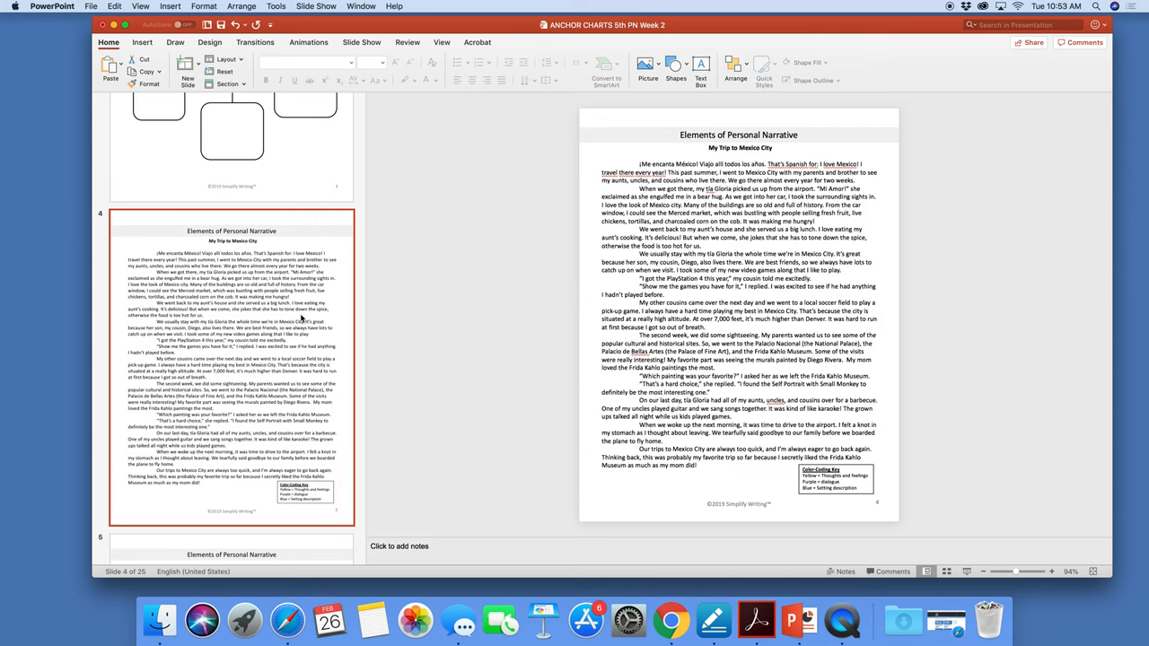
{"action": "mouse_move", "coordinate": [920, 186]}
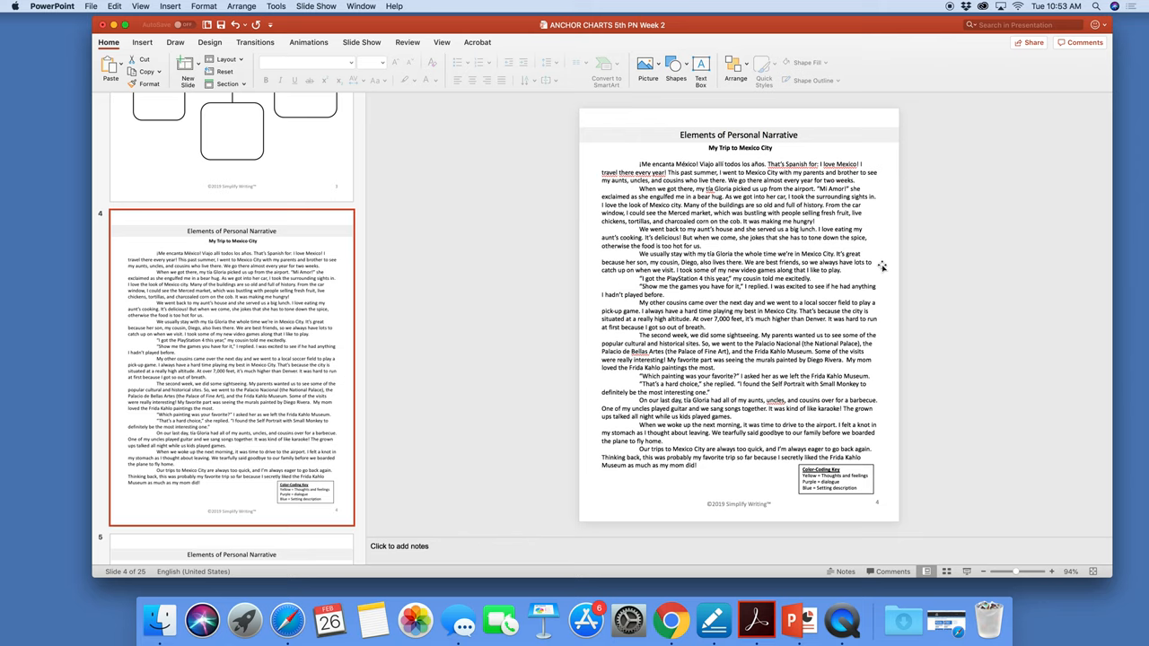
{"action": "mouse_move", "coordinate": [337, 270]}
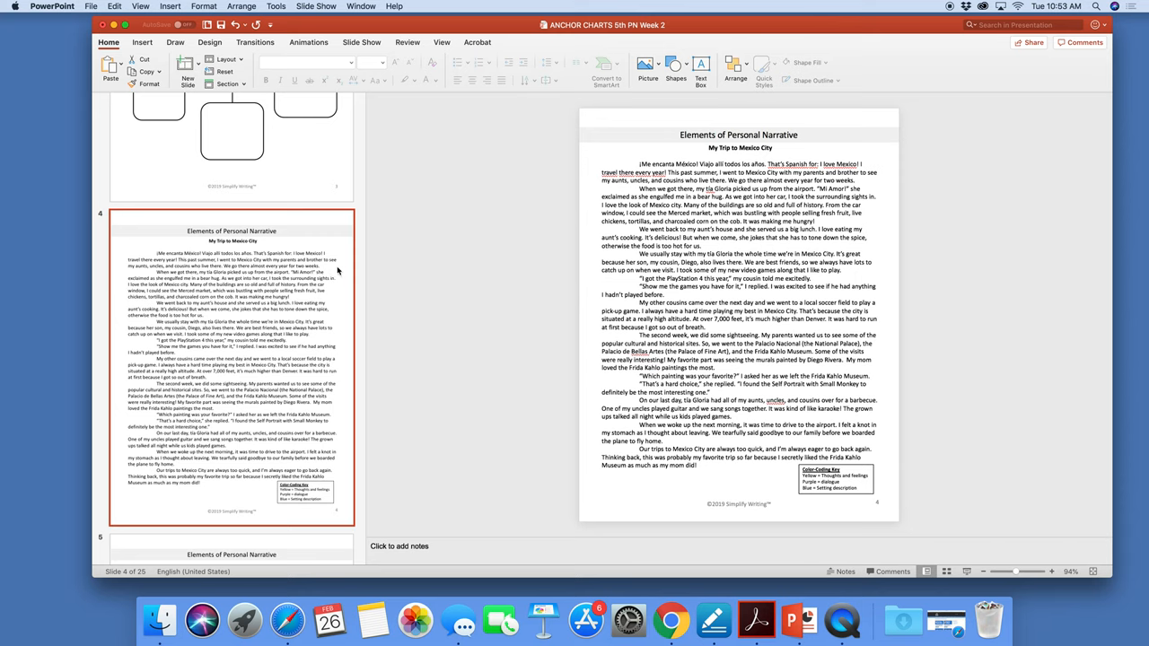
{"action": "scroll", "scroll_direction": "down", "scroll_amount": 3}
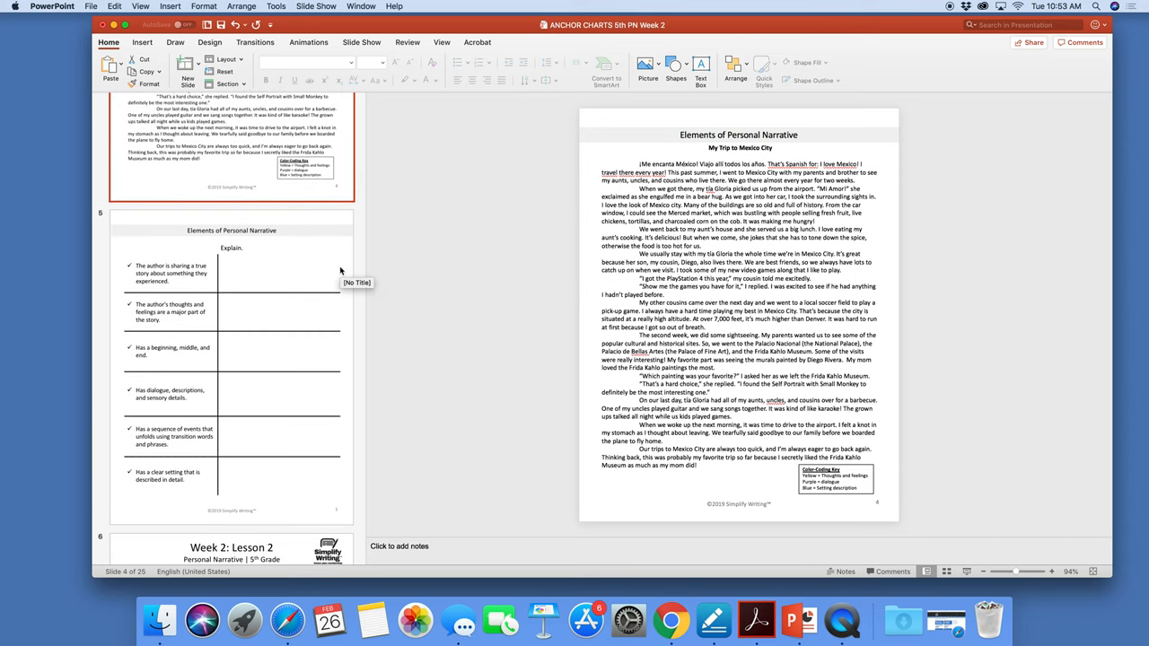
{"action": "scroll", "scroll_direction": "down", "scroll_amount": 3}
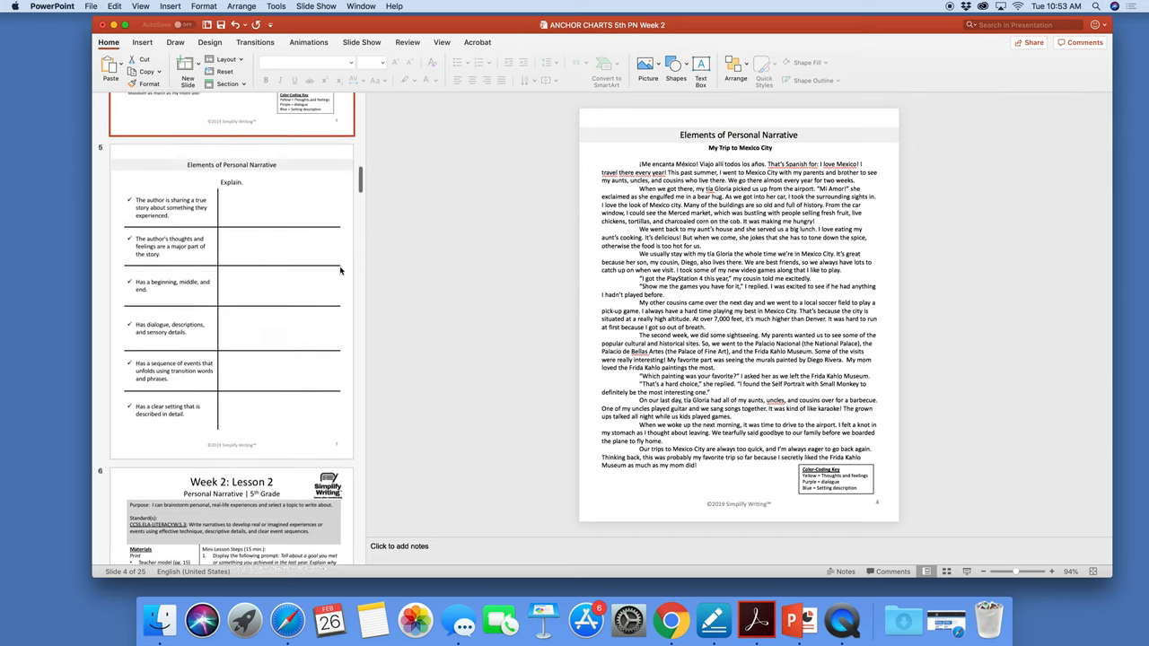
{"action": "scroll", "scroll_direction": "down", "scroll_amount": 3}
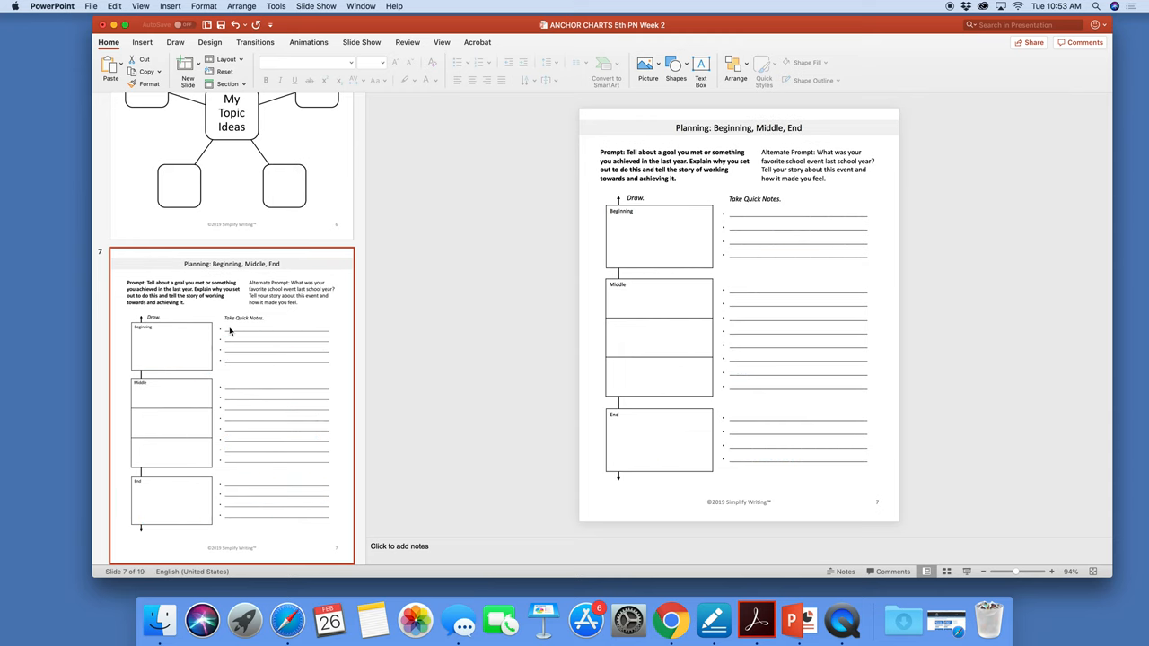
Step: Continue paging through the Beginning slides, then move to Safari's Simplify Writing lessons page
{"action": "scroll", "scroll_direction": "down", "scroll_amount": 3}
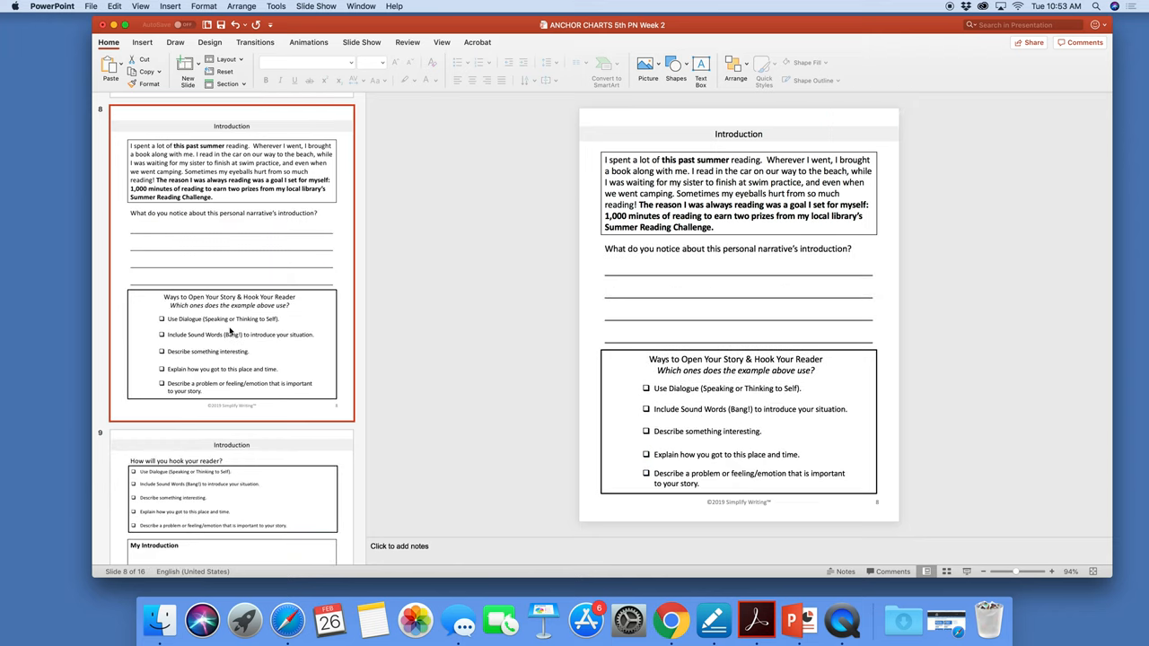
{"action": "scroll", "scroll_direction": "down", "scroll_amount": 3}
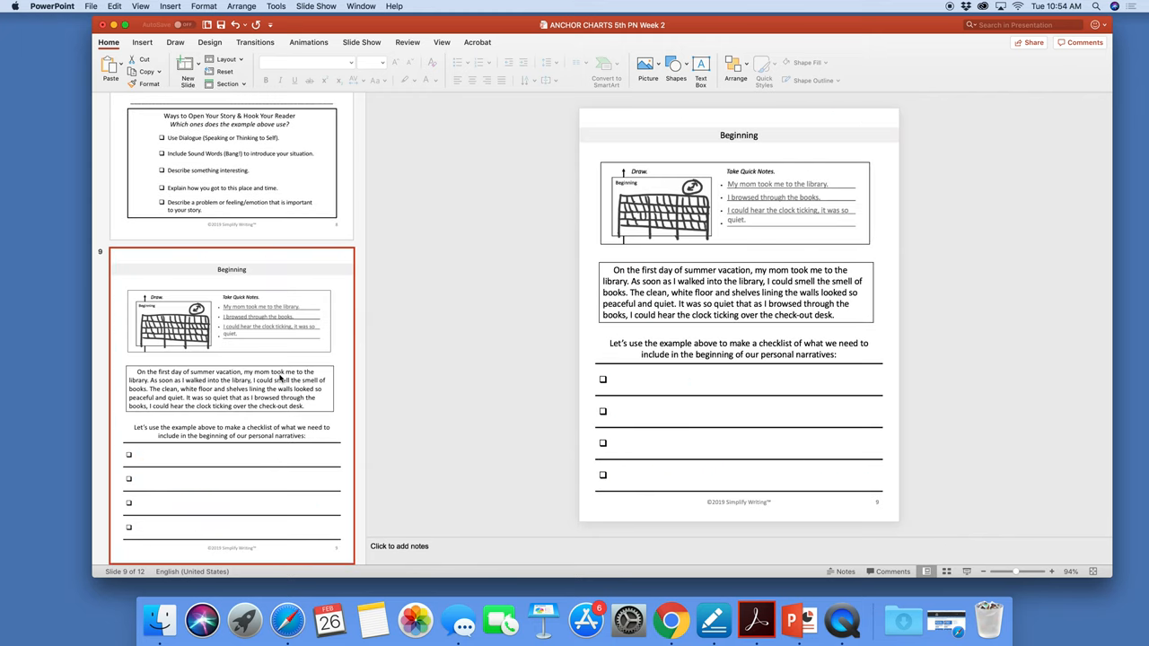
{"action": "scroll", "scroll_direction": "down", "scroll_amount": 3}
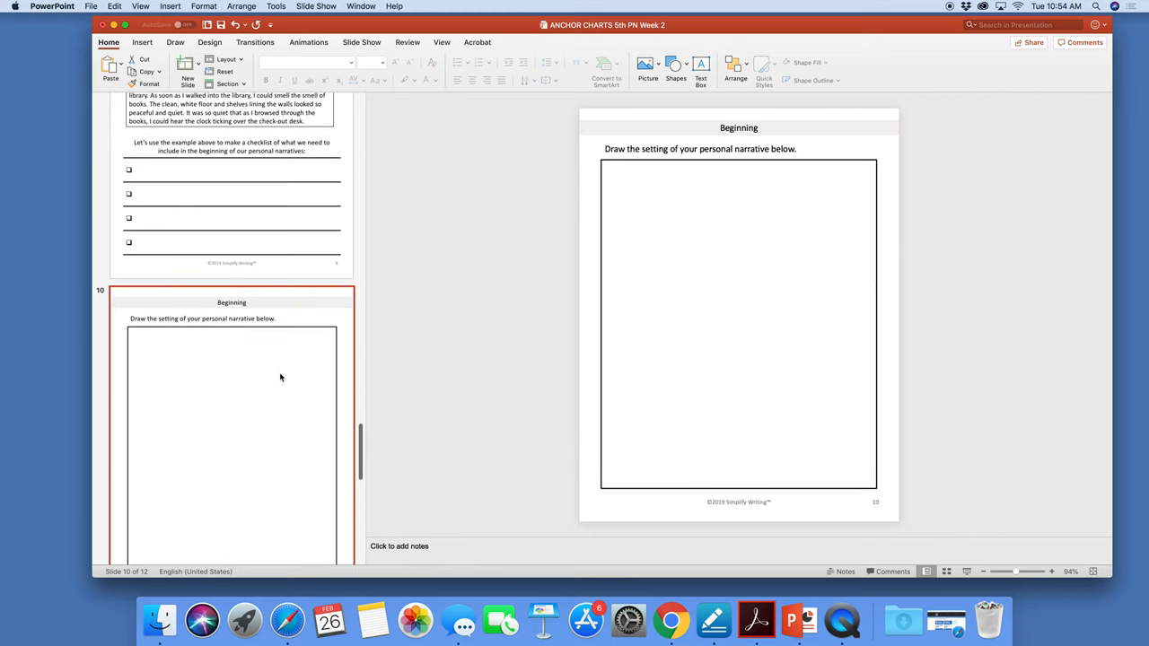
{"action": "mouse_move", "coordinate": [280, 377]}
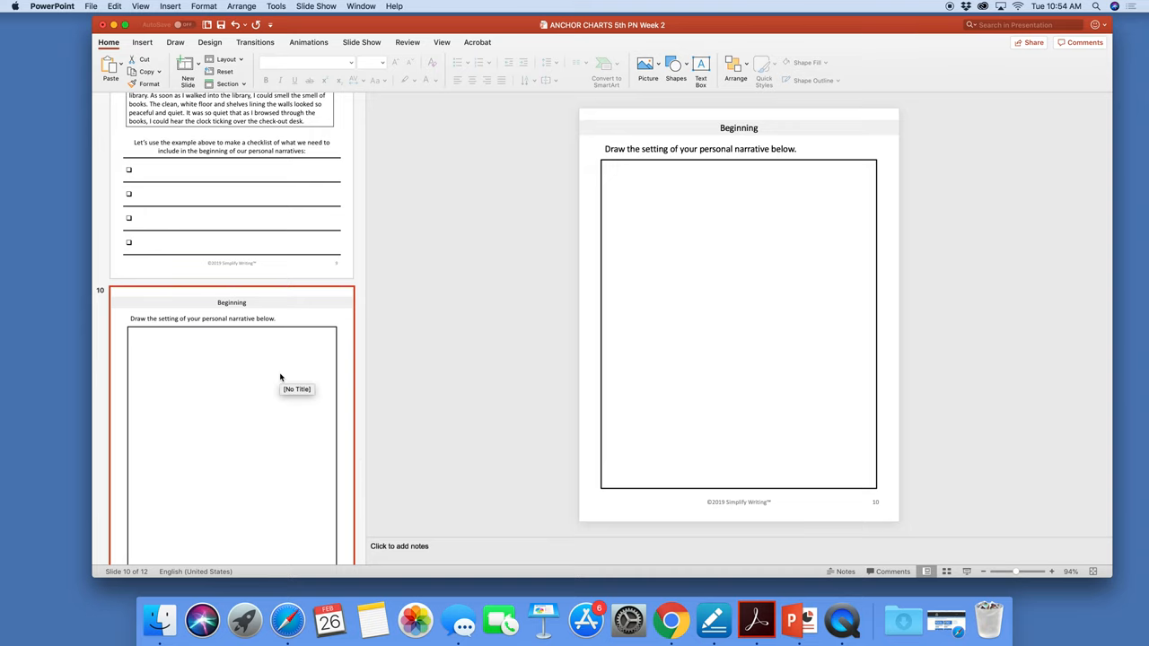
{"action": "scroll", "scroll_direction": "down", "scroll_amount": 3}
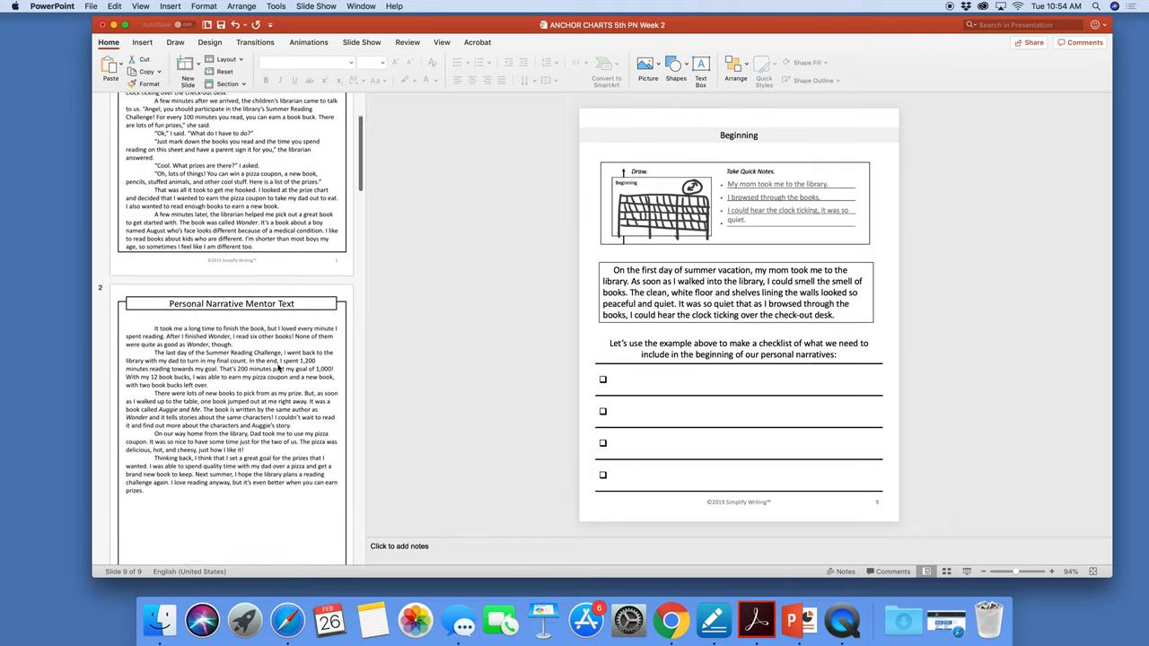
{"action": "scroll", "scroll_direction": "down", "scroll_amount": 3}
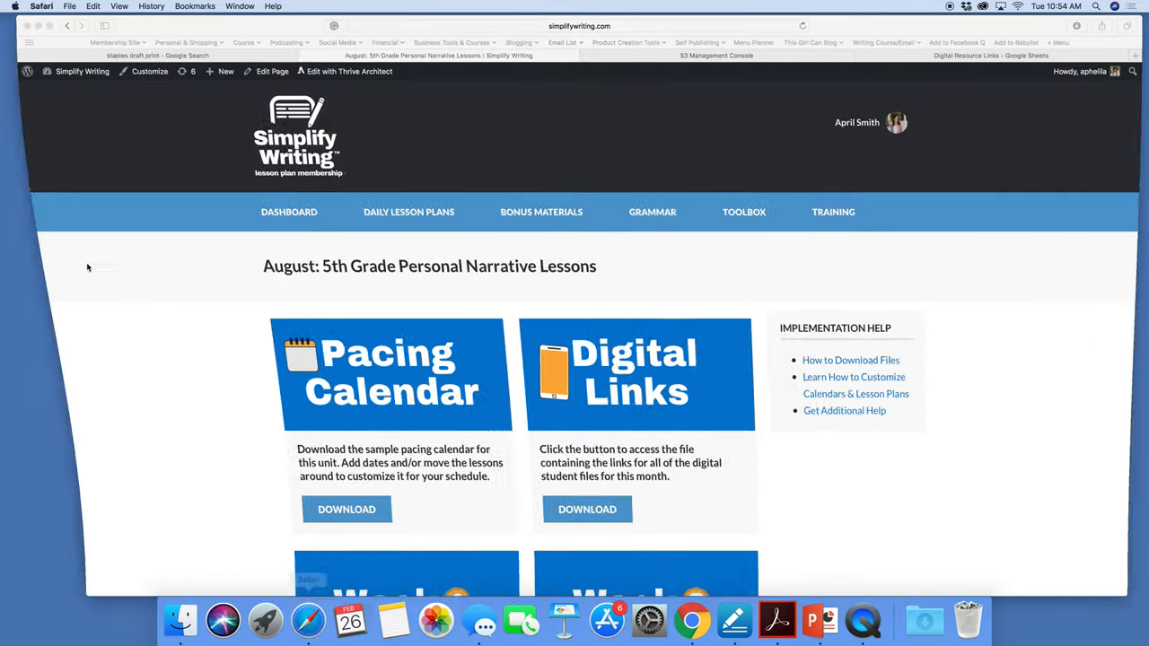
Step: From the 'staples draft print' results, open Staples' Blueprints | Architectural and Engineering Prints page
{"action": "left_click", "coordinate": [171, 56]}
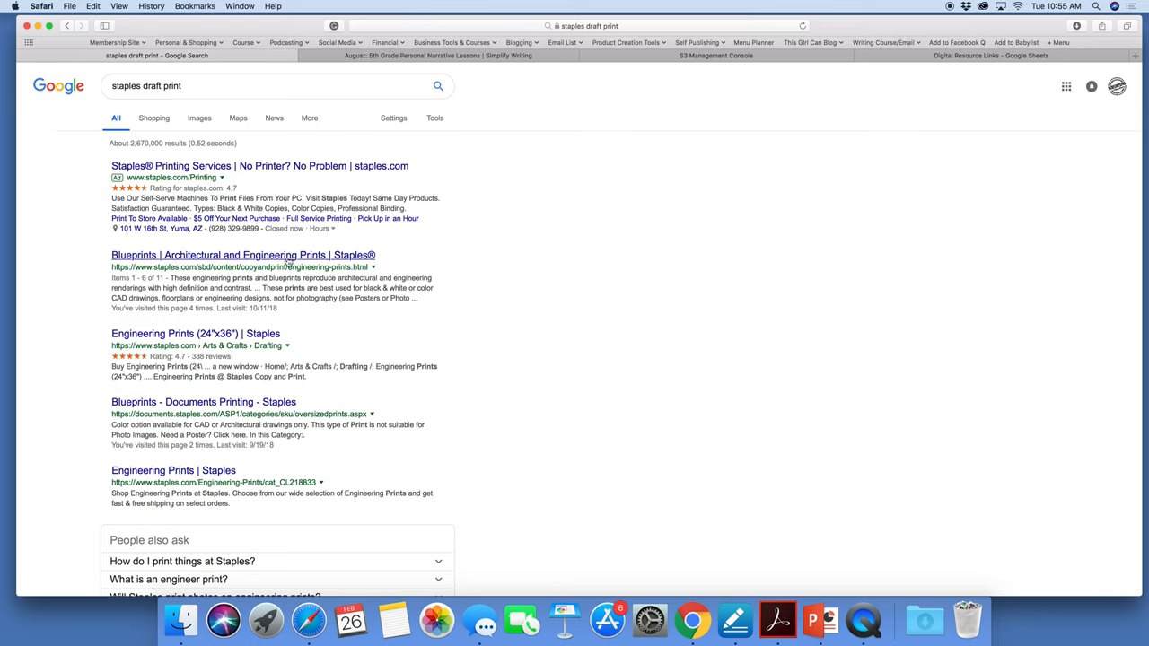
{"action": "left_click", "coordinate": [232, 255]}
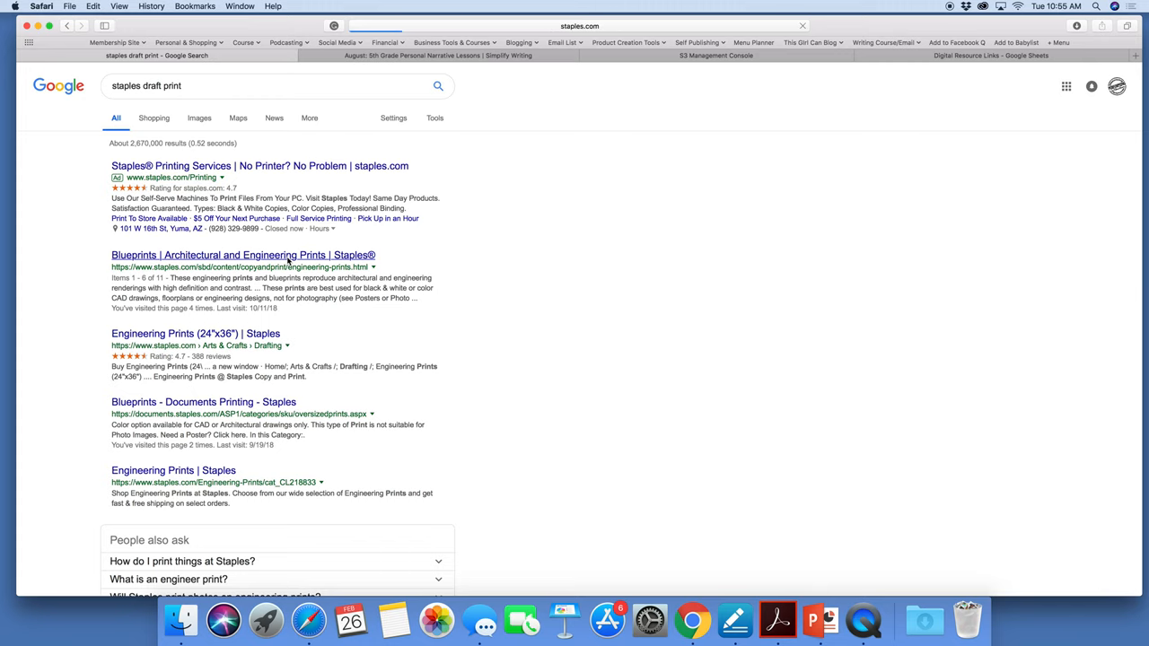
{"action": "left_click", "coordinate": [232, 255]}
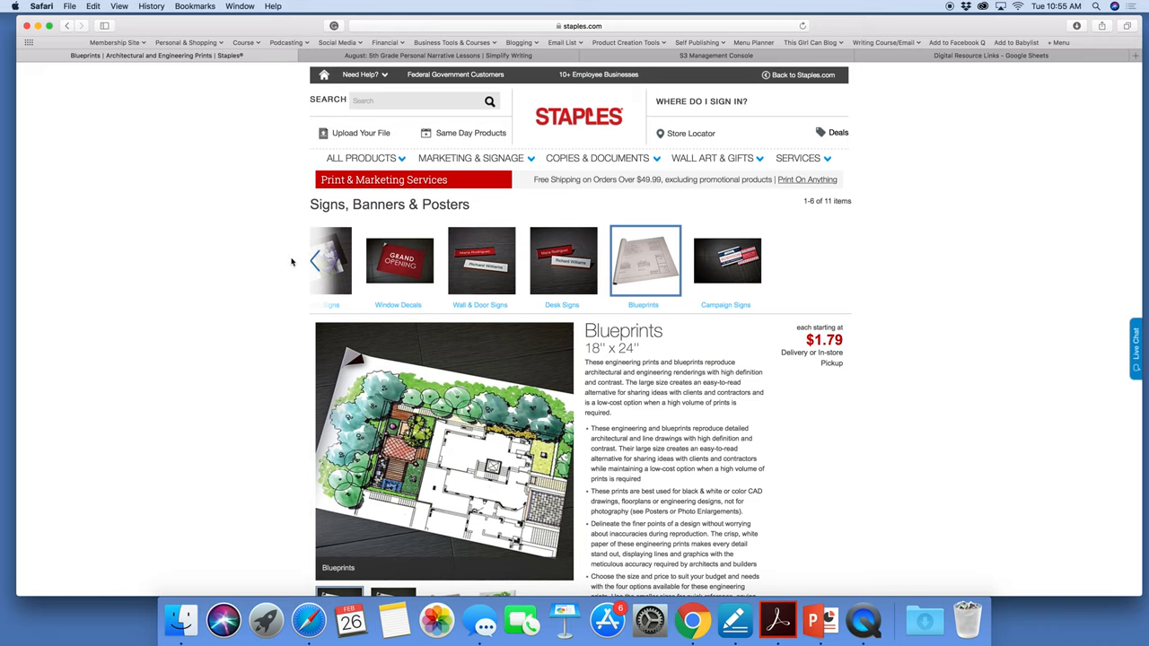
Step: Compare 18" x 24" ($1.79) and 24" x 36" ($3.59) sizes, settling on 24" x 36"
{"action": "scroll", "scroll_direction": "down", "scroll_amount": 3}
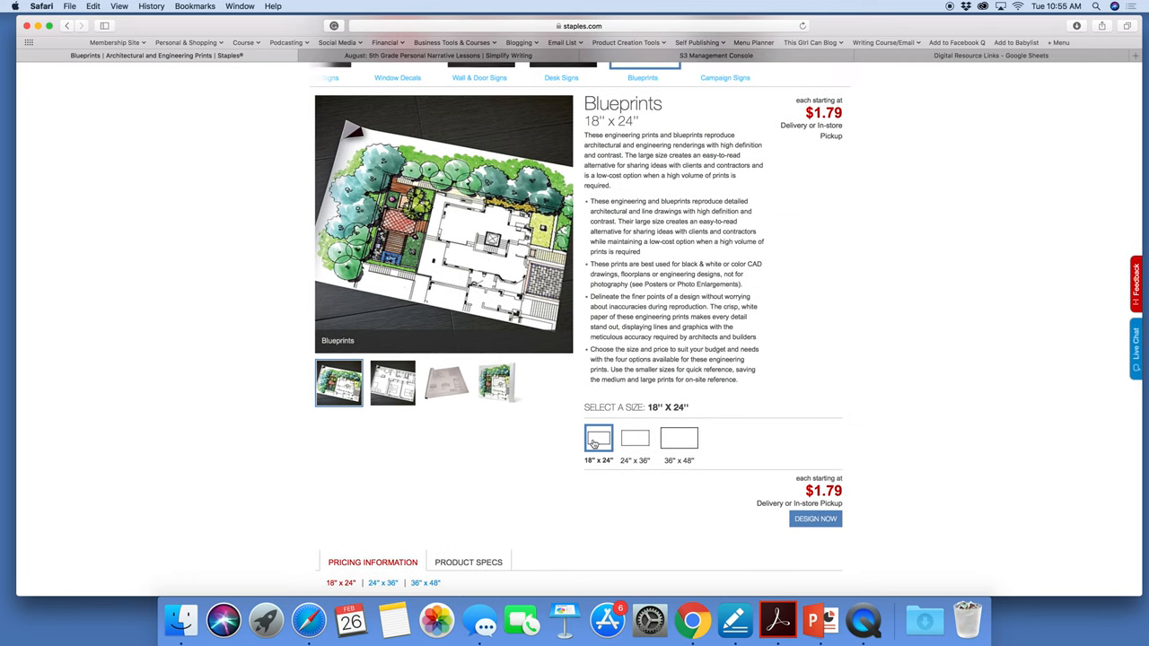
{"action": "left_click", "coordinate": [636, 438]}
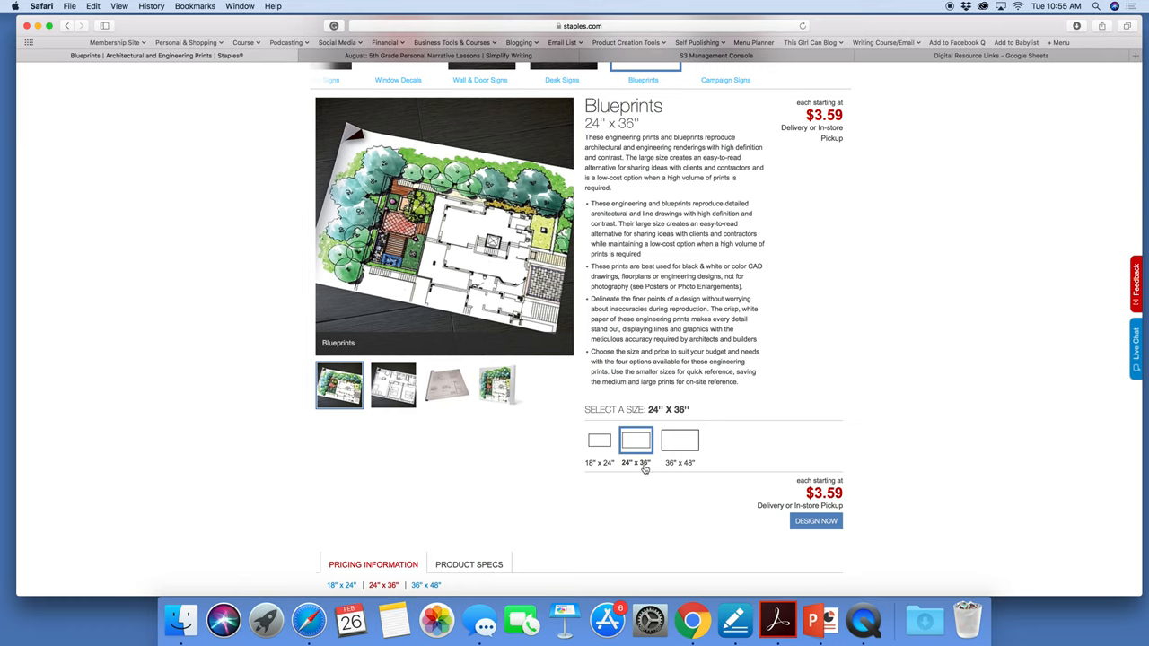
{"action": "scroll", "scroll_direction": "down", "scroll_amount": 3}
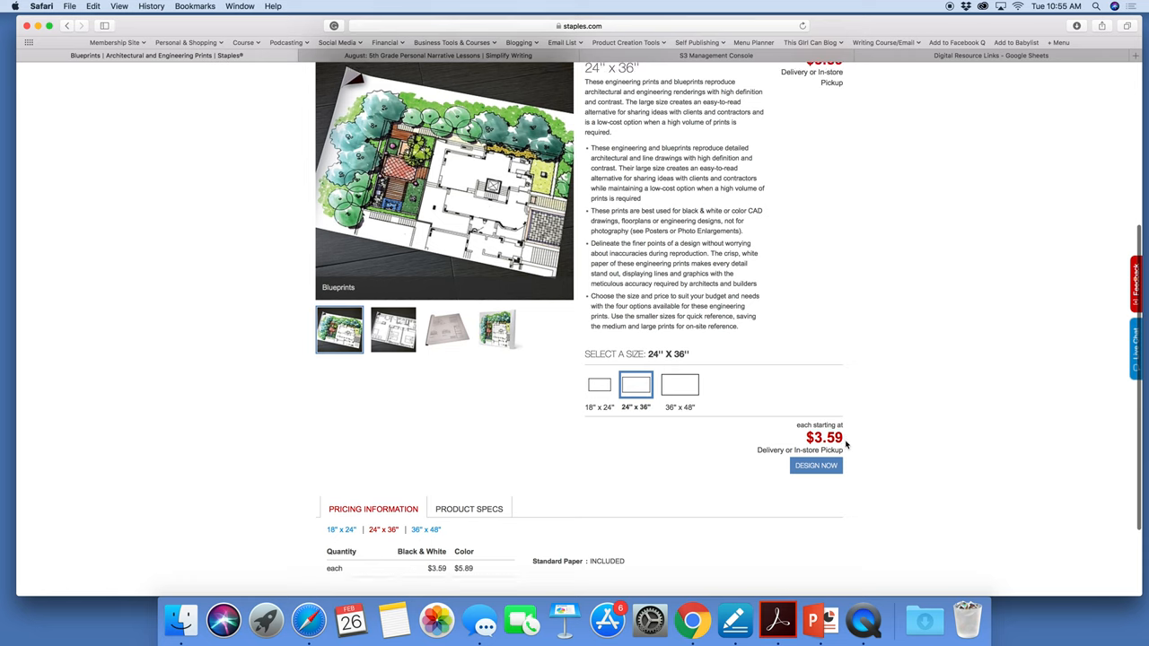
{"action": "mouse_move", "coordinate": [880, 458]}
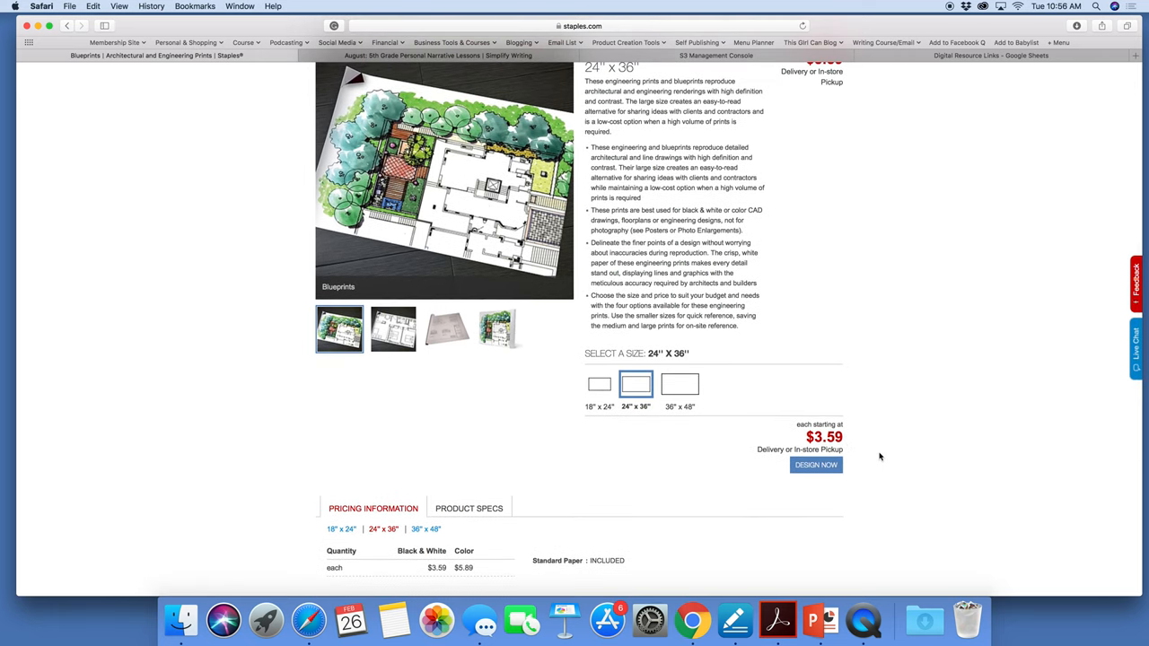
{"action": "left_click", "coordinate": [593, 386]}
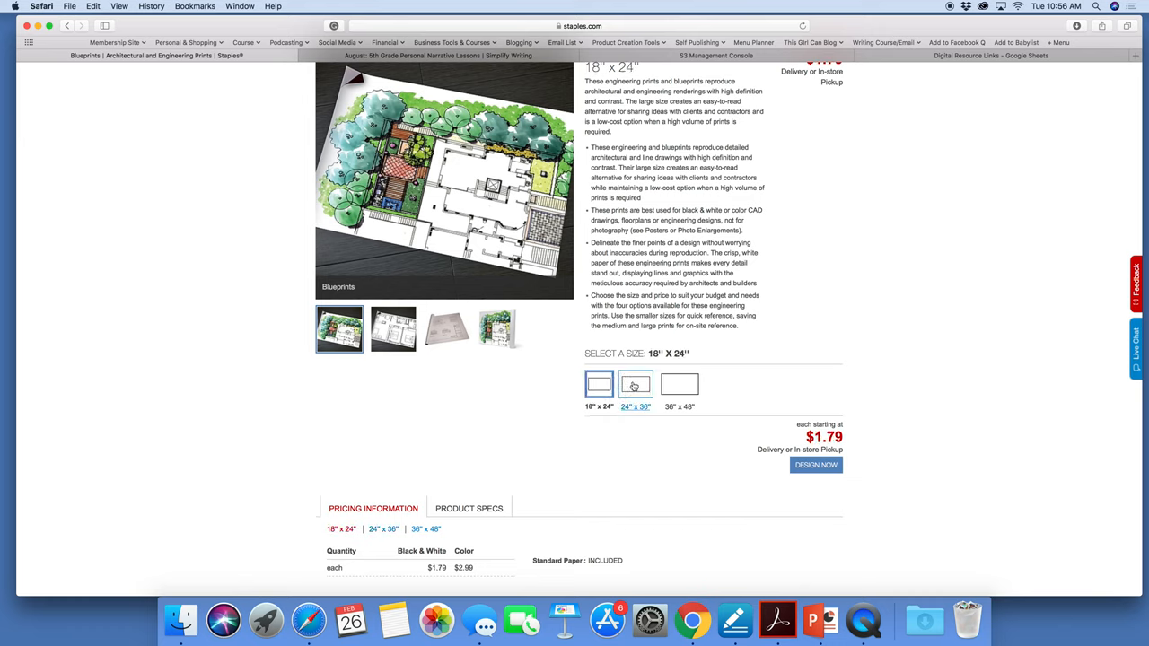
{"action": "left_click", "coordinate": [635, 386]}
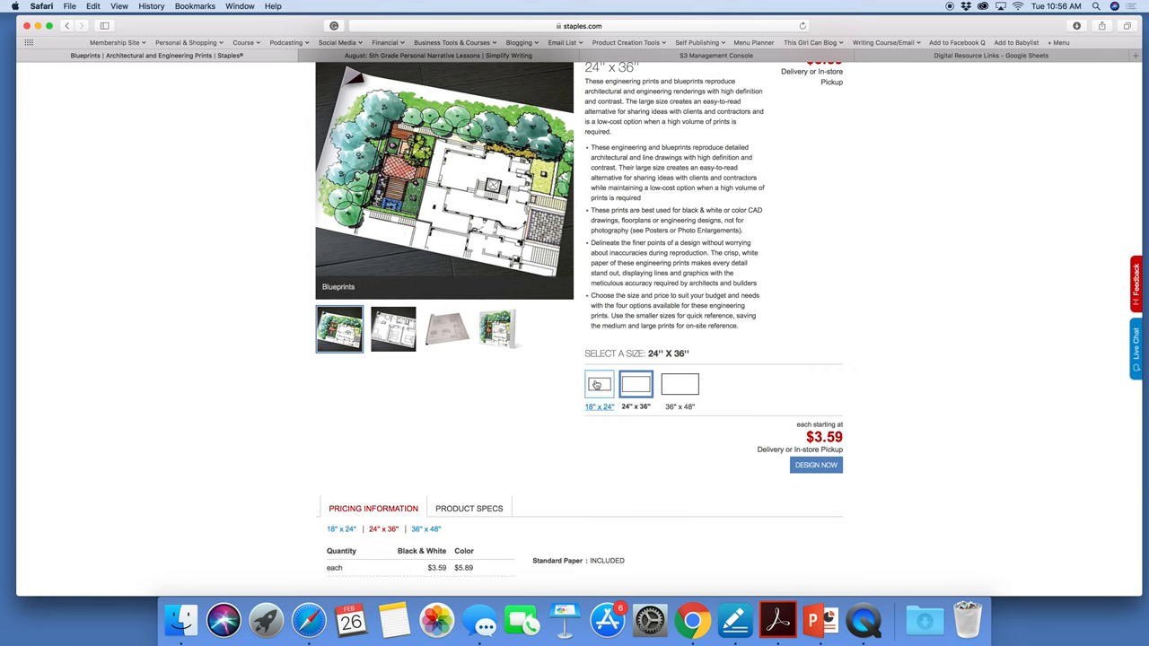
{"action": "left_click", "coordinate": [598, 384]}
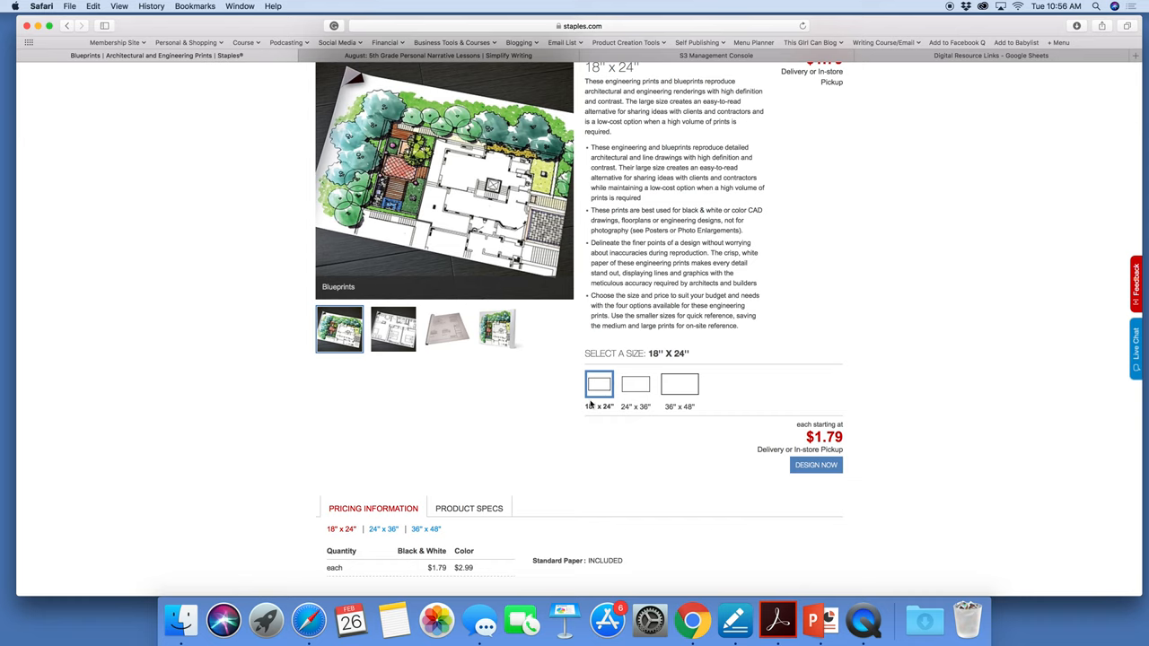
{"action": "mouse_move", "coordinate": [618, 424]}
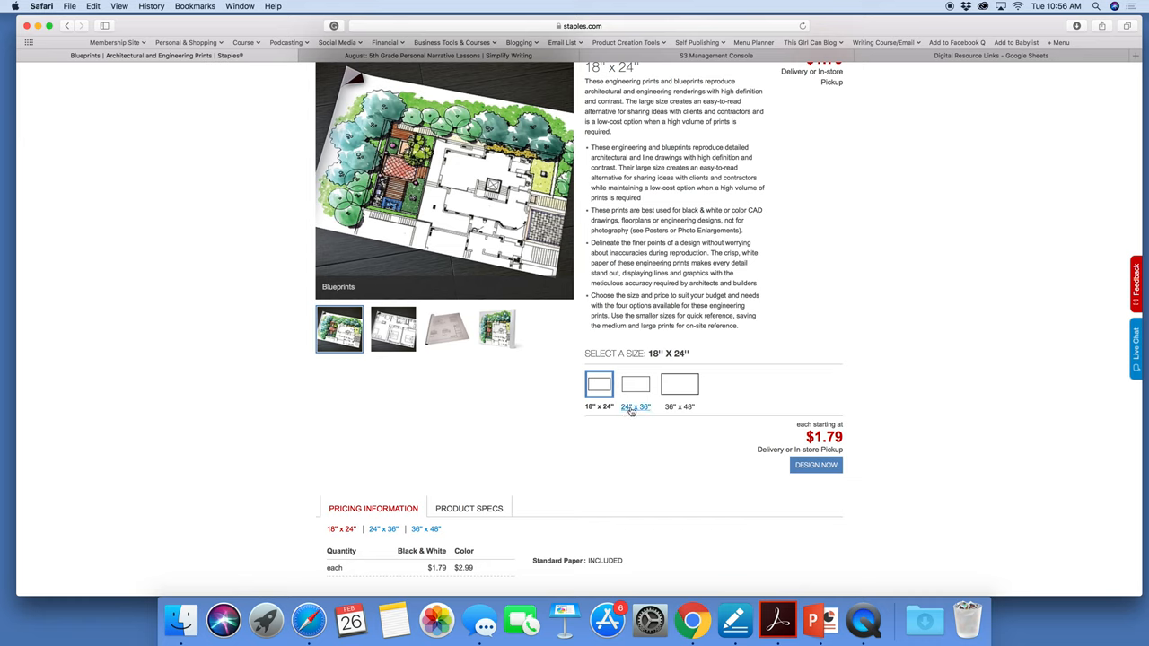
{"action": "left_click", "coordinate": [636, 385]}
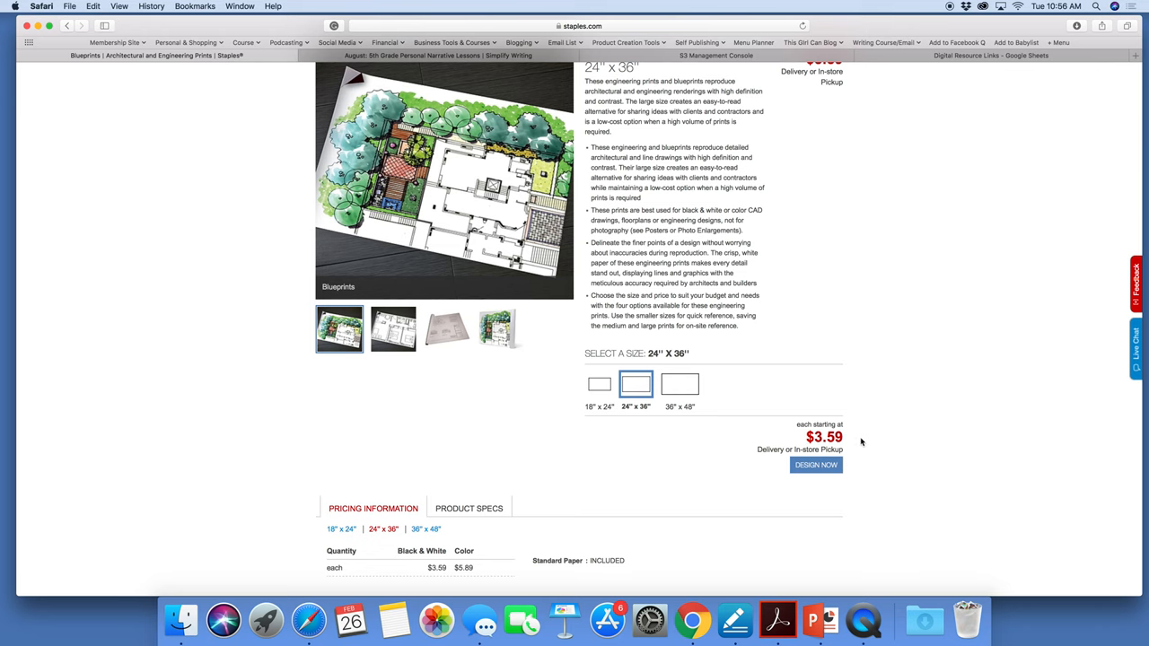
{"action": "mouse_move", "coordinate": [625, 415]}
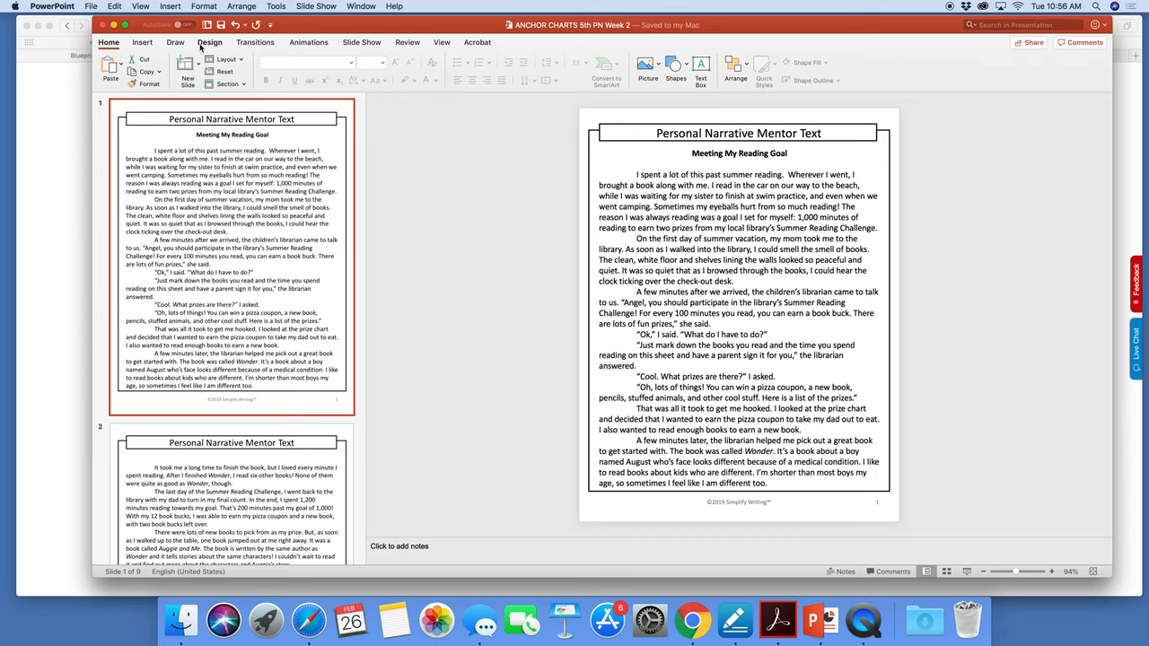
Step: Set a custom 24 in by 36 in portrait slide size via Design > Slide Size
{"action": "left_click", "coordinate": [209, 42]}
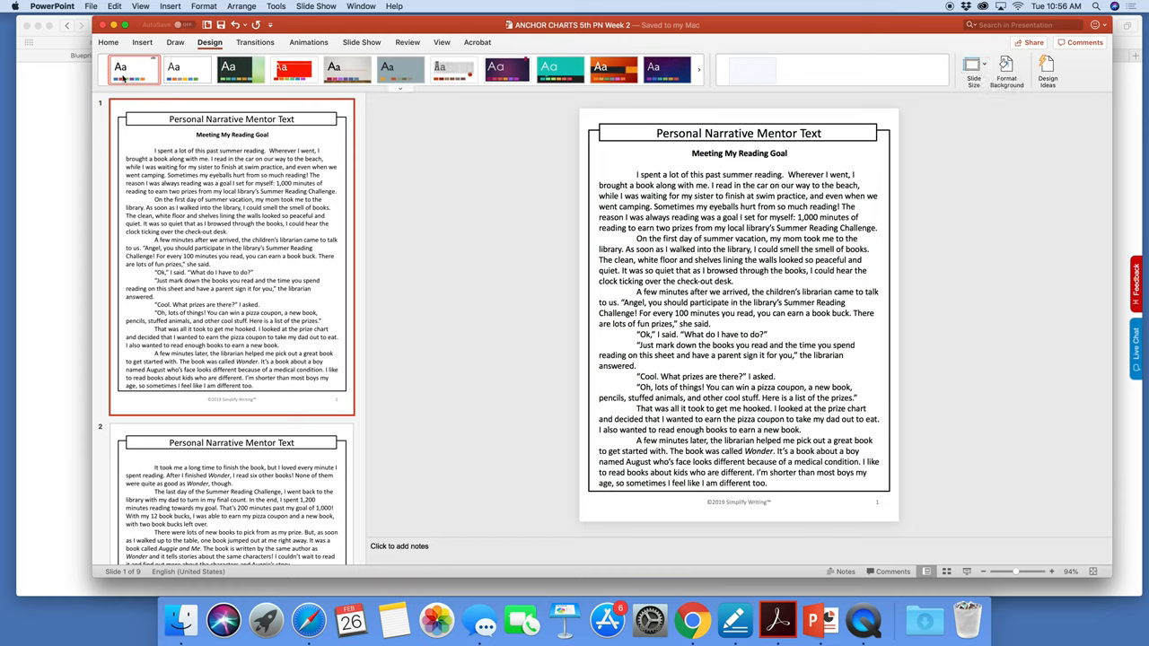
{"action": "left_click", "coordinate": [966, 67]}
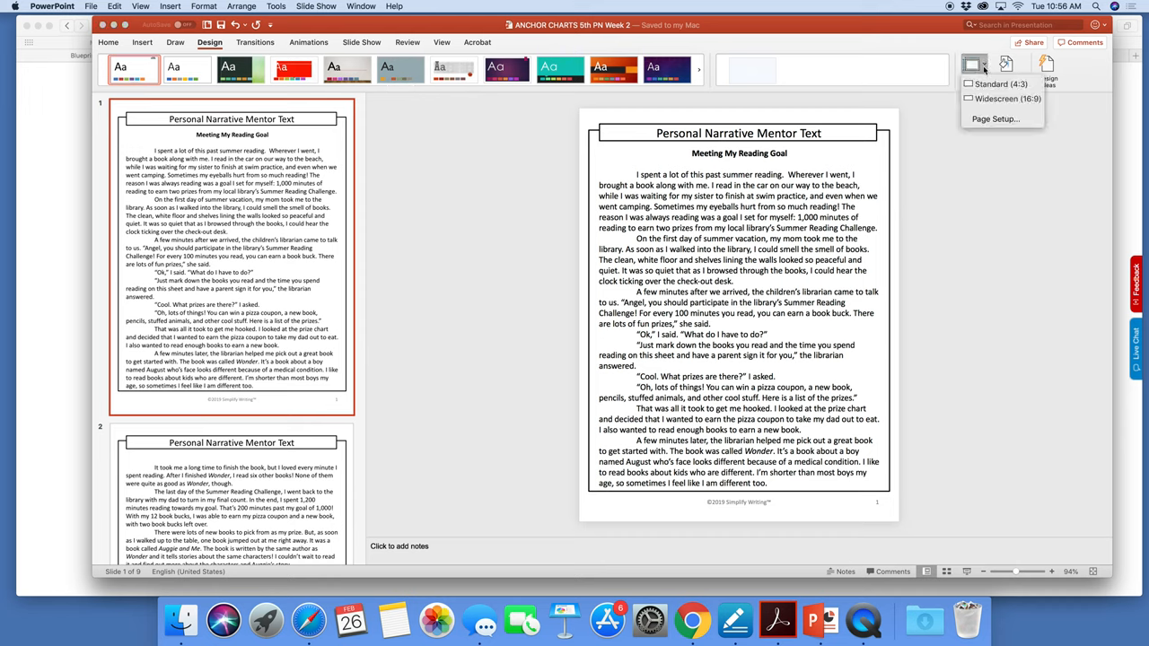
{"action": "mouse_move", "coordinate": [1001, 118]}
{"action": "type", "text": "24"}
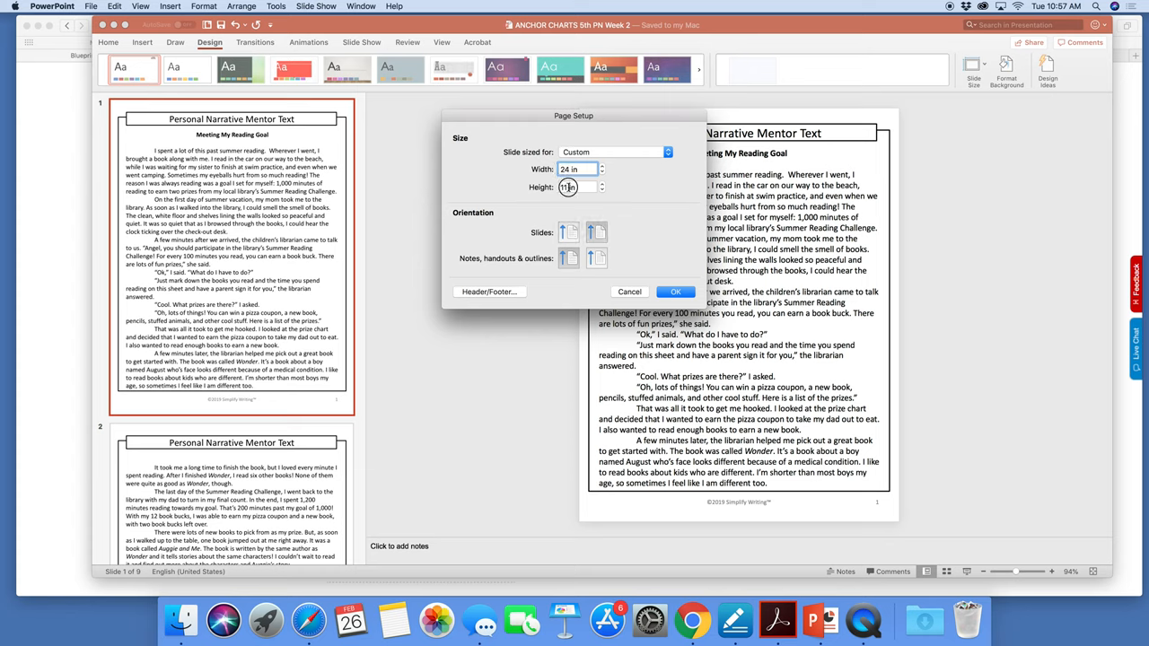
{"action": "type", "text": "36 in"}
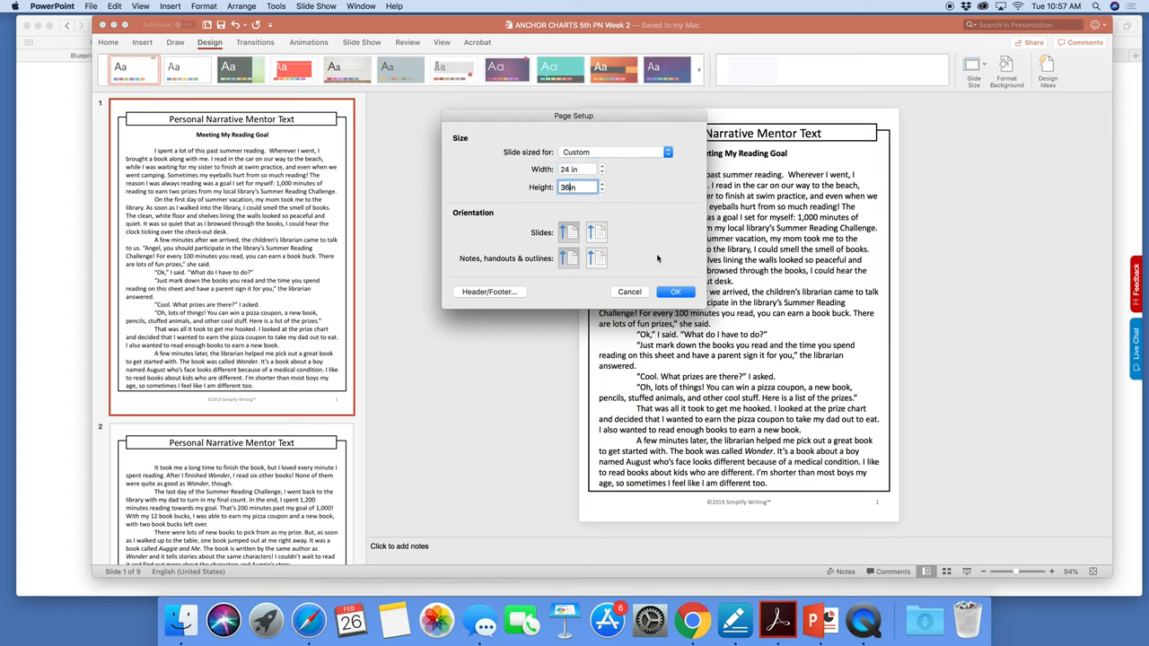
{"action": "left_click", "coordinate": [676, 291]}
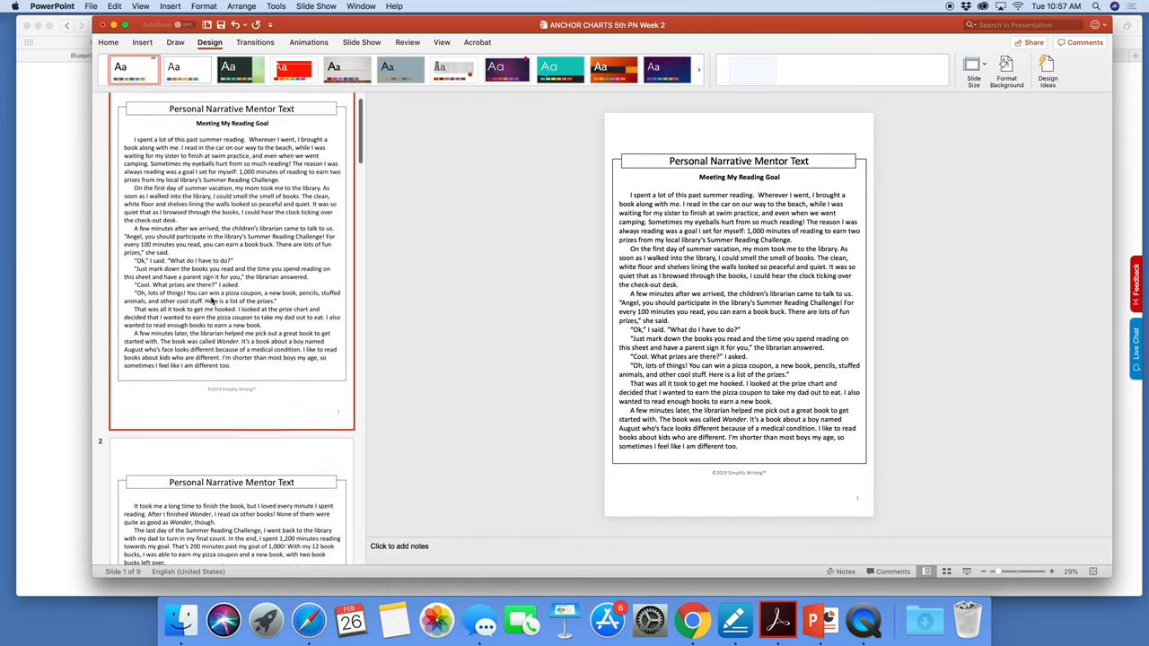
Step: Review the resized slides, checking slide 5 and the My Trip to Mexico City diagram
{"action": "scroll", "scroll_direction": "down", "scroll_amount": 3}
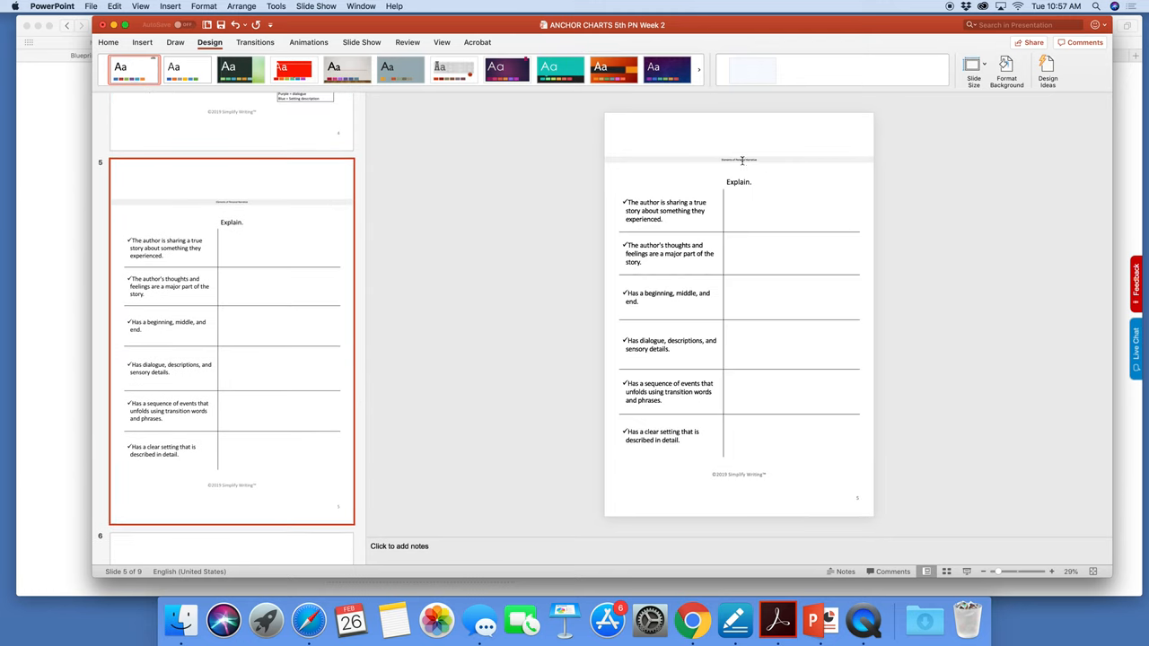
{"action": "left_click", "coordinate": [740, 158]}
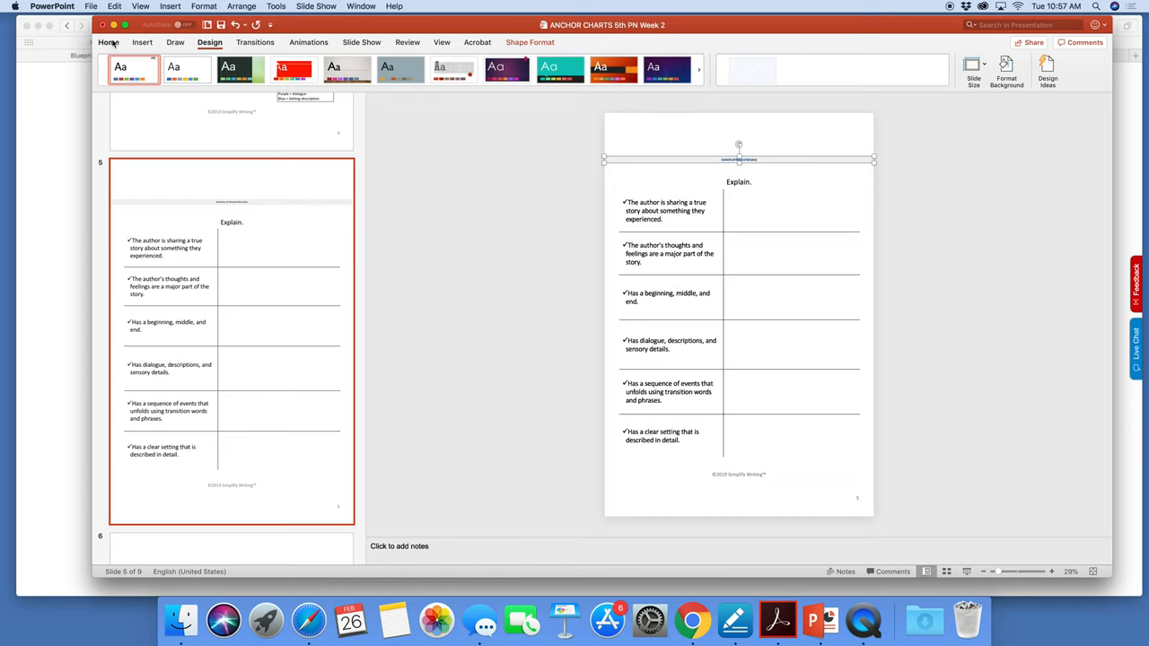
{"action": "left_click", "coordinate": [108, 43]}
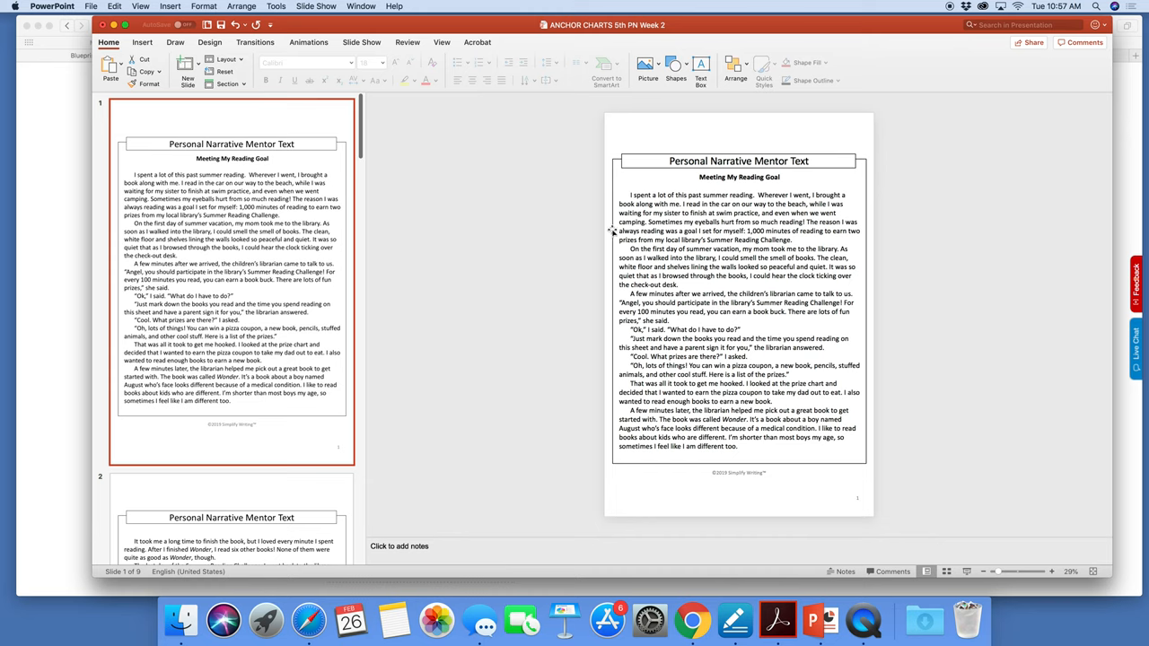
{"action": "scroll", "scroll_direction": "down", "scroll_amount": 3}
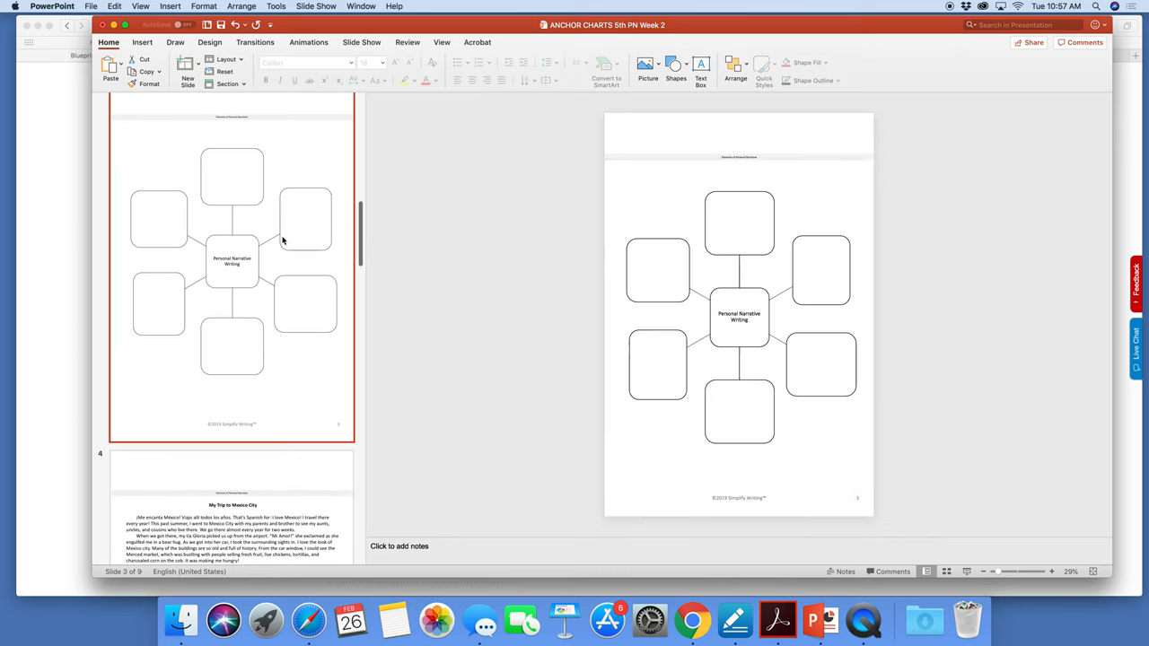
{"action": "left_click", "coordinate": [740, 158]}
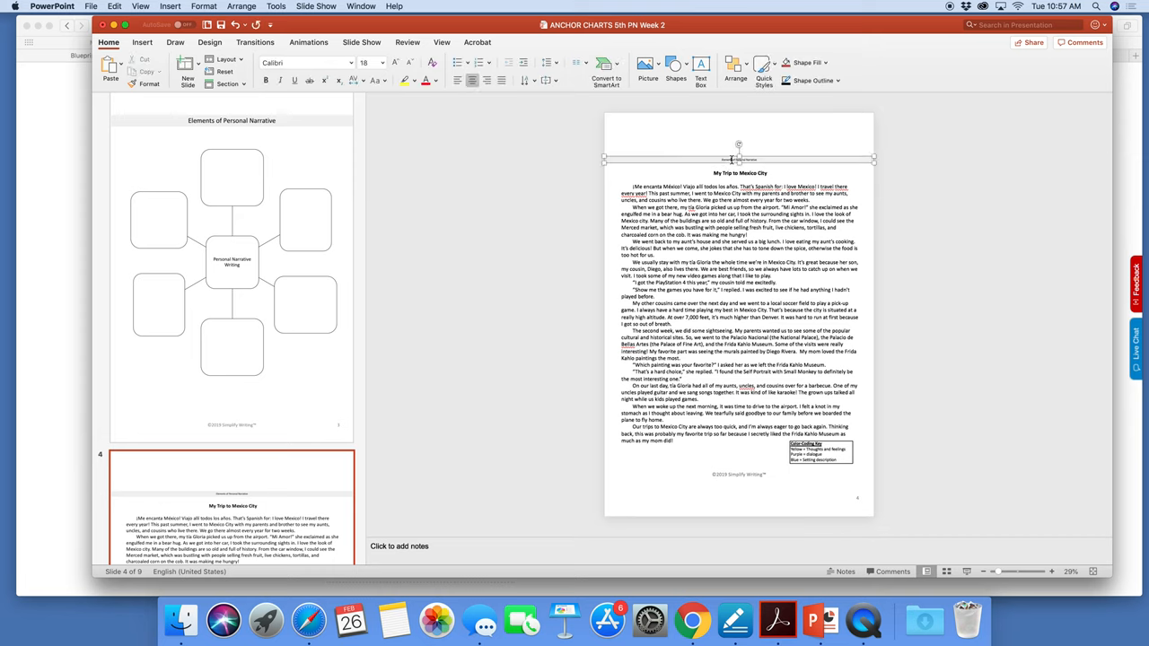
{"action": "left_click", "coordinate": [751, 160]}
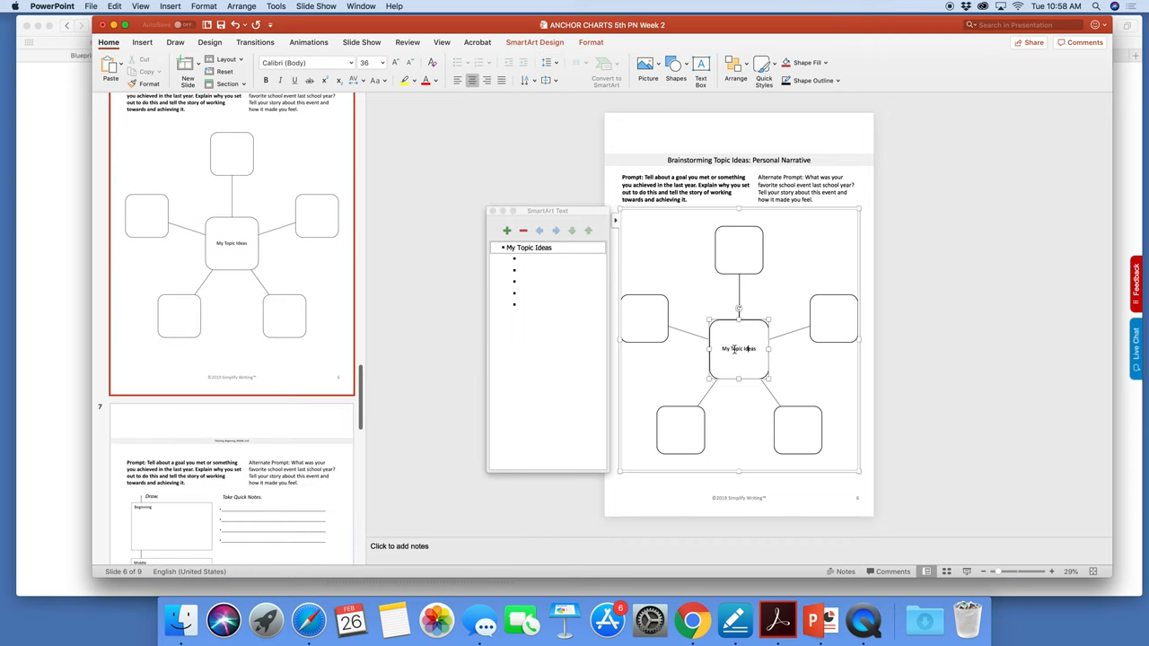
{"action": "left_click", "coordinate": [377, 61]}
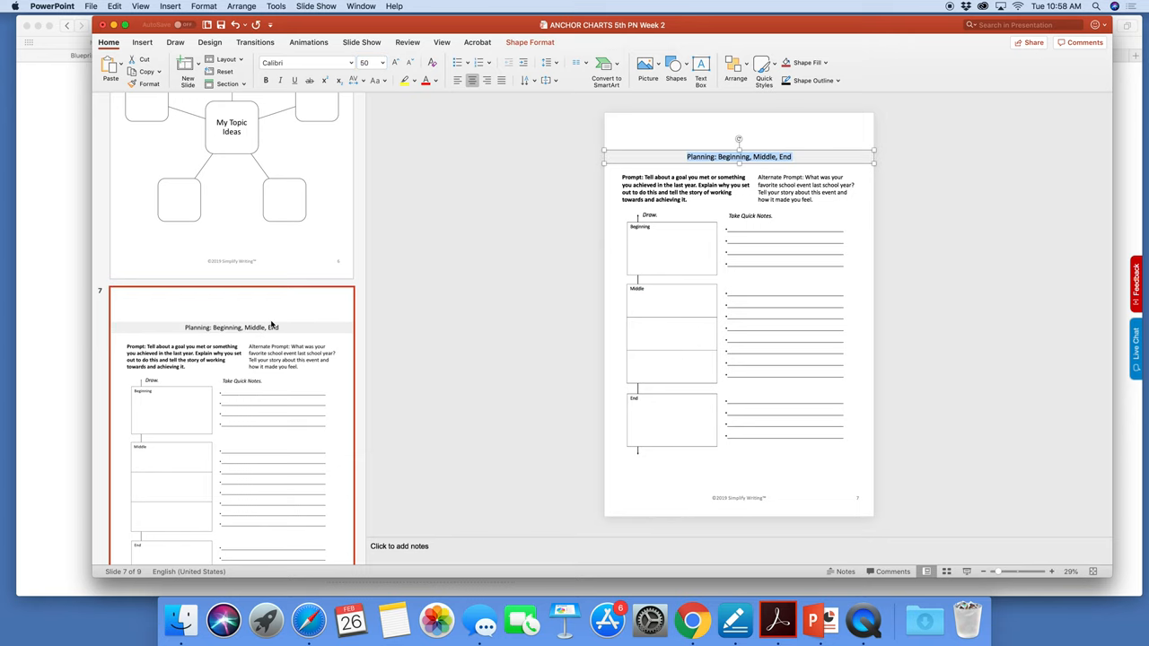
Step: Title slide 9's box and shrink its oversized checklist prompt to font size 40
{"action": "scroll", "scroll_direction": "down", "scroll_amount": 3}
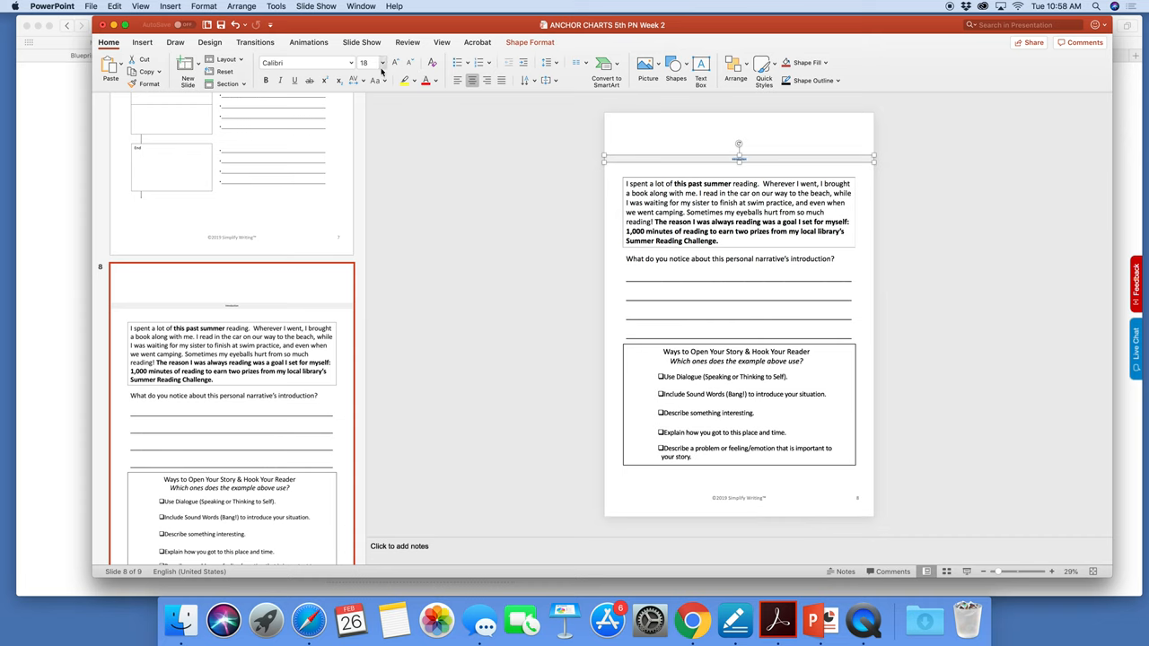
{"action": "type", "text": "Introduction"}
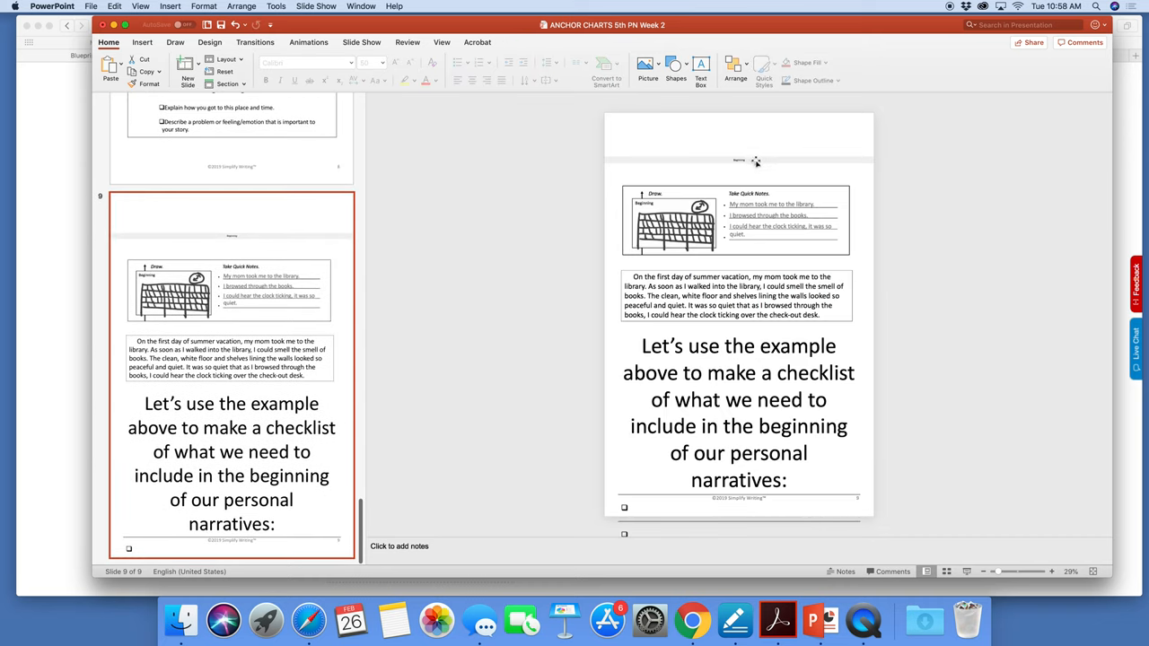
{"action": "left_click", "coordinate": [740, 160]}
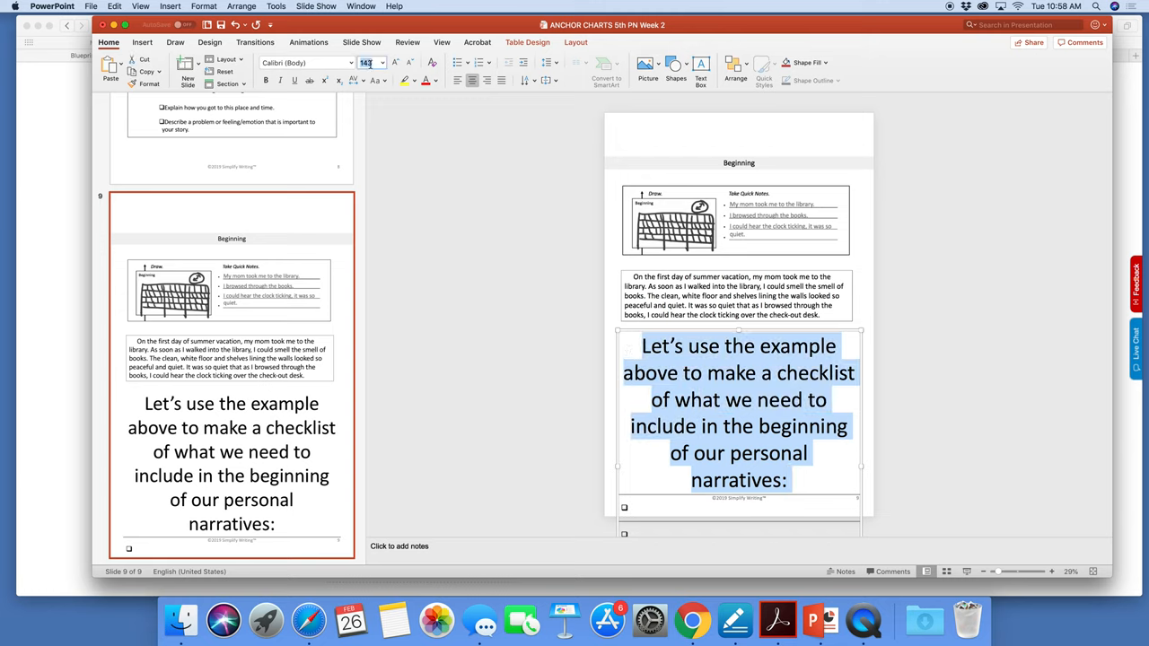
{"action": "type", "text": "40"}
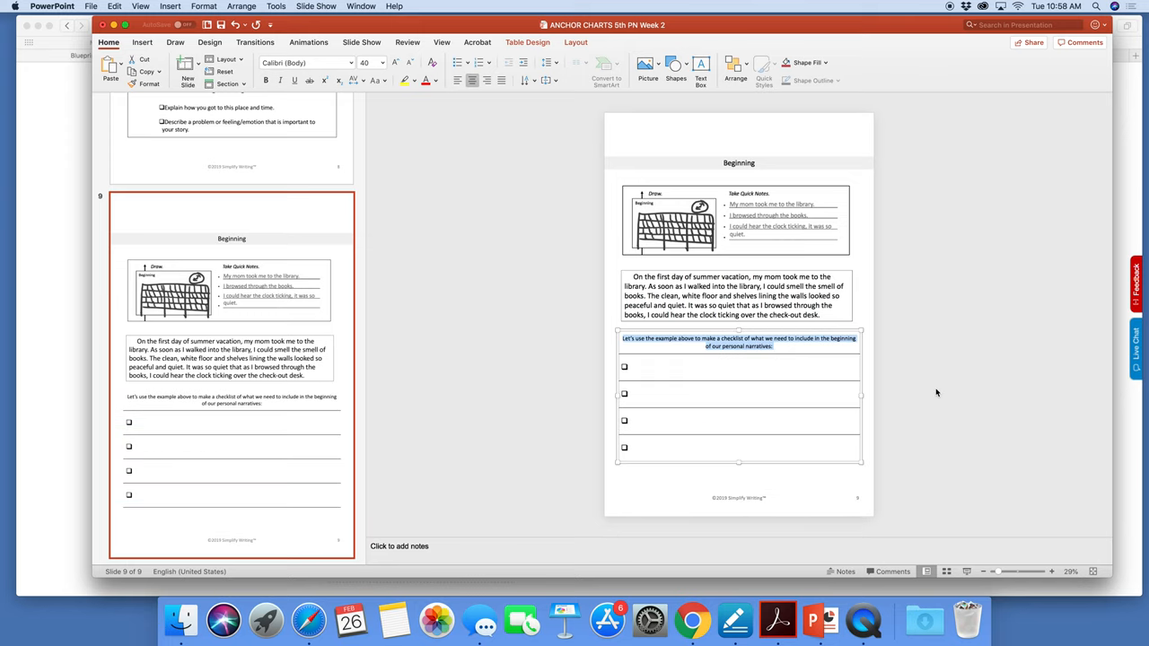
{"action": "left_click", "coordinate": [76, 111]}
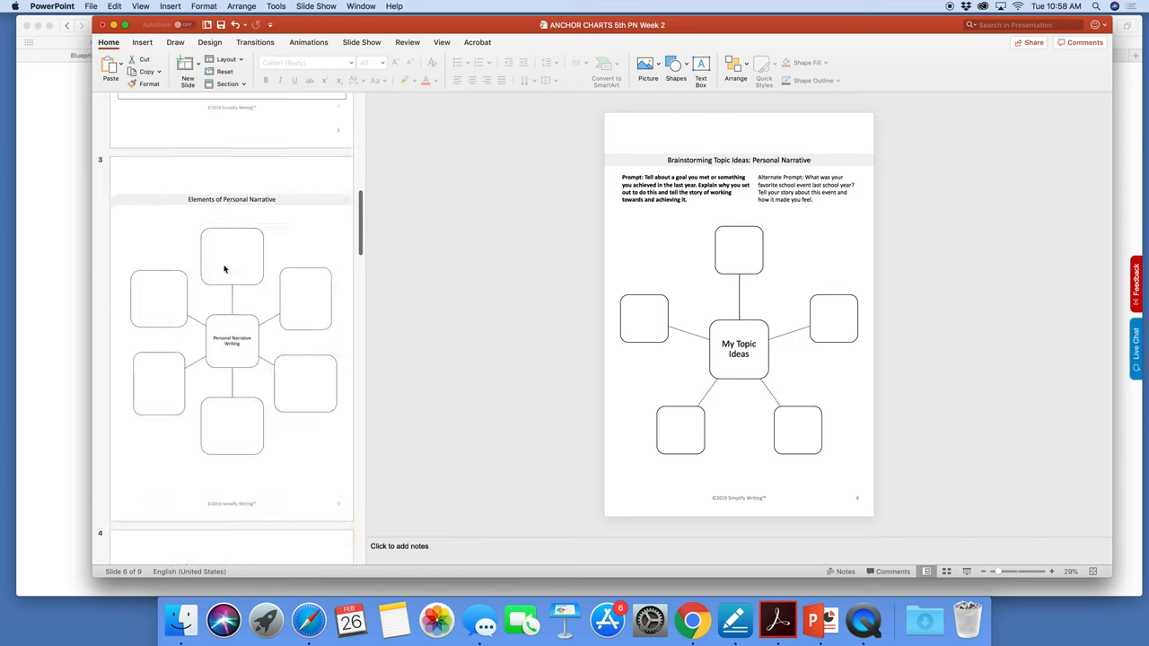
Step: Export the deck as a PDF into the August Personal Narrative 5th folder
{"action": "left_click", "coordinate": [88, 7]}
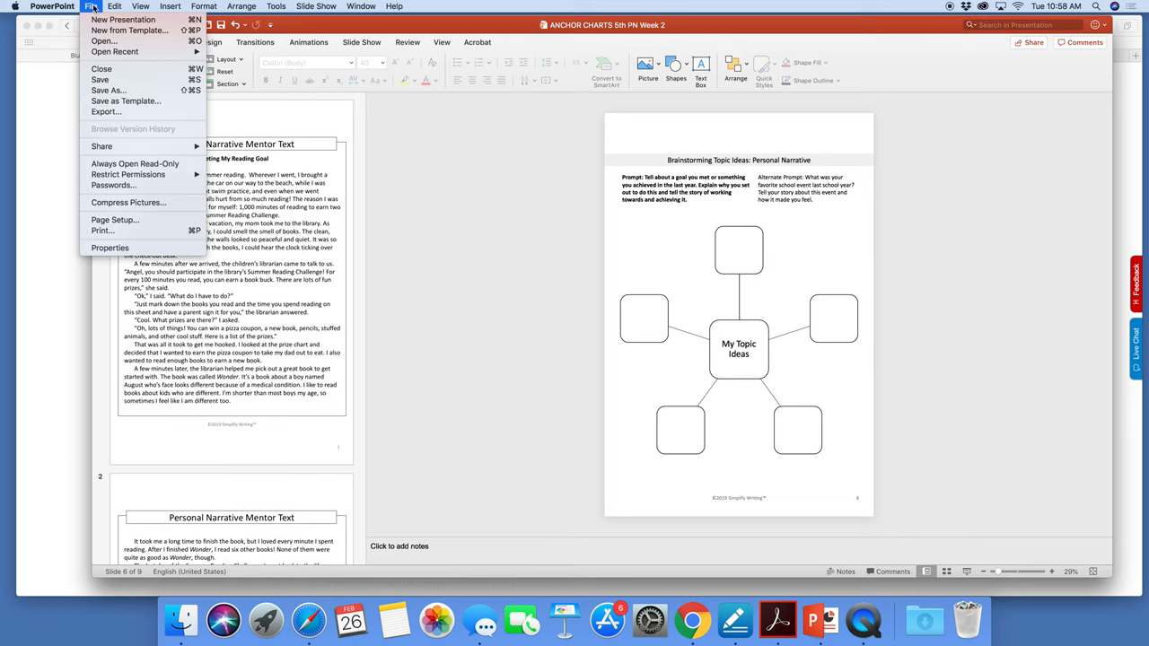
{"action": "left_click", "coordinate": [88, 7]}
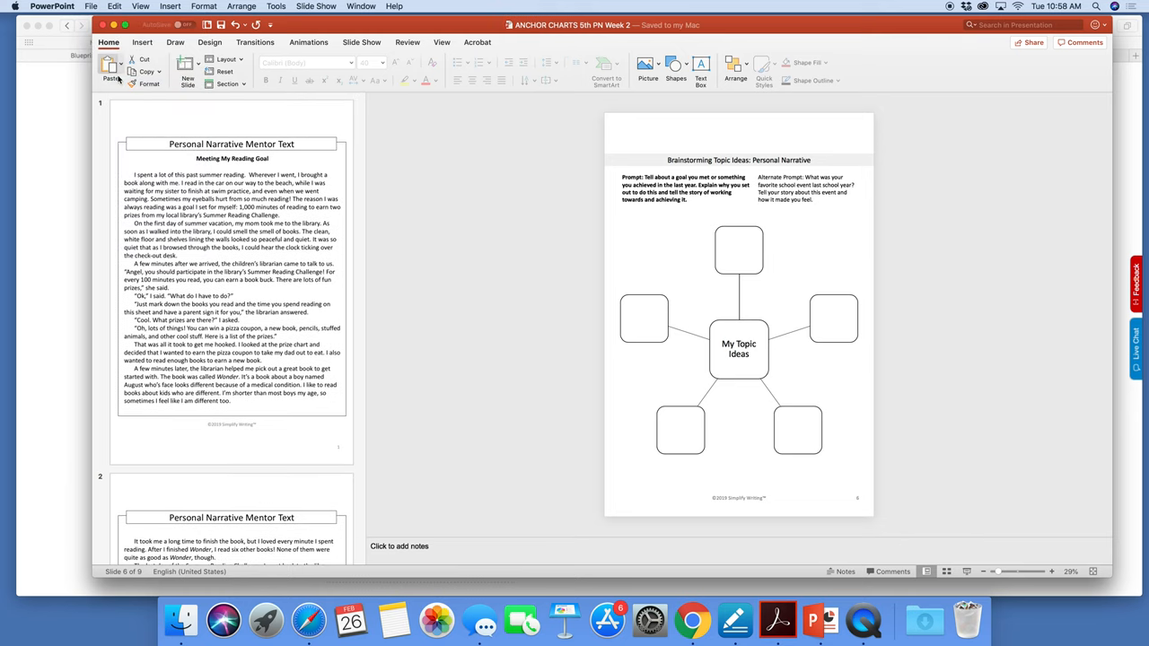
{"action": "mouse_move", "coordinate": [114, 70]}
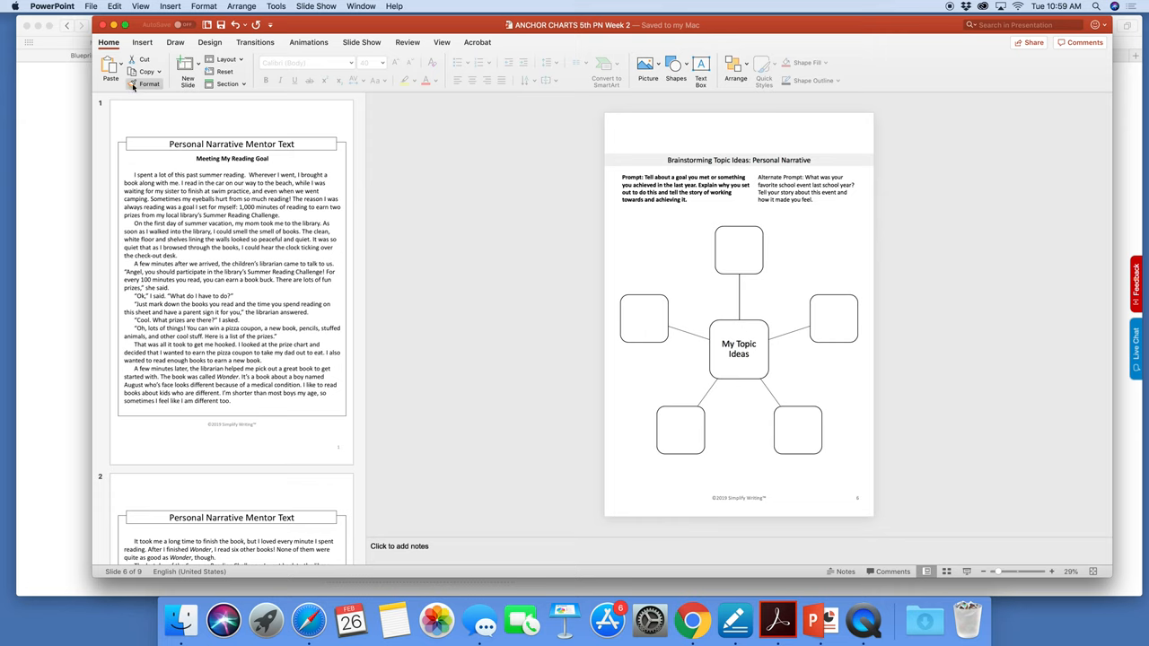
{"action": "left_click", "coordinate": [115, 7]}
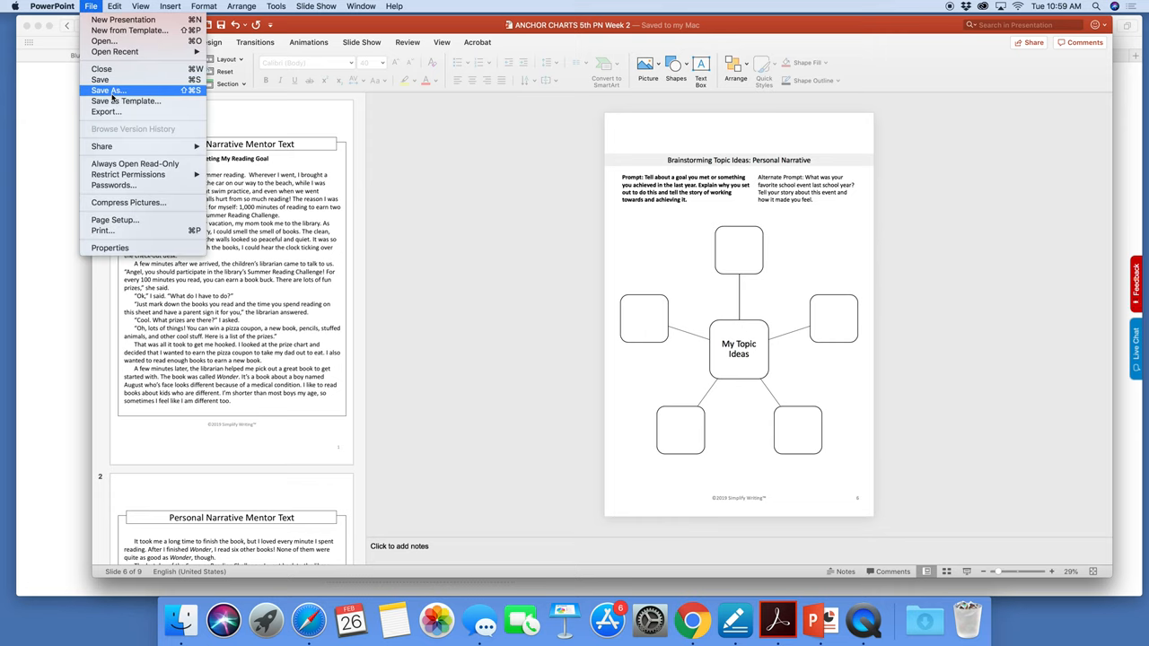
{"action": "left_click", "coordinate": [111, 90]}
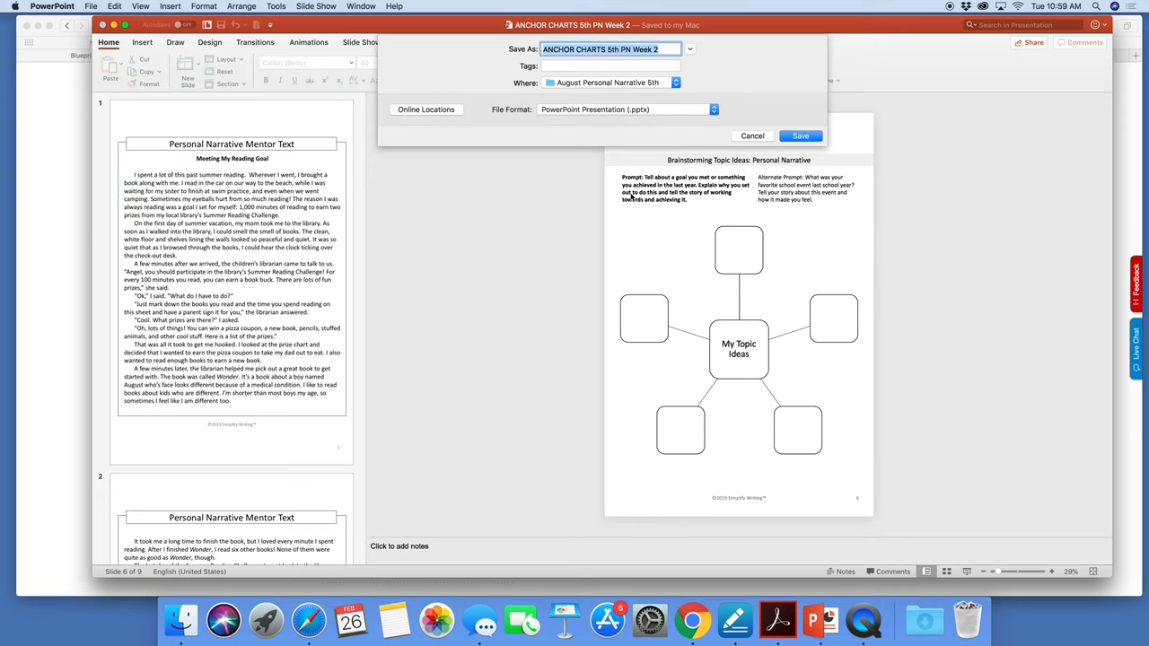
{"action": "left_click", "coordinate": [625, 110]}
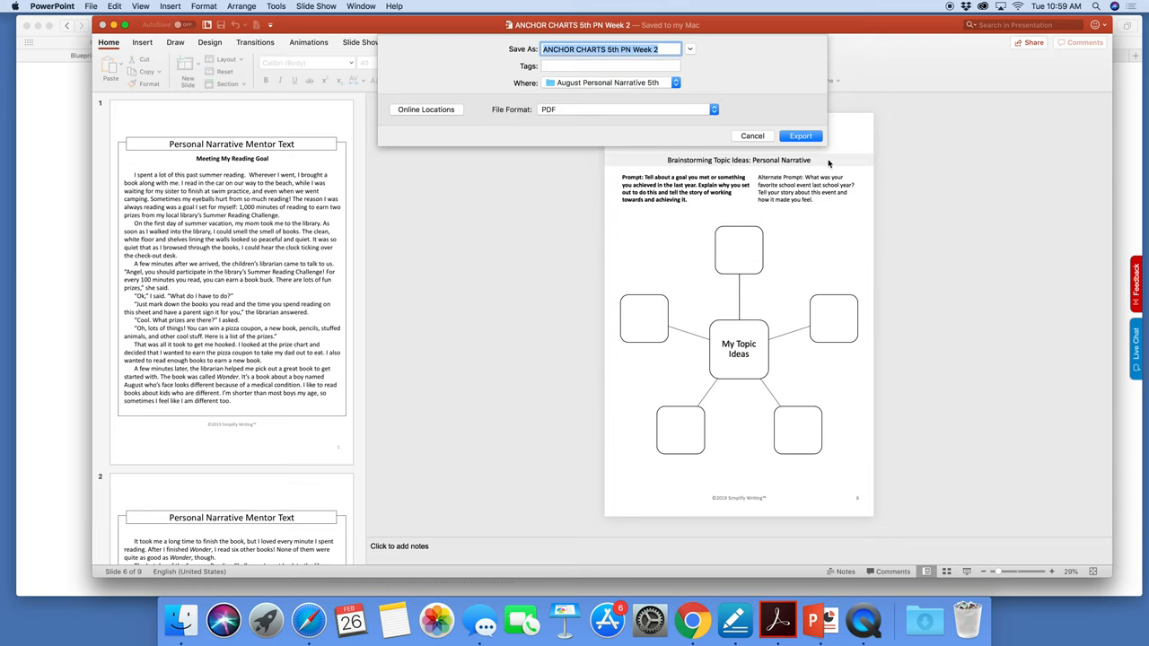
{"action": "left_click", "coordinate": [800, 137]}
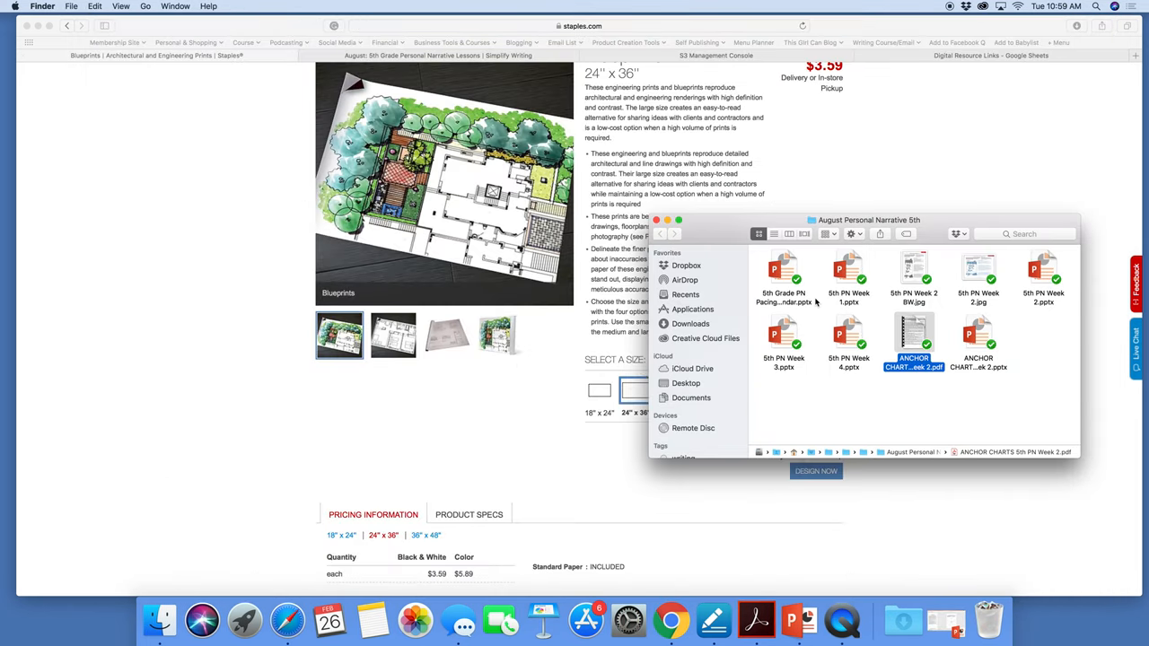
Step: Drag the exported PDF over and land on the Staples Blueprints category page
{"action": "left_click_drag", "start_coordinate": [869, 219], "coordinate": [938, 287]}
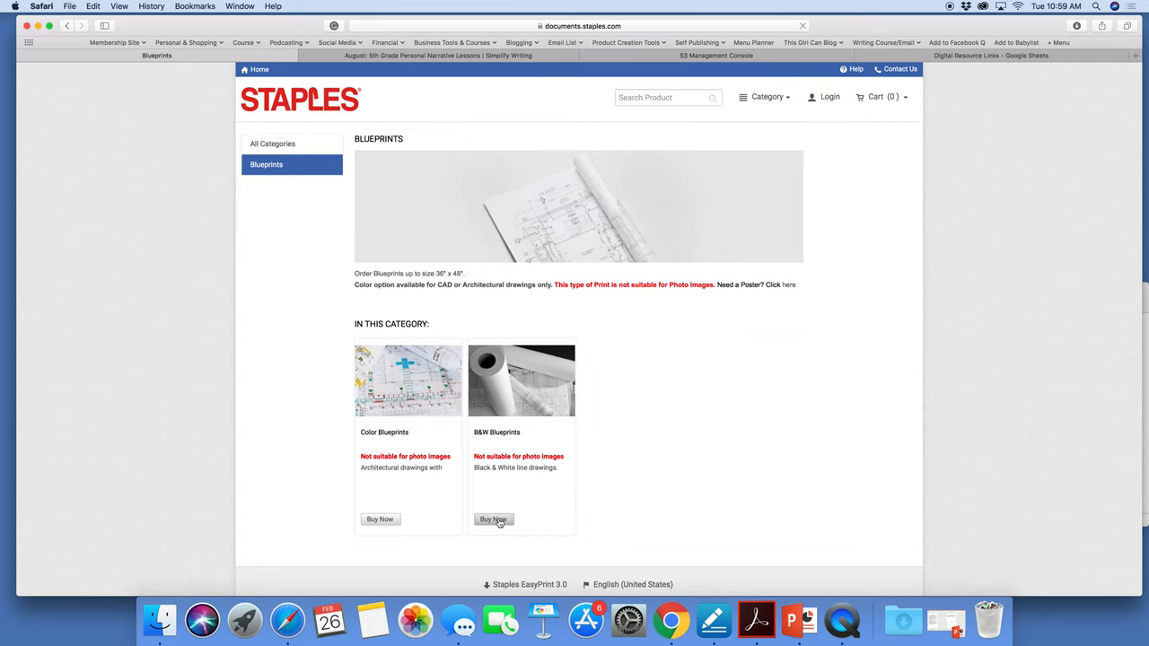
{"action": "mouse_move", "coordinate": [840, 441]}
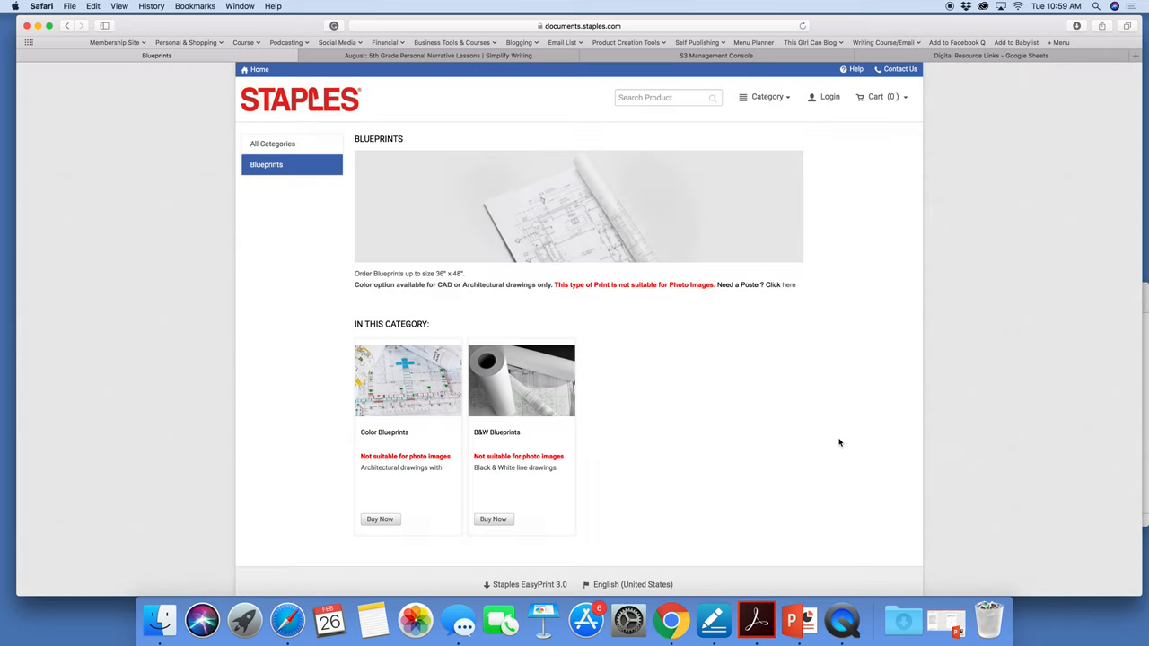
Step: Start a B&W Blueprints order and name the job 'PN Week 2' with quantity 1
{"action": "left_click", "coordinate": [492, 519]}
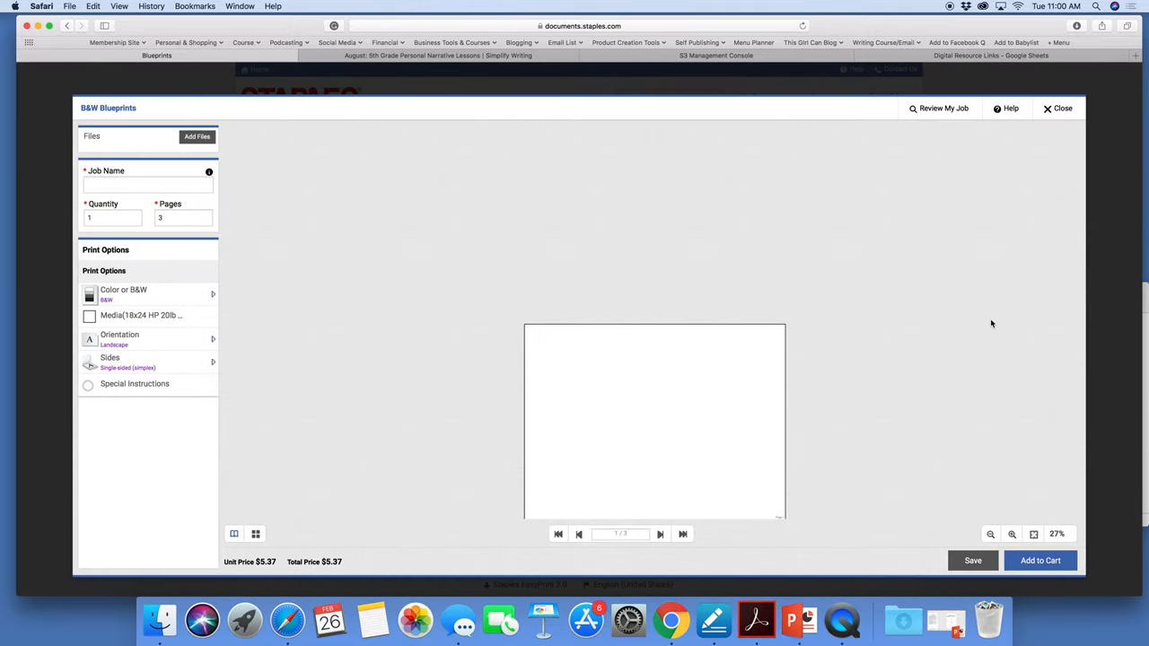
{"action": "left_click", "coordinate": [147, 185]}
{"action": "type", "text": "P.N."}
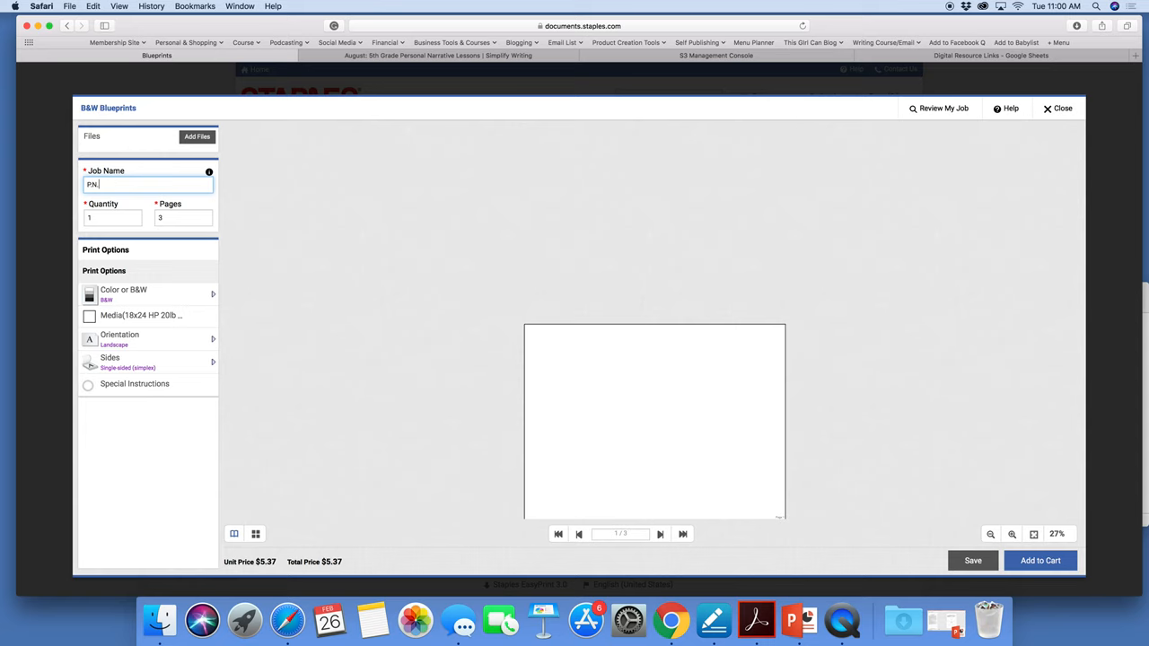
{"action": "type", "text": "Week 2"}
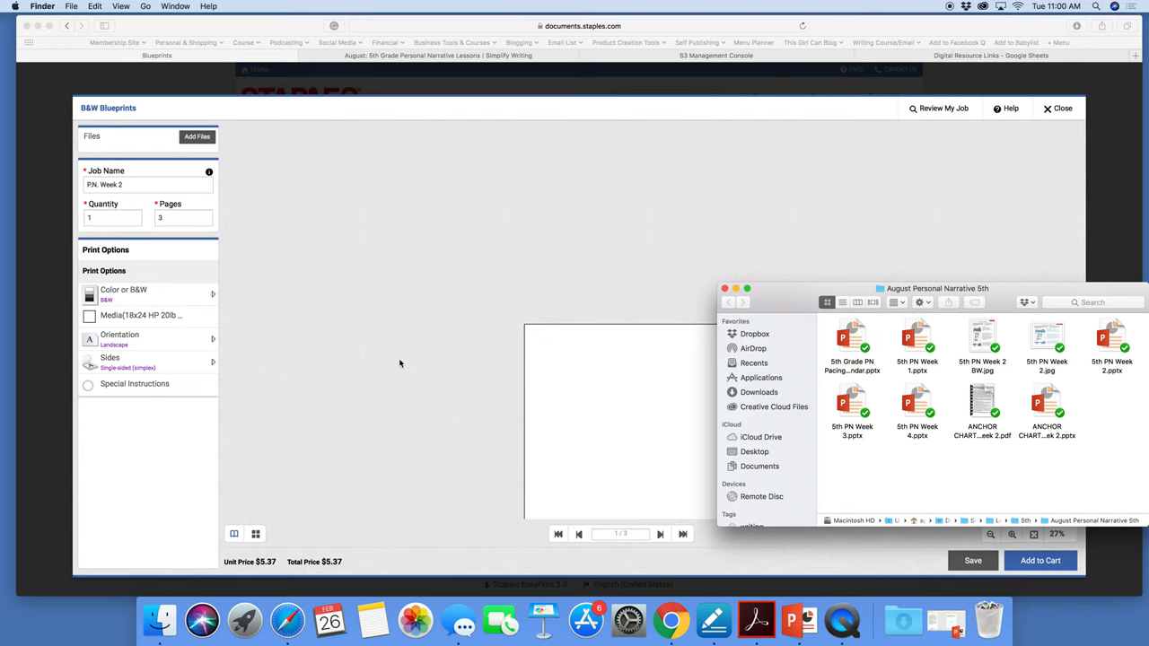
{"action": "left_click", "coordinate": [148, 183]}
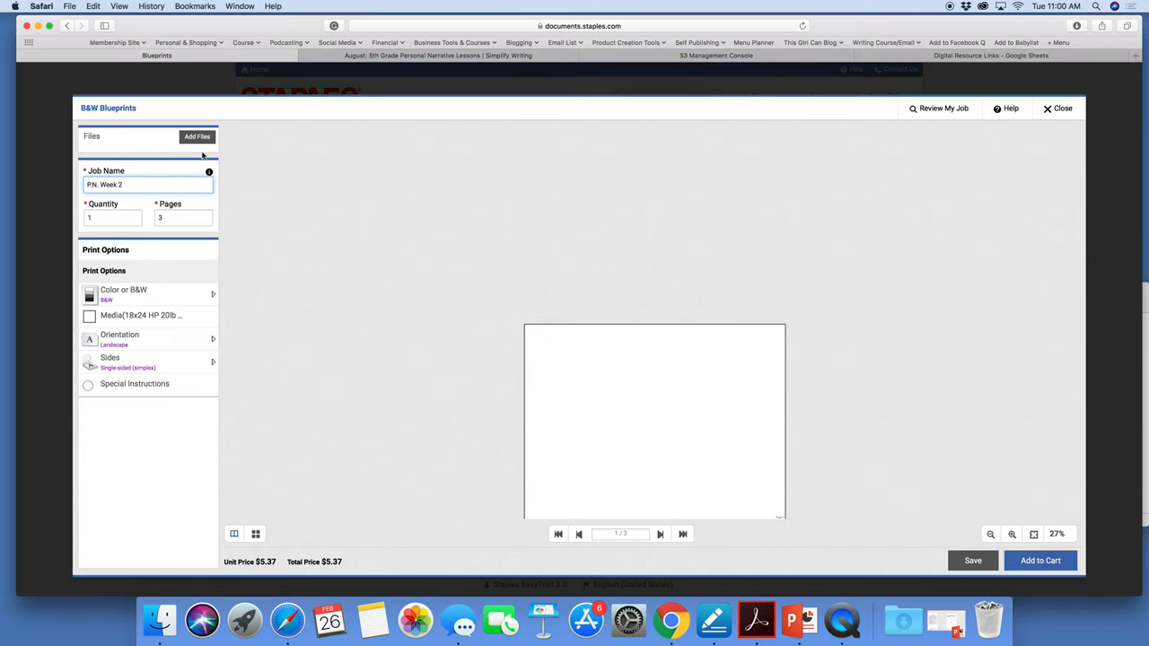
Step: Upload 'ANCHOR CHARTS 5th PN Week 2.pdf' from the computer as the order's file
{"action": "left_click", "coordinate": [198, 137]}
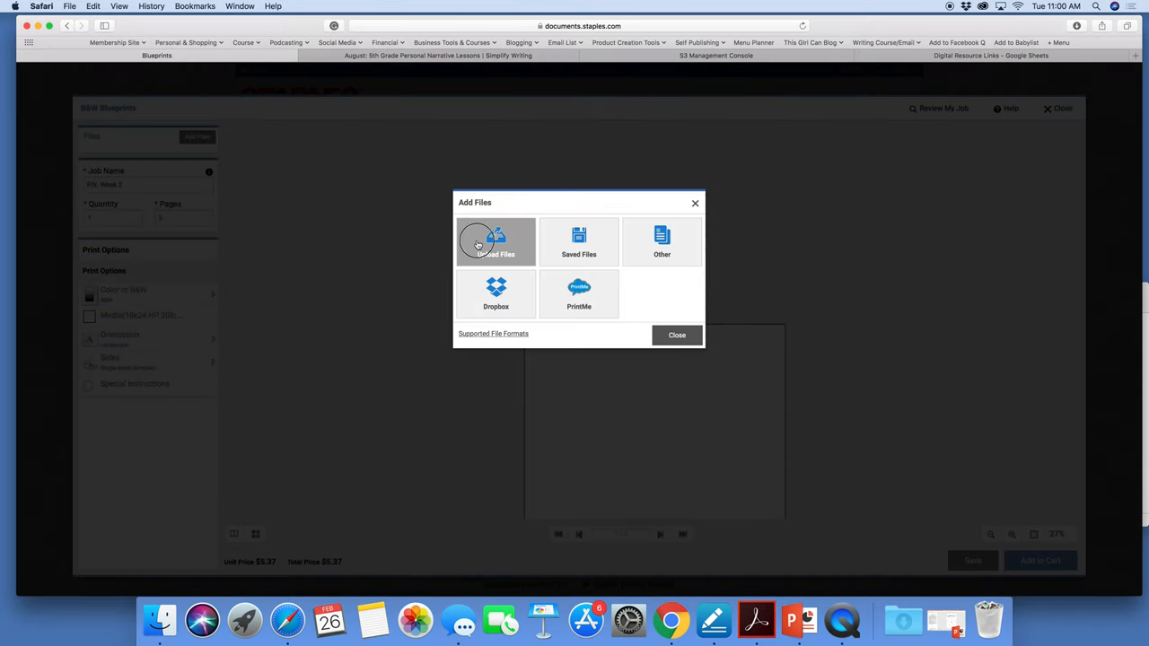
{"action": "left_click", "coordinate": [495, 243]}
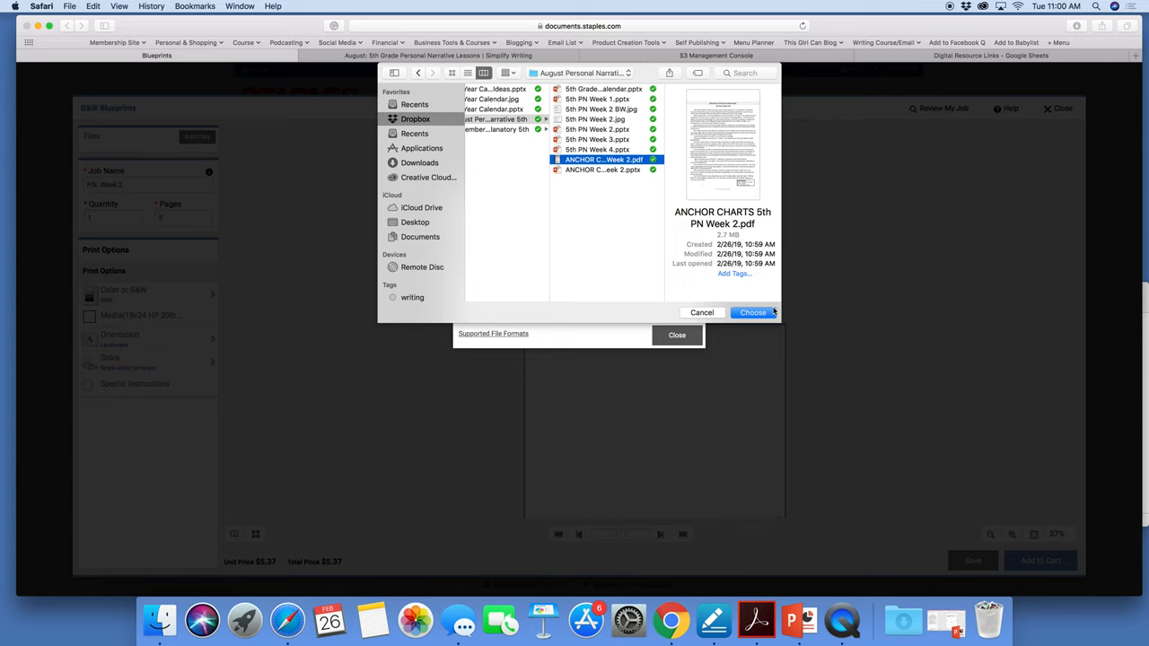
{"action": "left_click", "coordinate": [752, 312]}
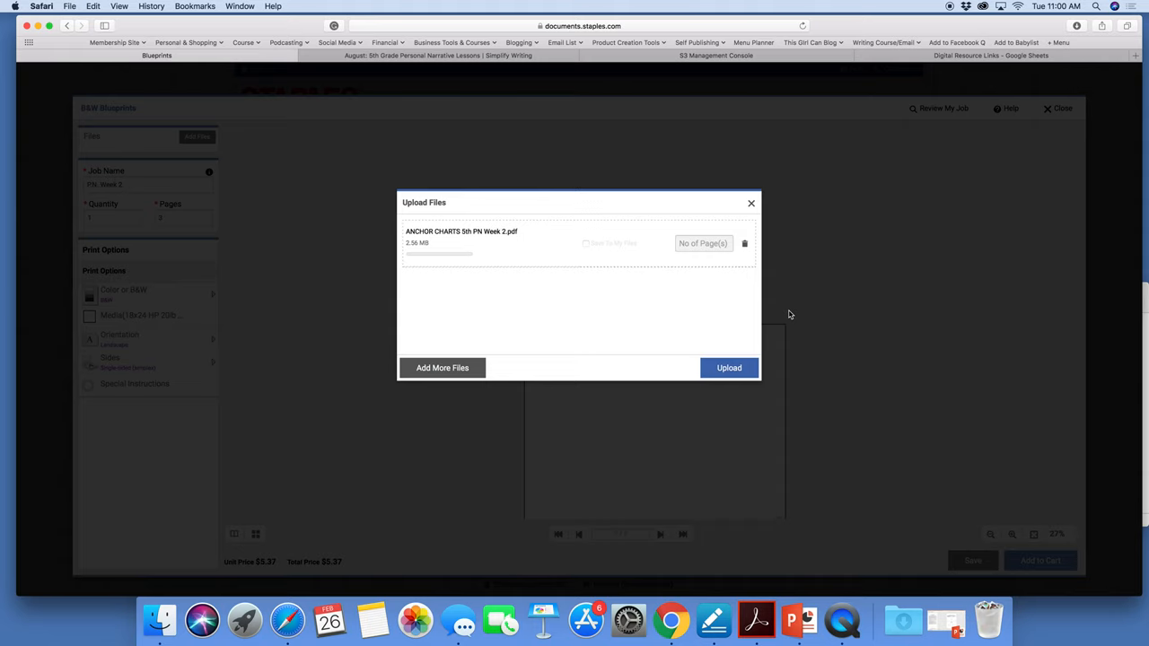
{"action": "left_click", "coordinate": [729, 368]}
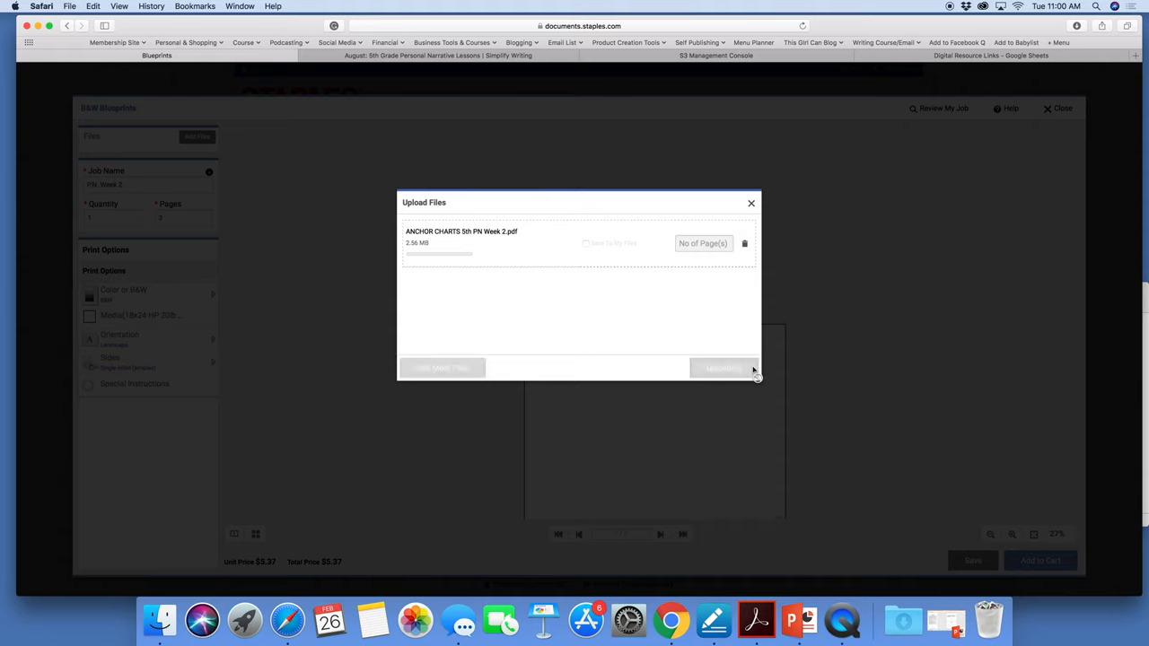
{"action": "left_click", "coordinate": [724, 368]}
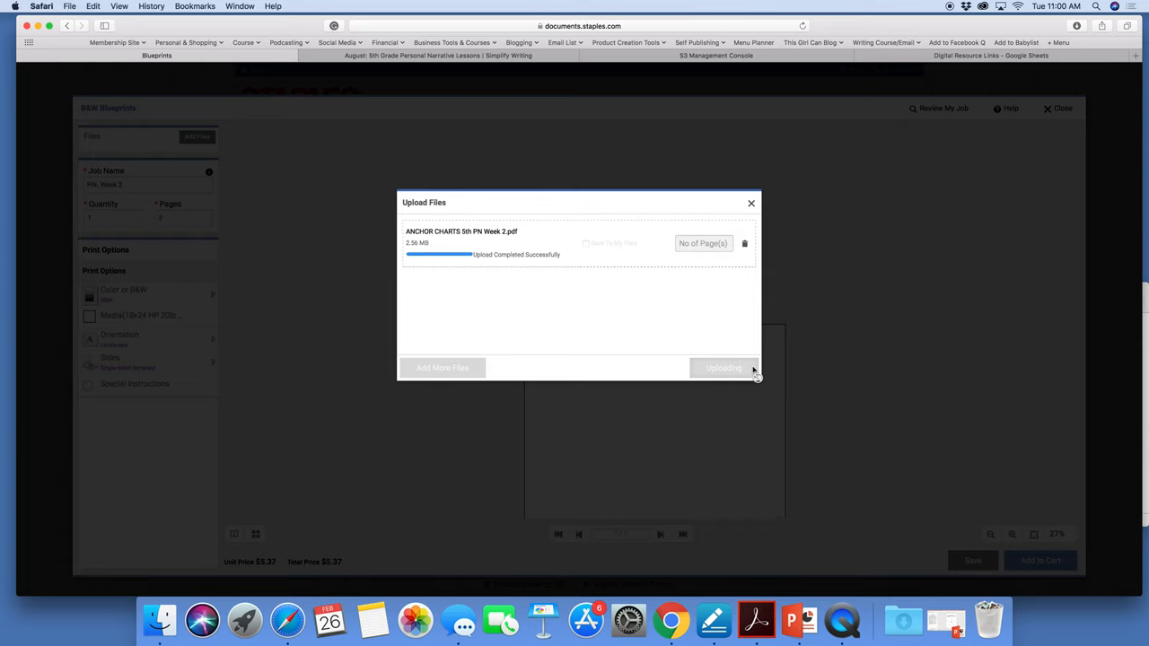
{"action": "left_click", "coordinate": [724, 368]}
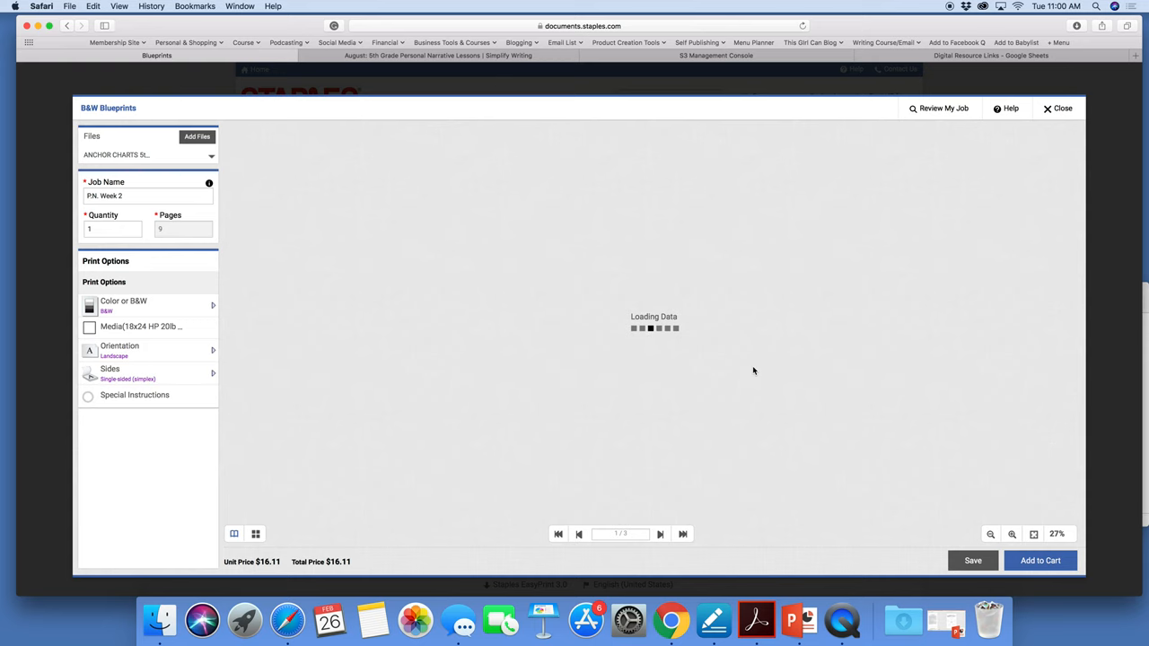
{"action": "mouse_move", "coordinate": [9, 325]}
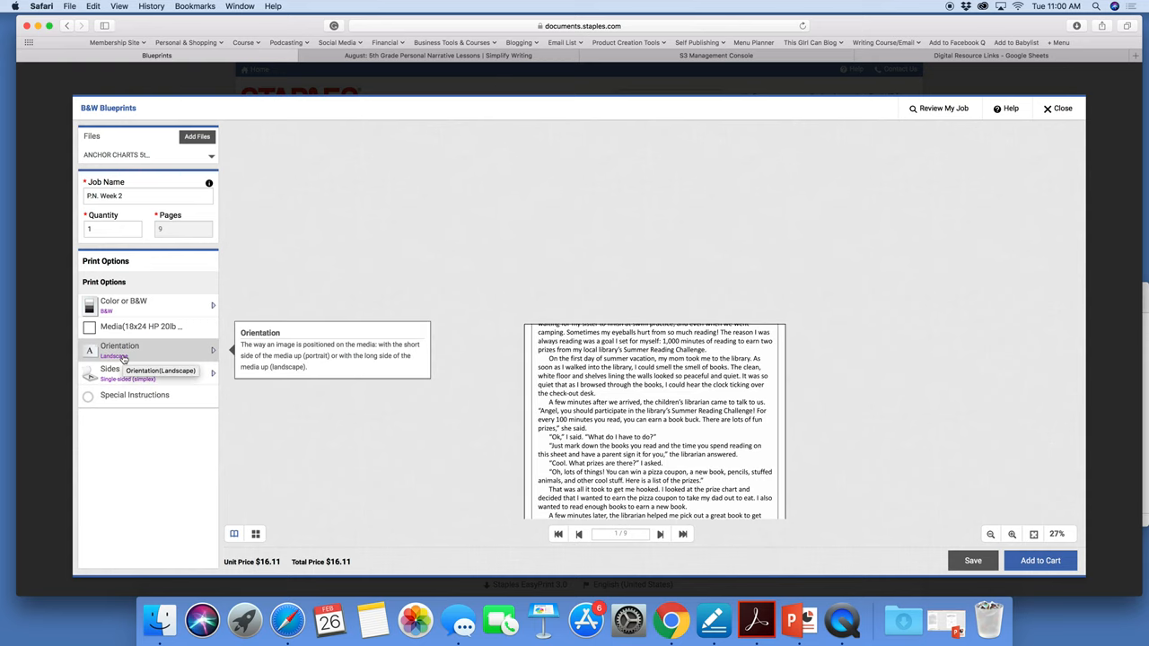
{"action": "mouse_move", "coordinate": [411, 409]}
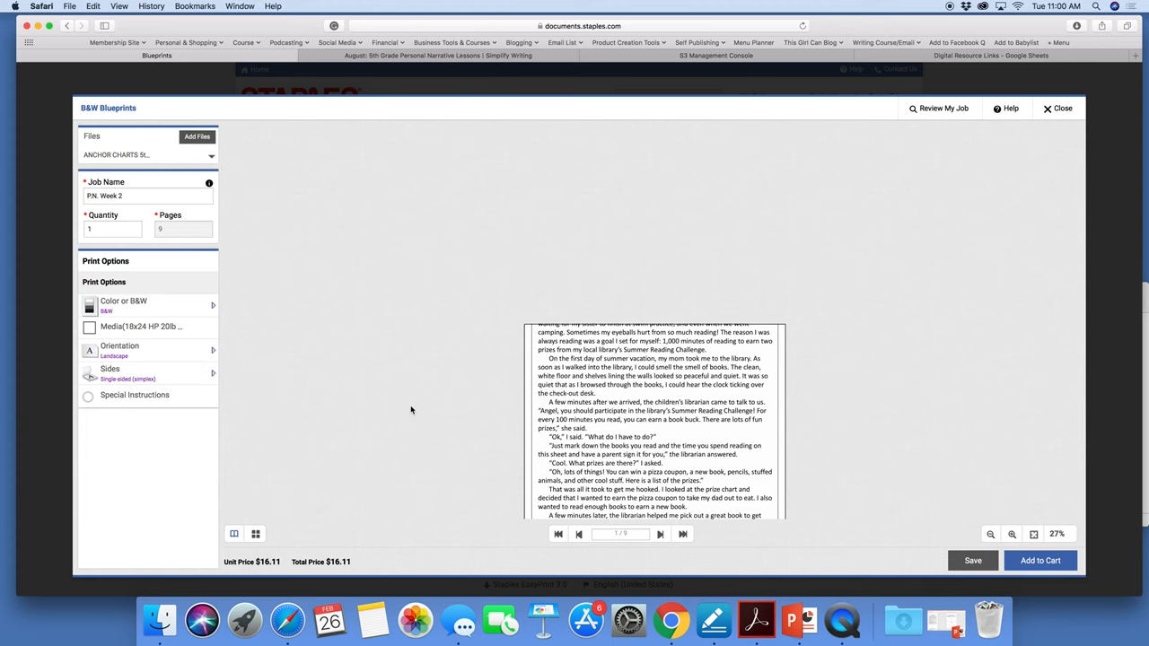
Step: Zoom the uploaded PDF preview in and out to check the first page's content
{"action": "left_click", "coordinate": [1010, 535]}
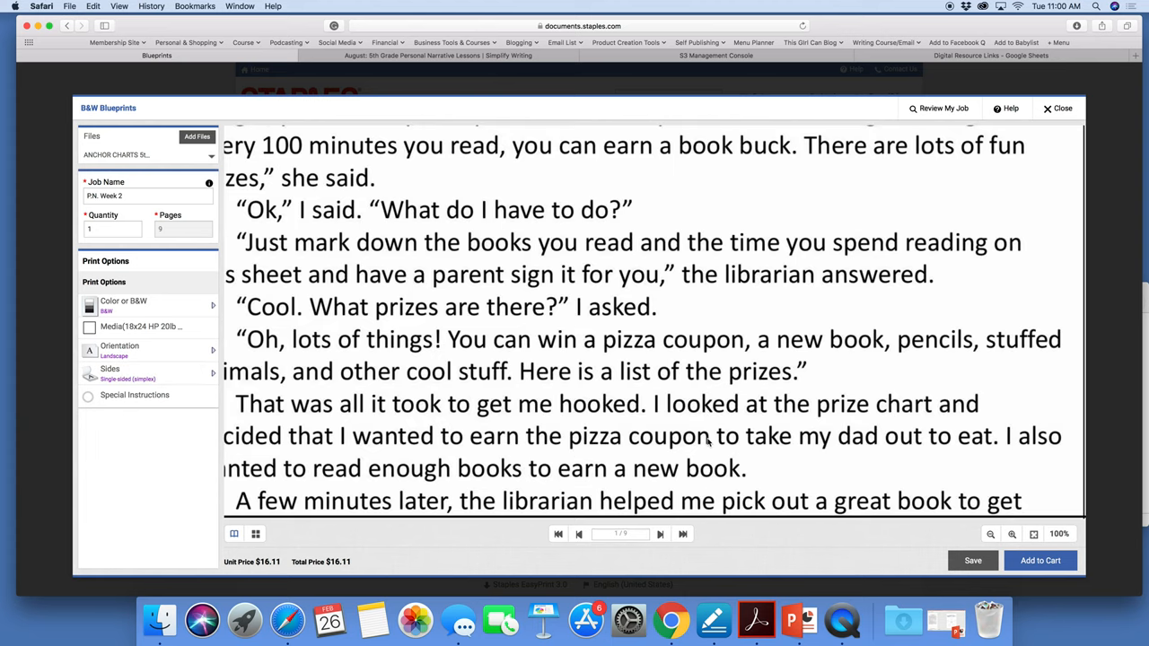
{"action": "left_click", "coordinate": [1010, 535]}
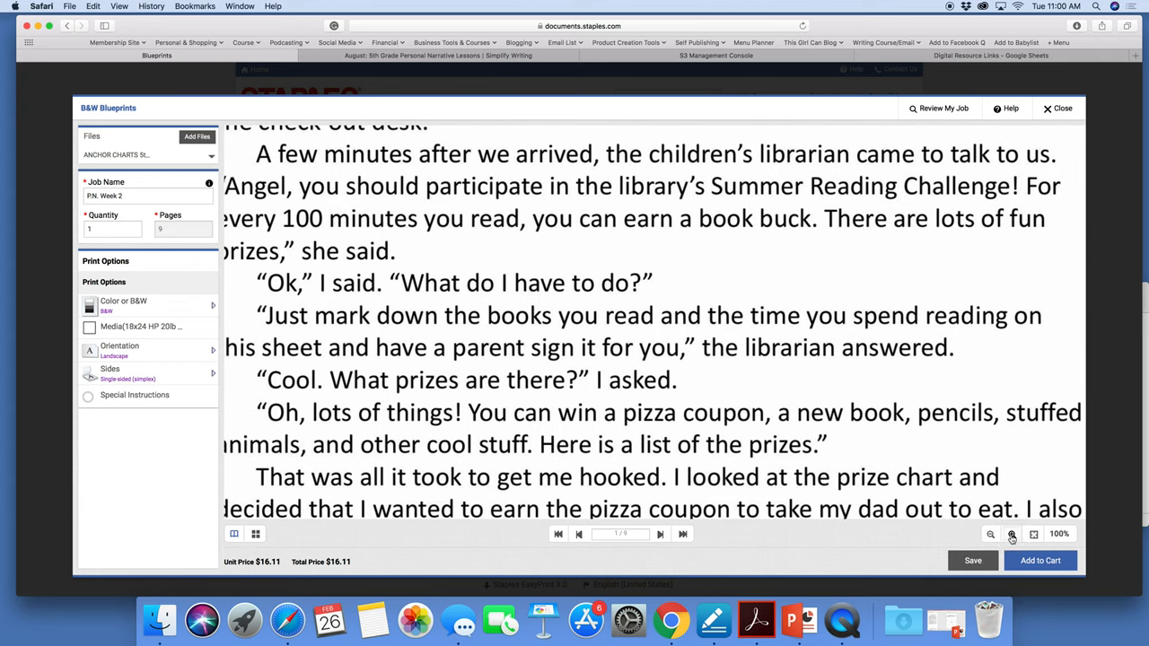
{"action": "left_click", "coordinate": [147, 351]}
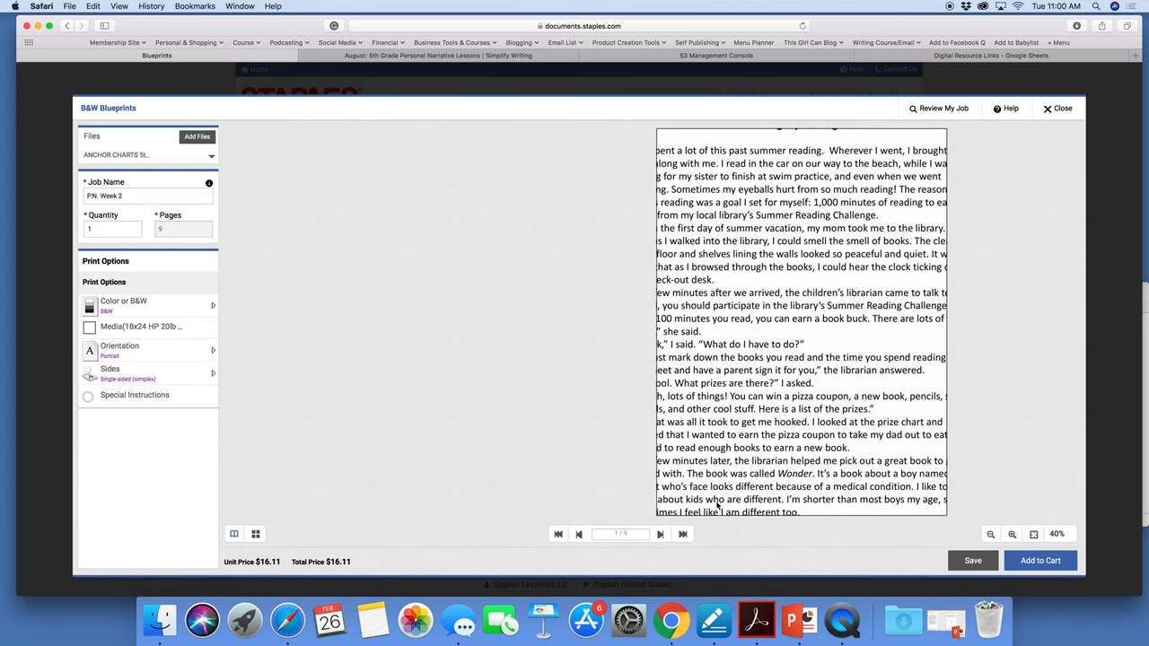
{"action": "left_click", "coordinate": [1011, 535]}
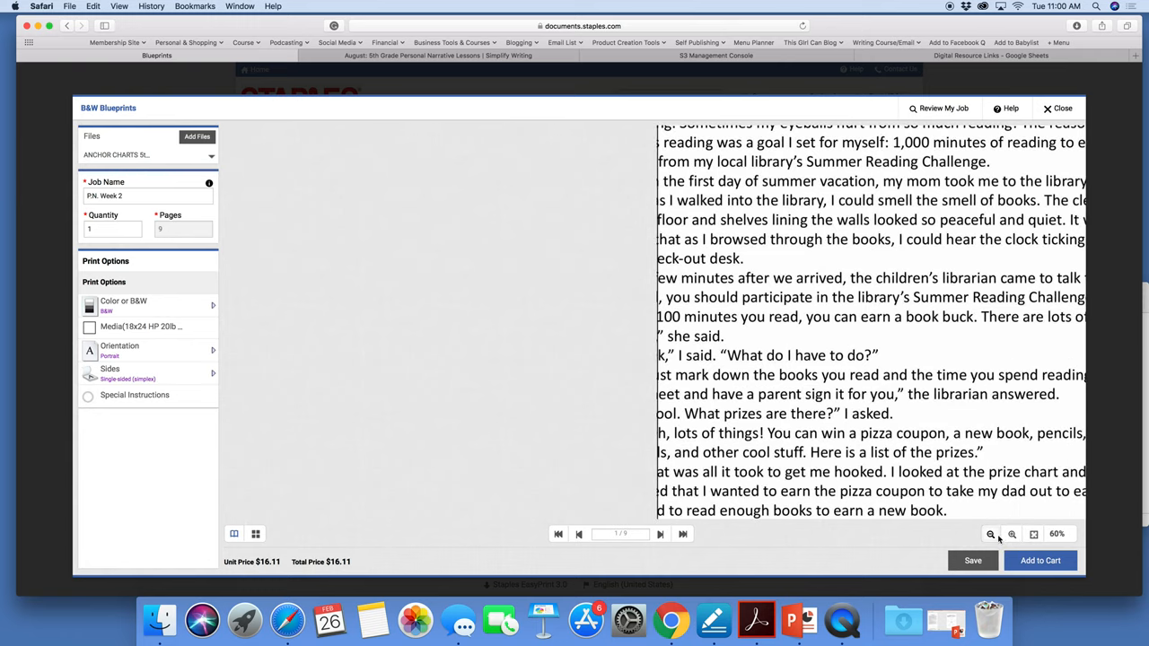
{"action": "left_click", "coordinate": [991, 535]}
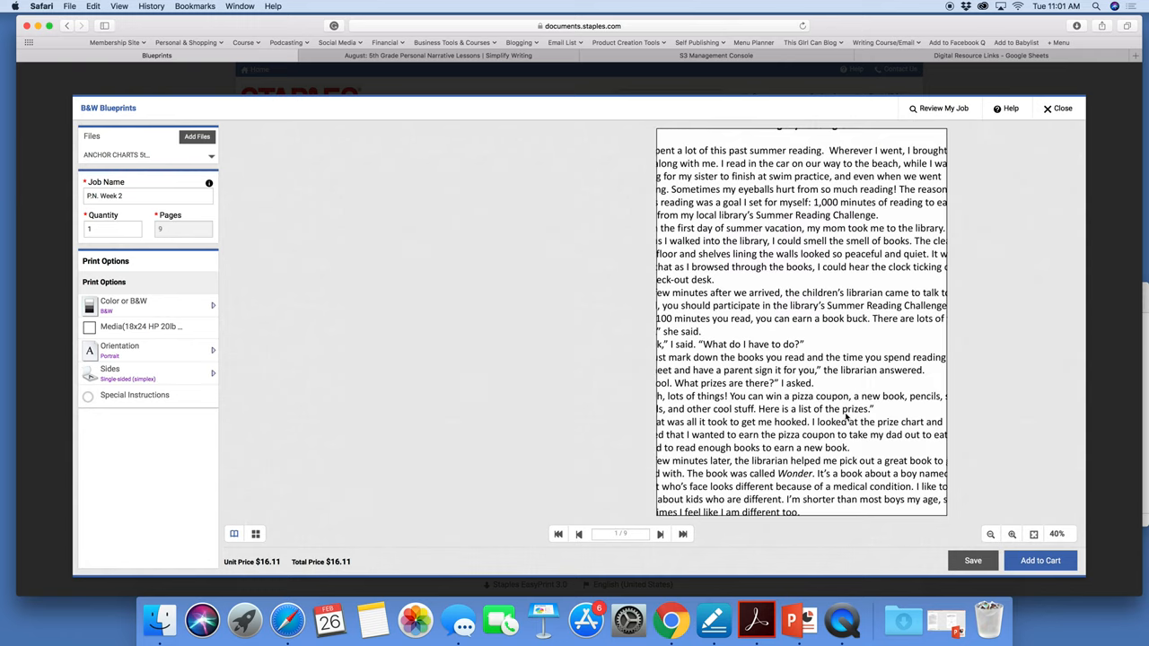
{"action": "mouse_move", "coordinate": [147, 309]}
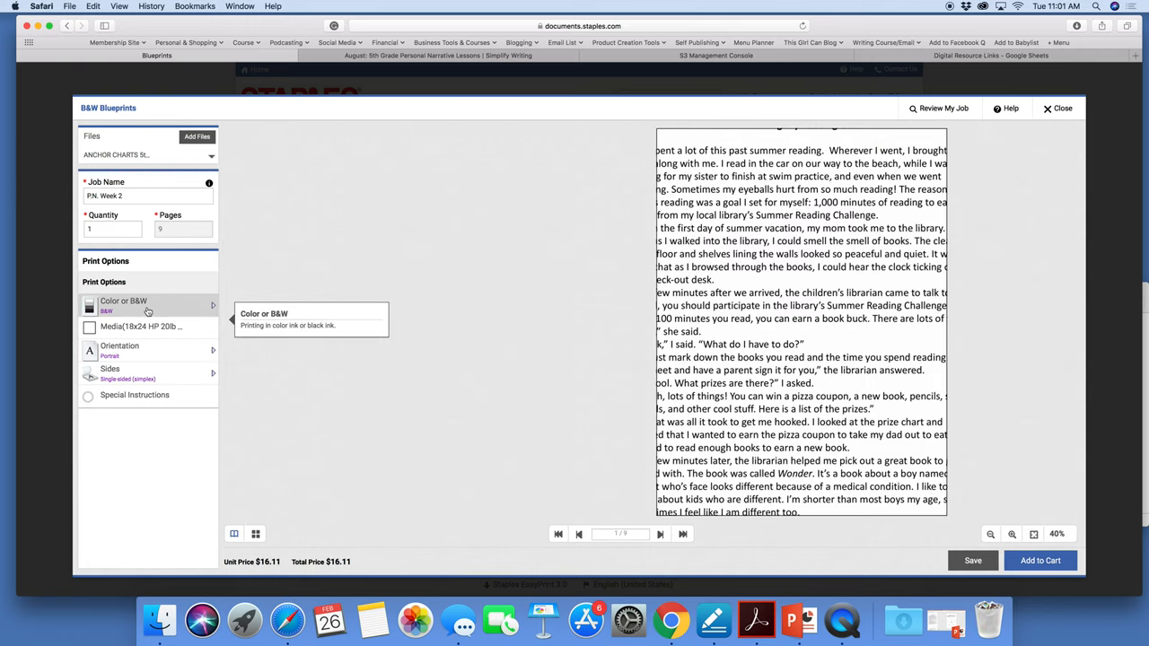
Step: Page forward through the PDF preview to page 4 of 9
{"action": "left_click", "coordinate": [660, 535]}
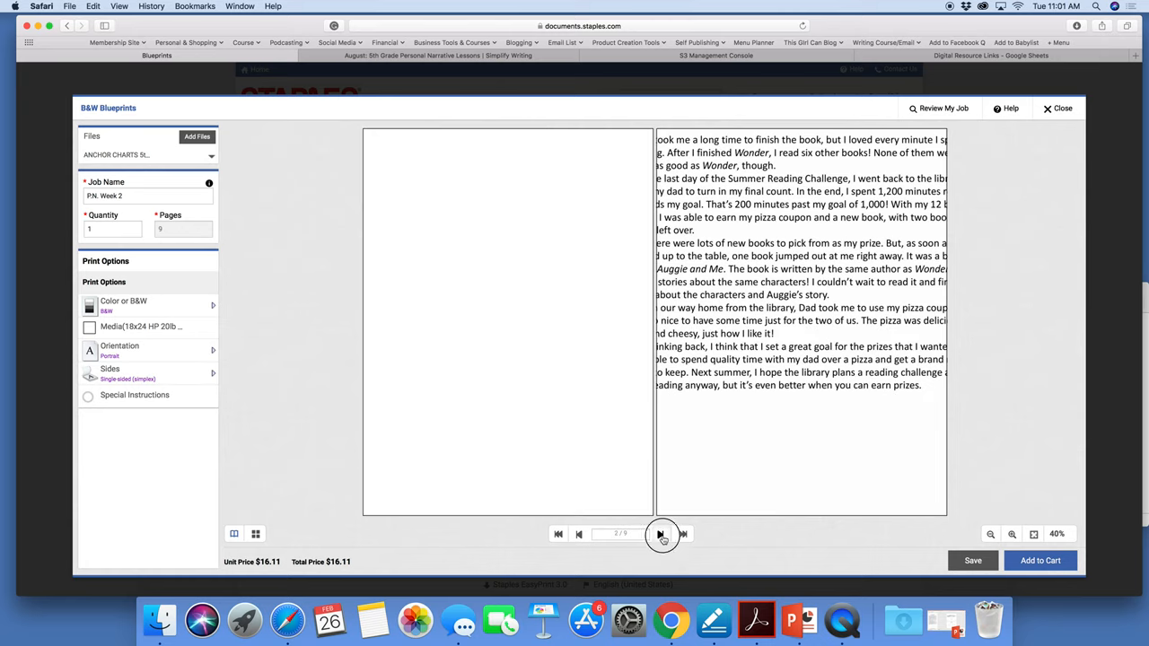
{"action": "left_click", "coordinate": [661, 535]}
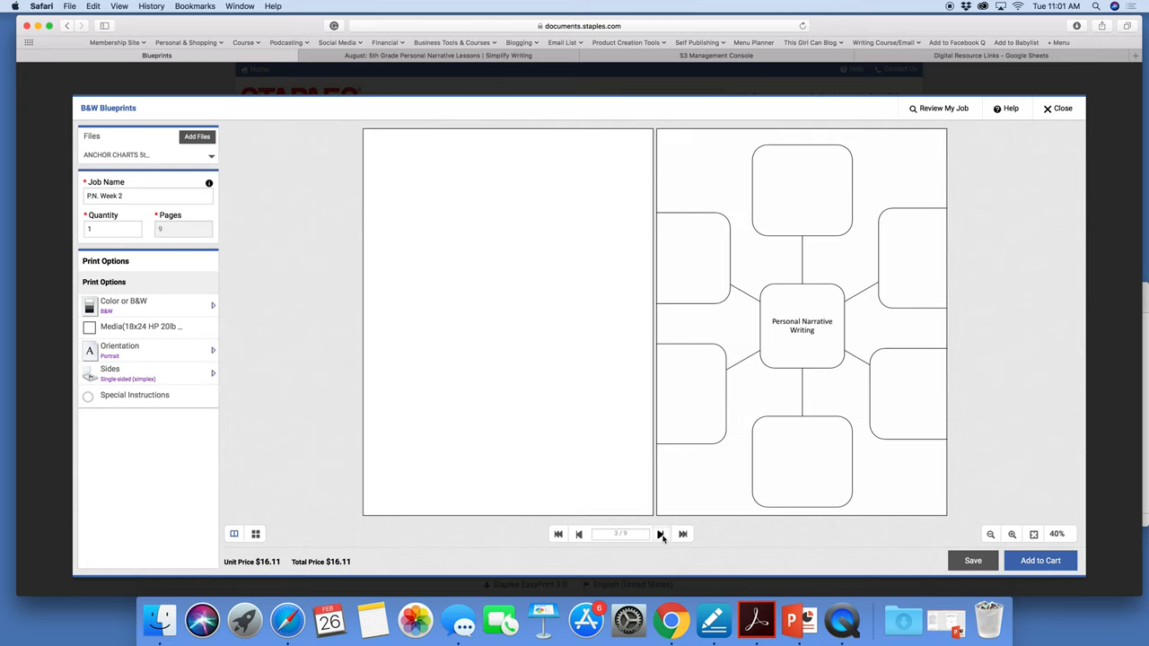
{"action": "left_click", "coordinate": [660, 535]}
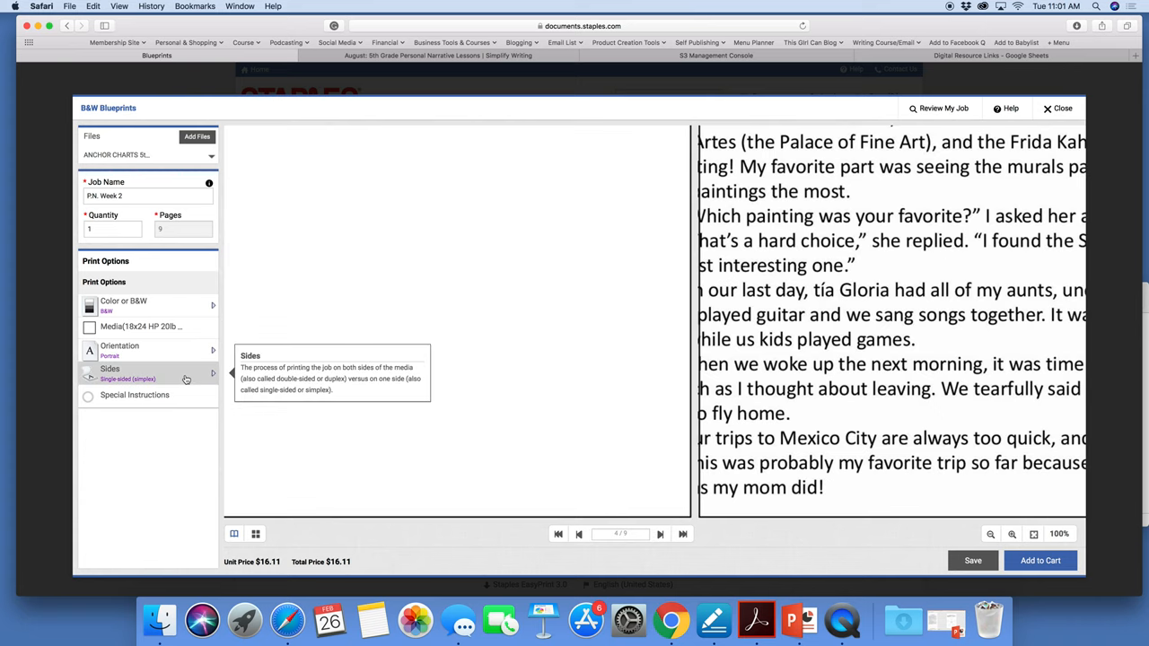
{"action": "mouse_move", "coordinate": [144, 328]}
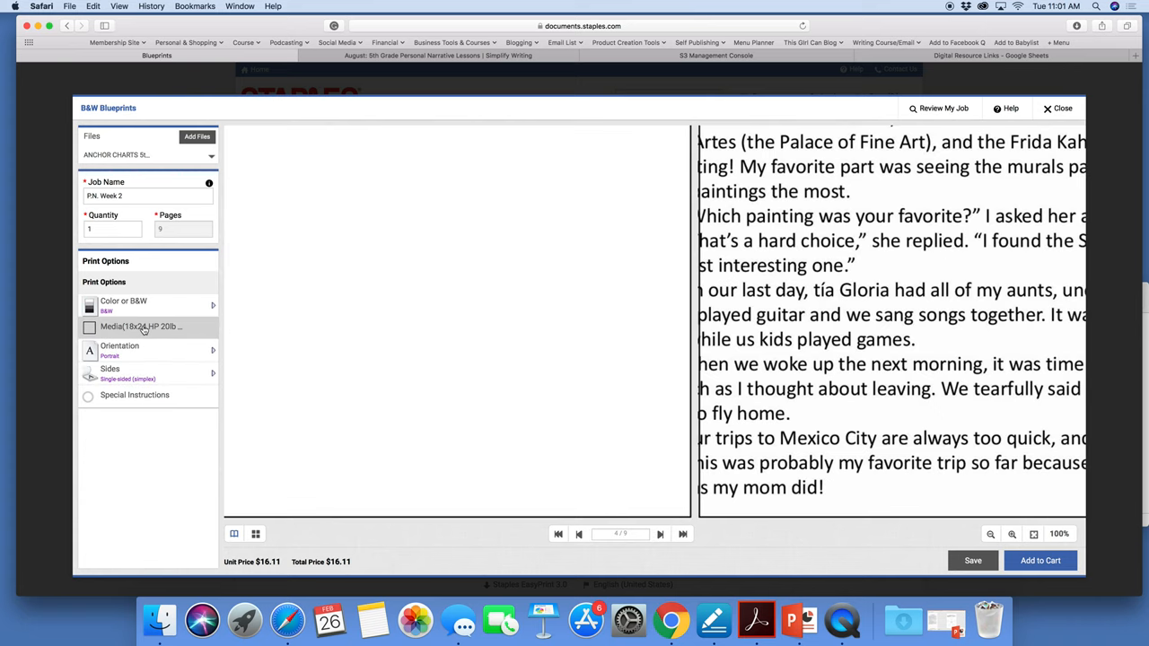
Step: Set the media to 24x36 HP 20lb Bond, bringing the price to $32.31
{"action": "left_click", "coordinate": [140, 327]}
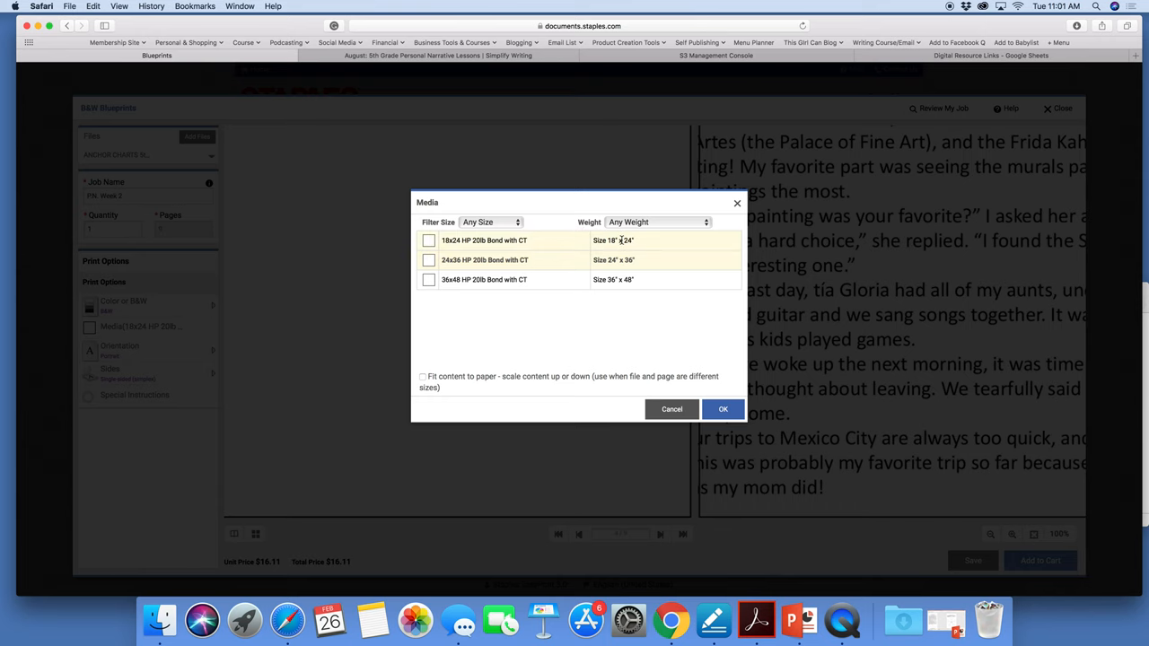
{"action": "left_click", "coordinate": [722, 409]}
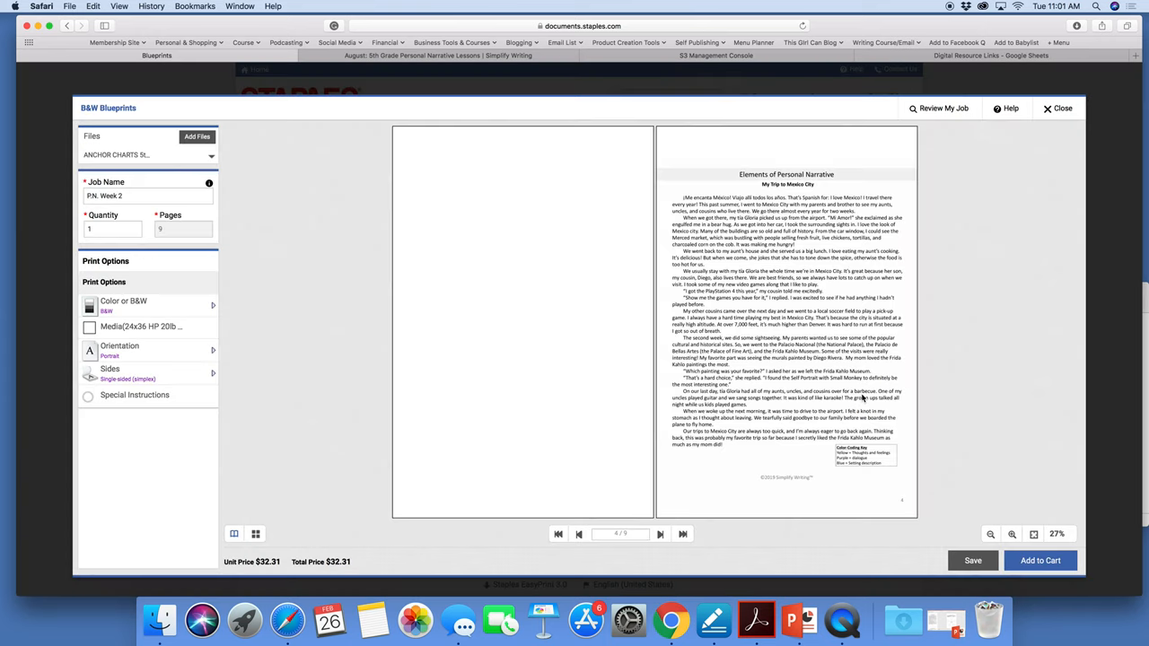
{"action": "mouse_move", "coordinate": [790, 485]}
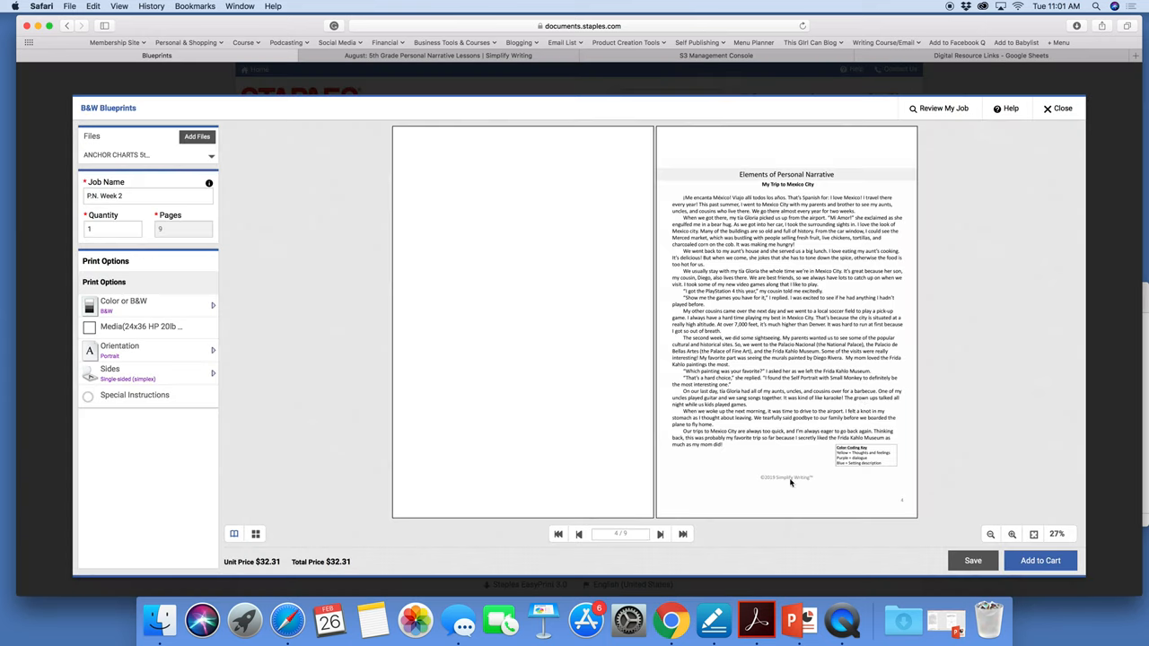
Step: Page the resized preview back to page 1, the Personal Narrative Mentor Text
{"action": "left_click", "coordinate": [578, 535]}
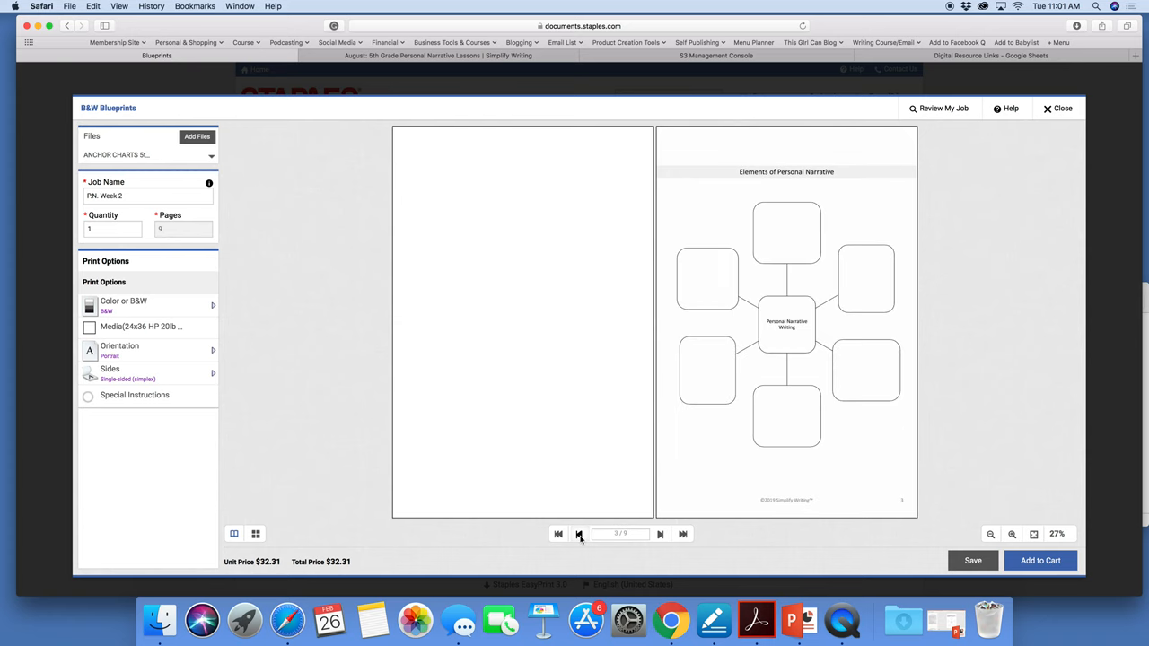
{"action": "left_click", "coordinate": [578, 535]}
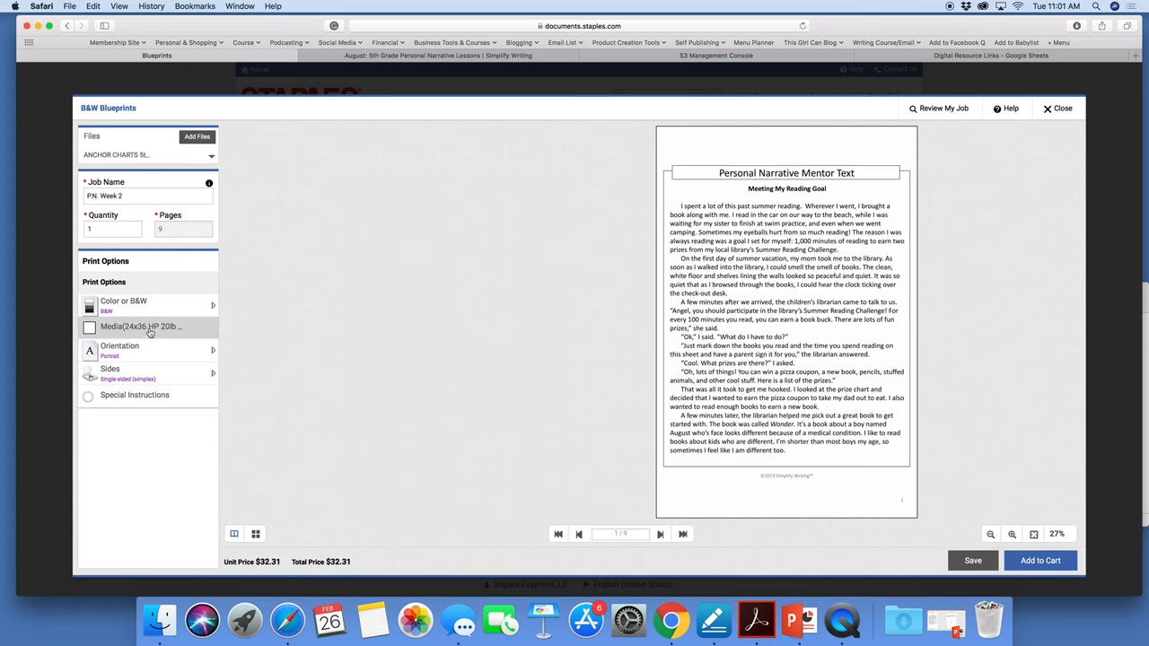
{"action": "mouse_move", "coordinate": [140, 333]}
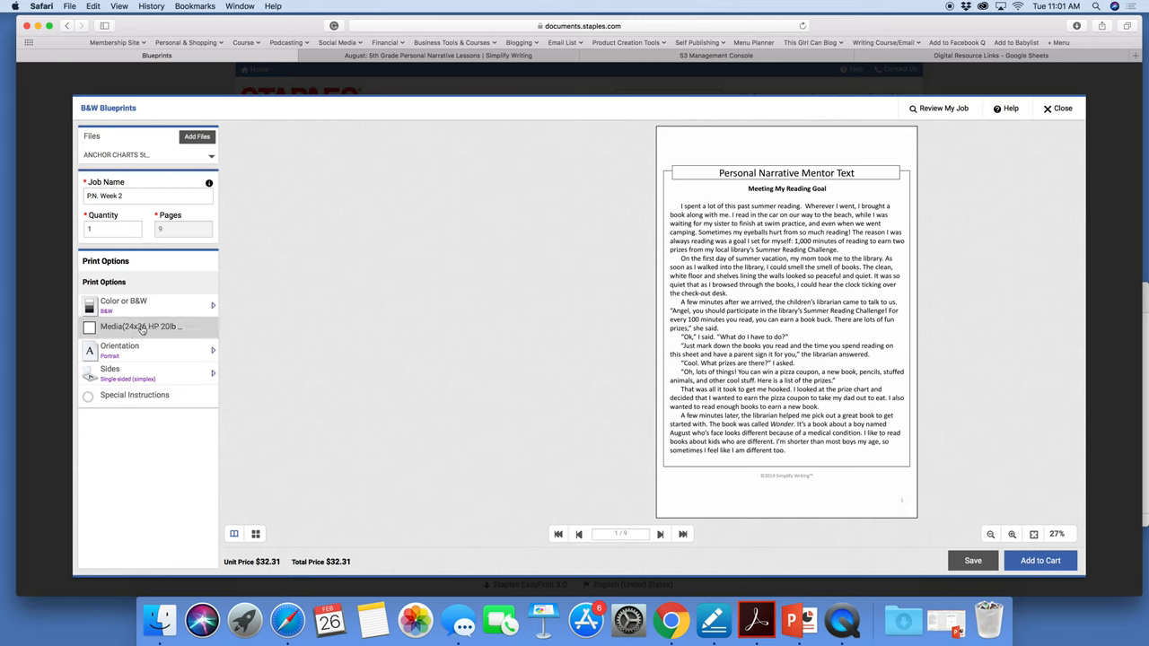
{"action": "mouse_move", "coordinate": [140, 327]}
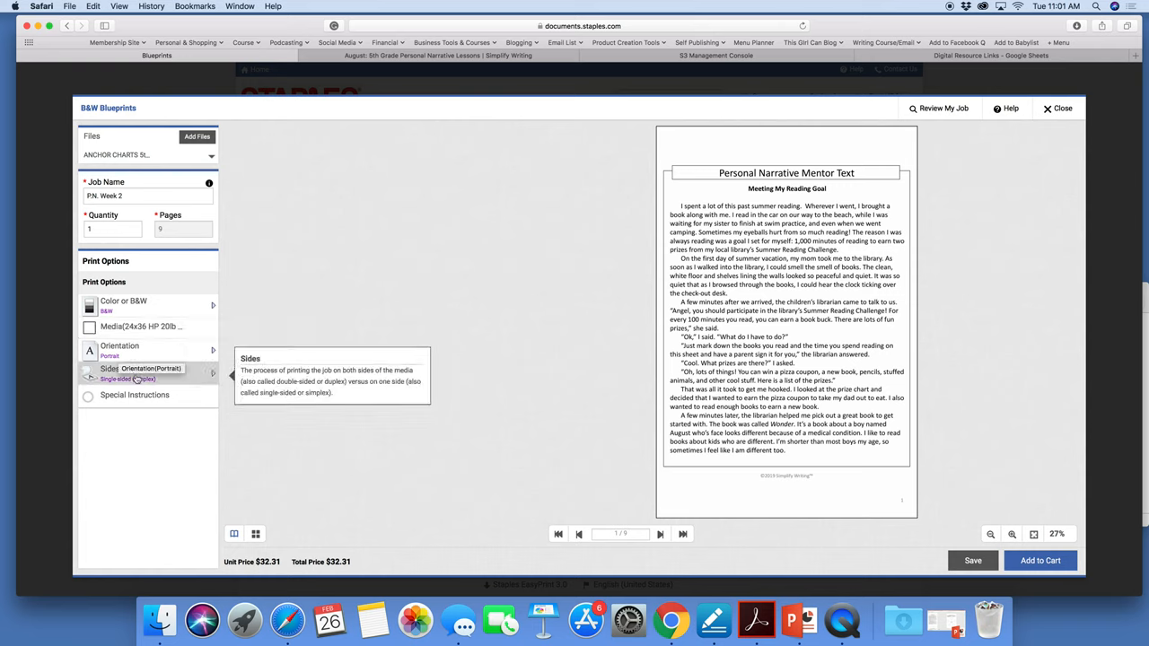
{"action": "mouse_move", "coordinate": [124, 306]}
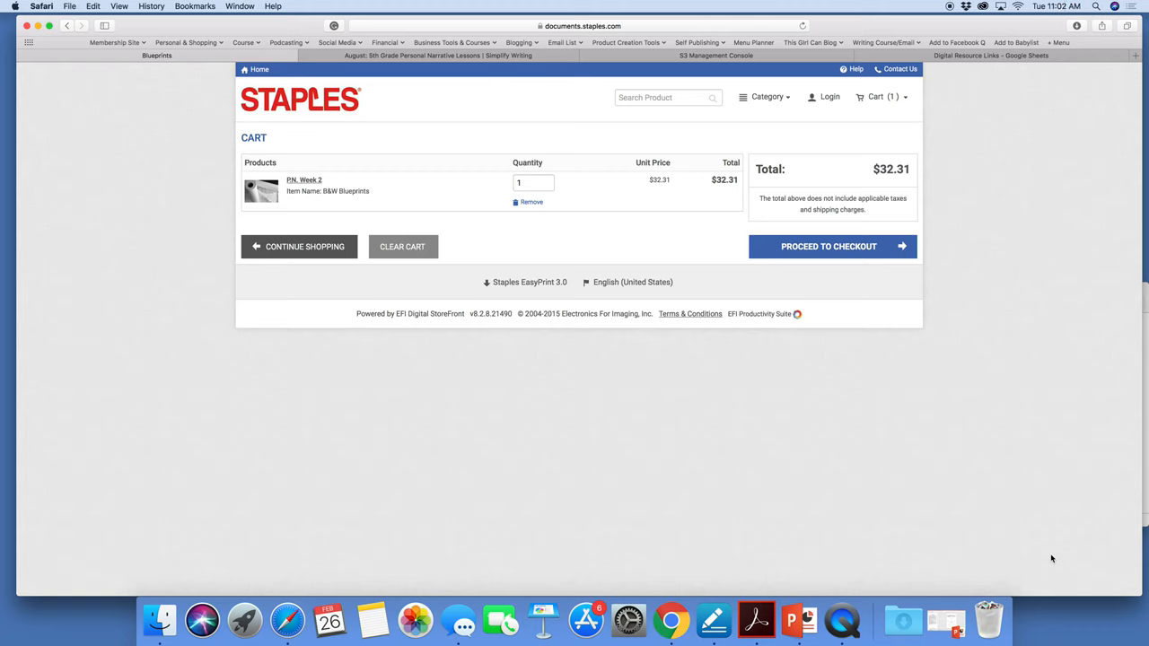
{"action": "mouse_move", "coordinate": [962, 191]}
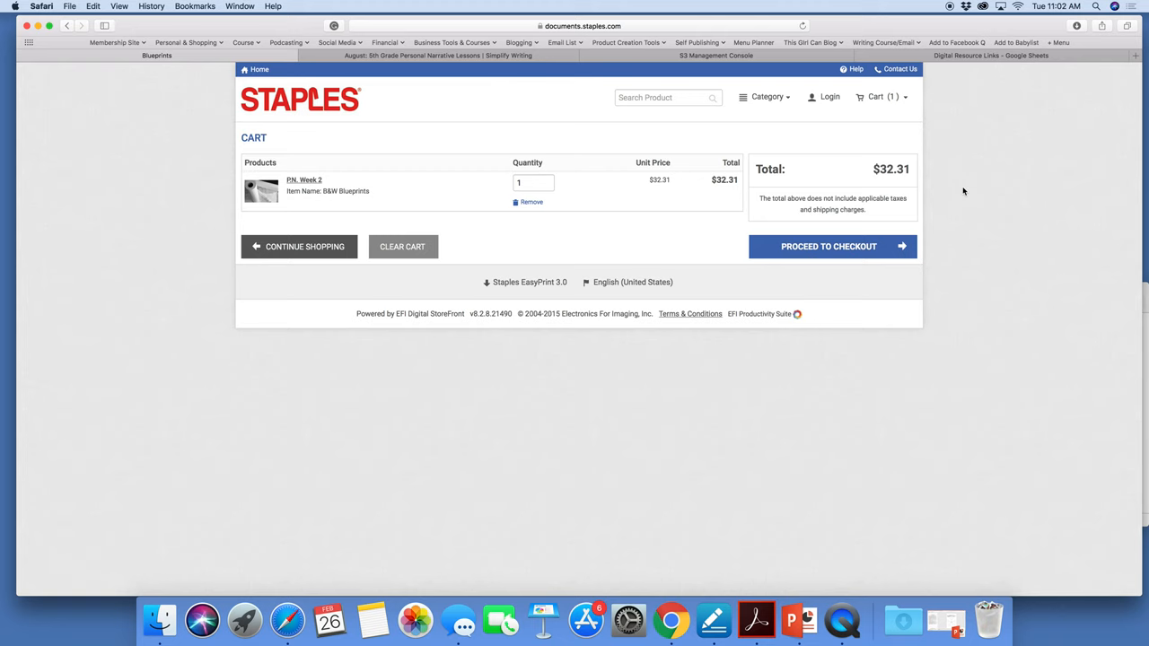
{"action": "mouse_move", "coordinate": [916, 240]}
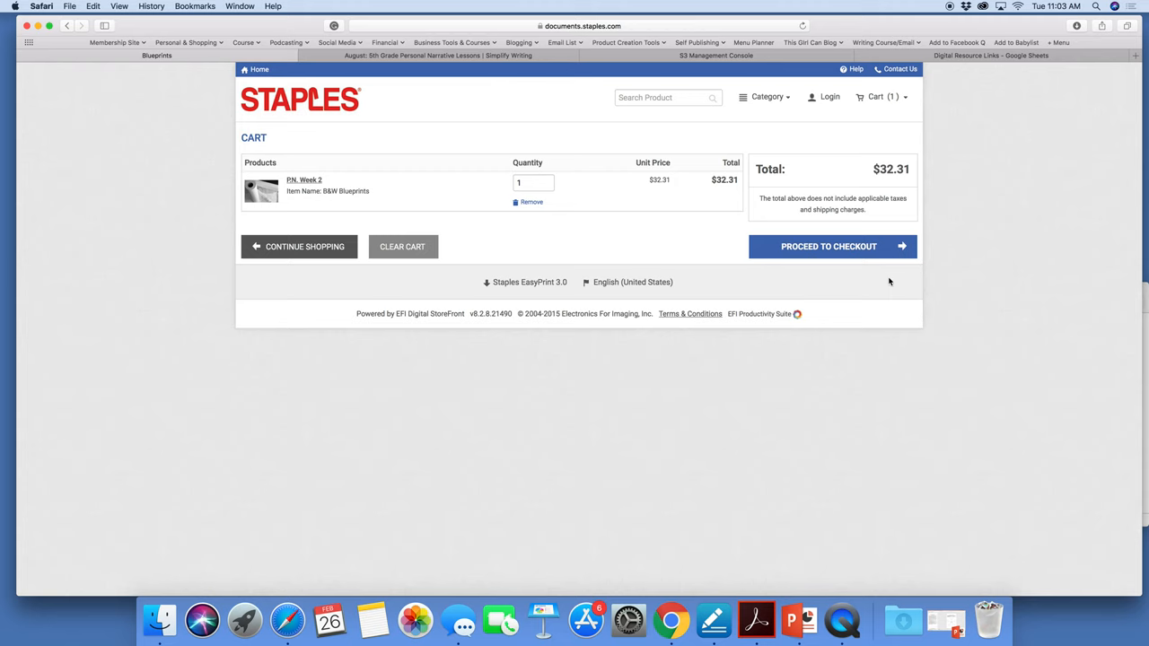
{"action": "mouse_move", "coordinate": [887, 280]}
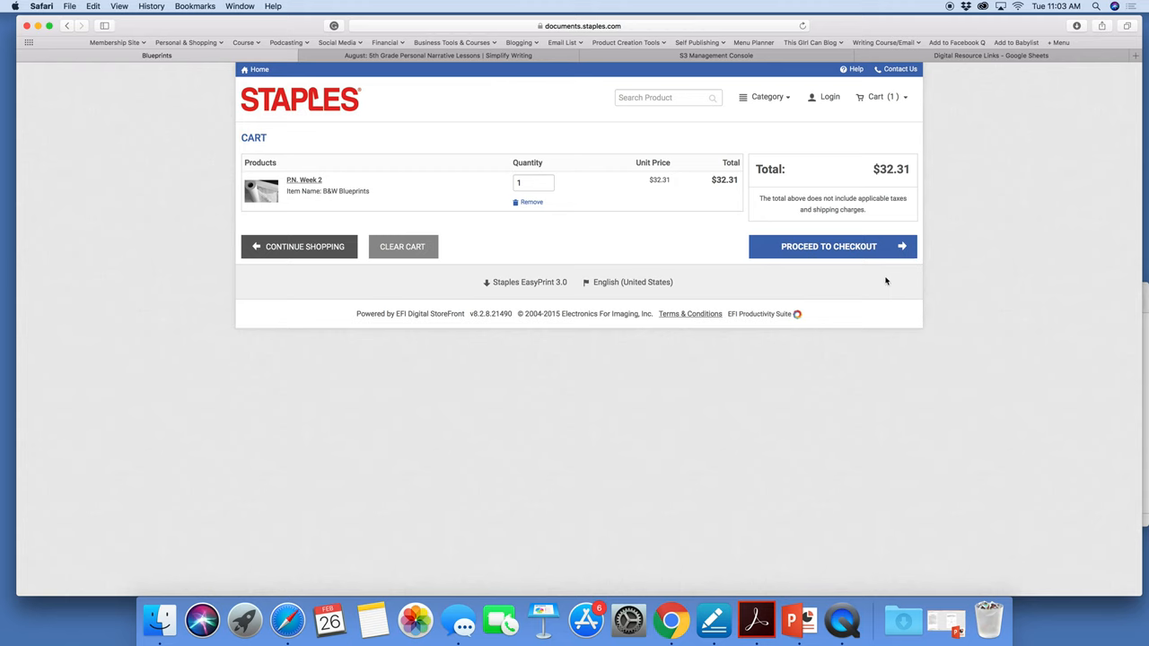